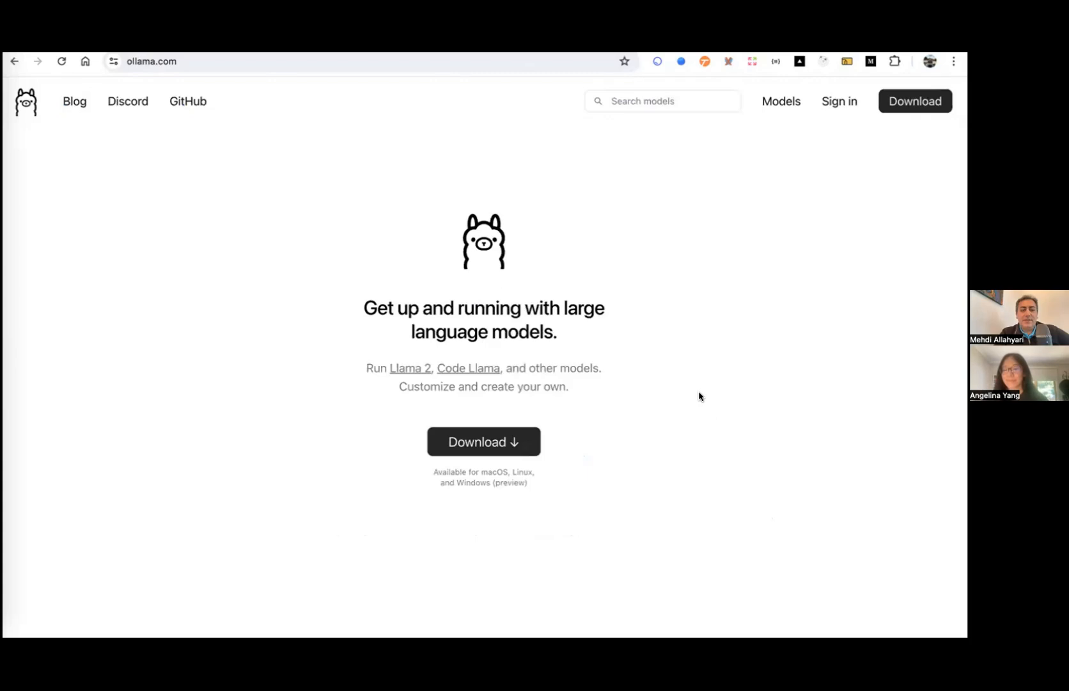
pyautogui.moveTo(583, 359)
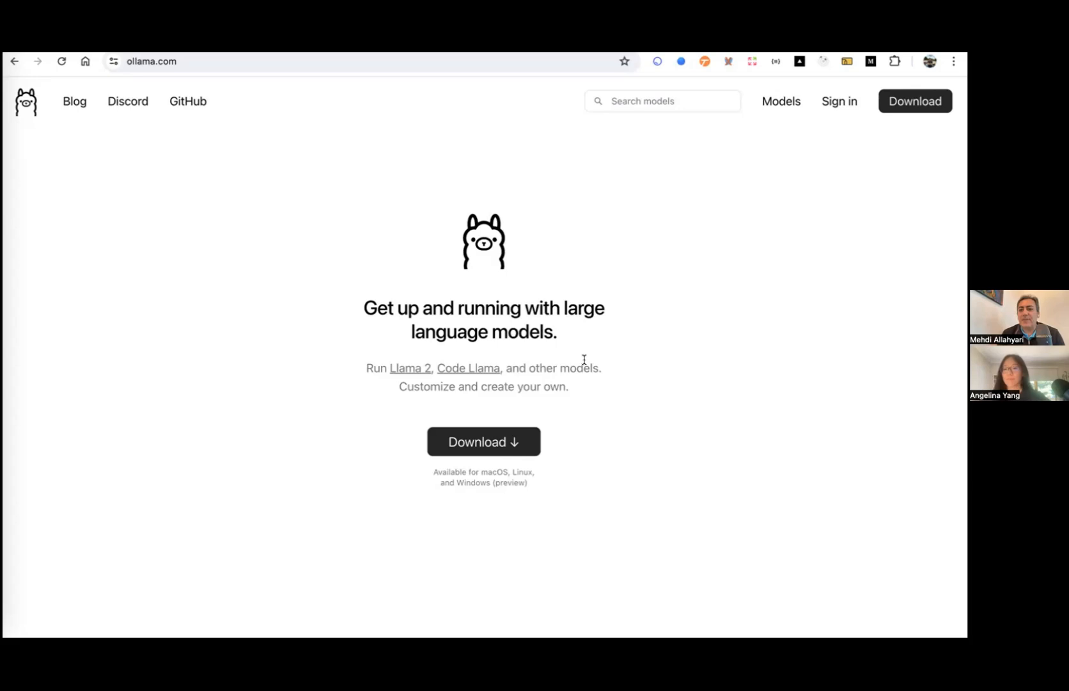
pyautogui.moveTo(281, 308)
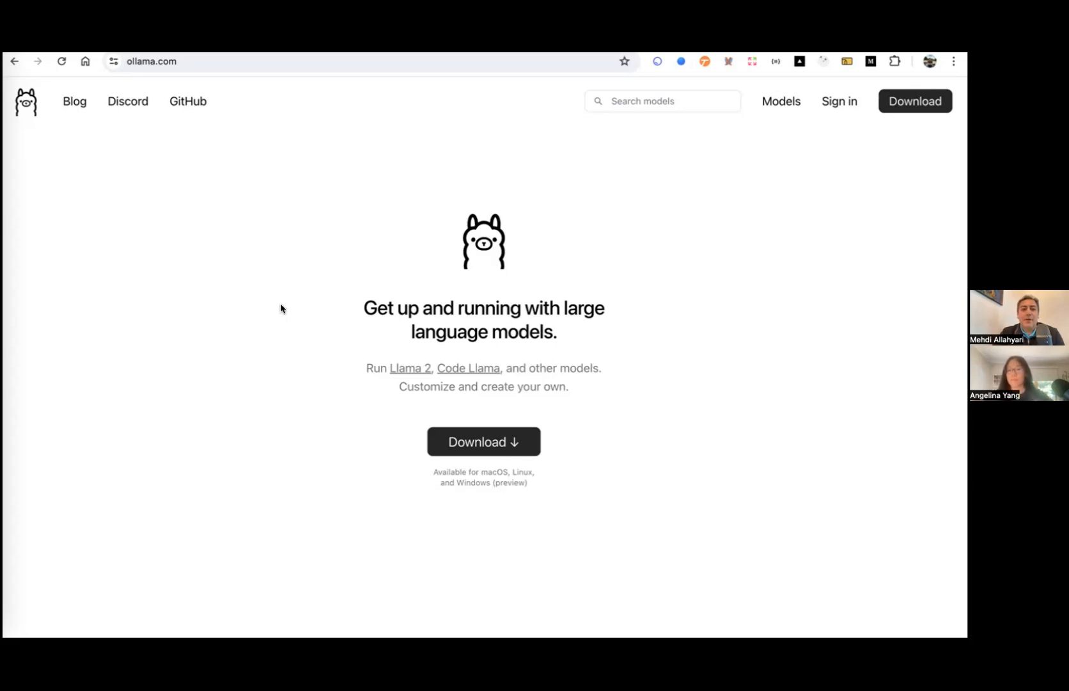
pyautogui.moveTo(281, 304)
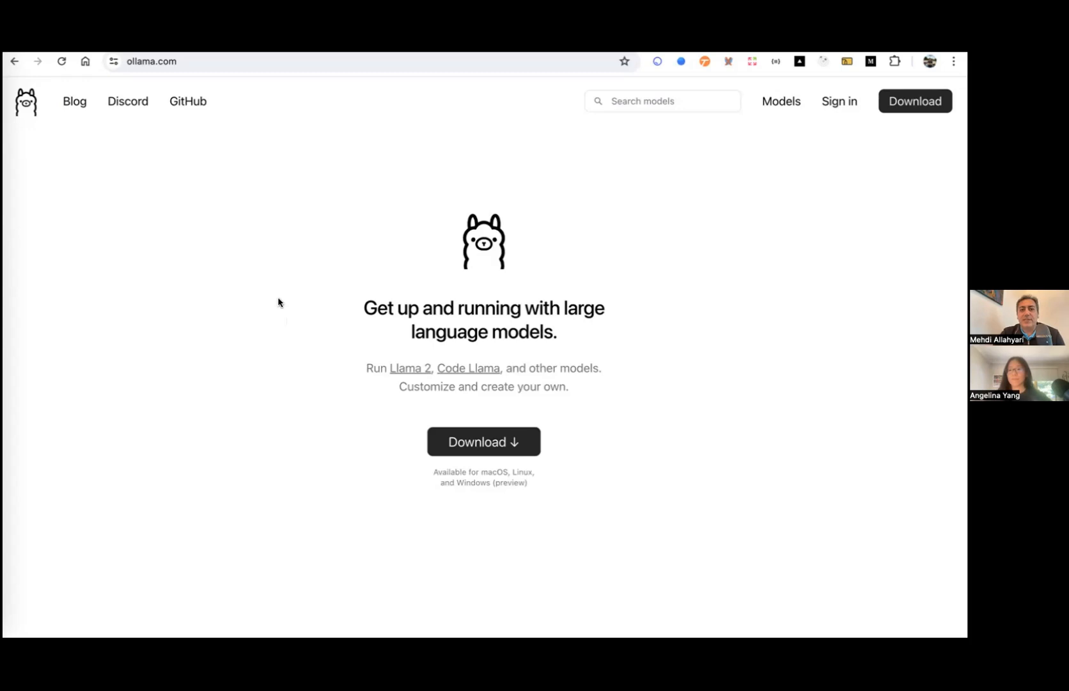
pyautogui.moveTo(302, 266)
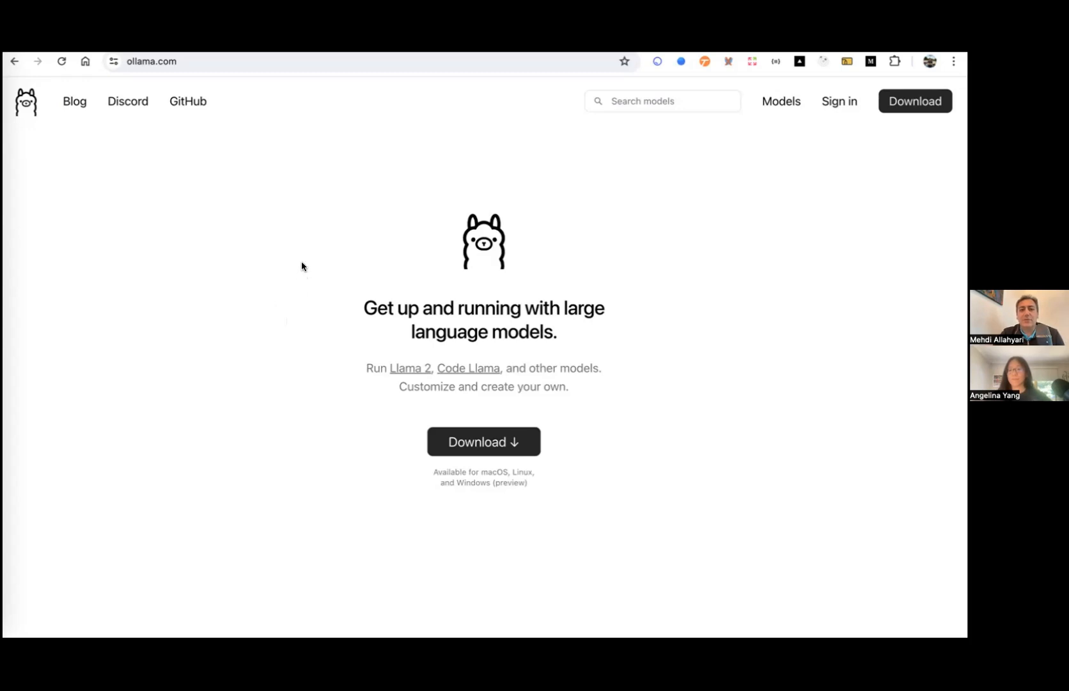
pyautogui.moveTo(58, 130)
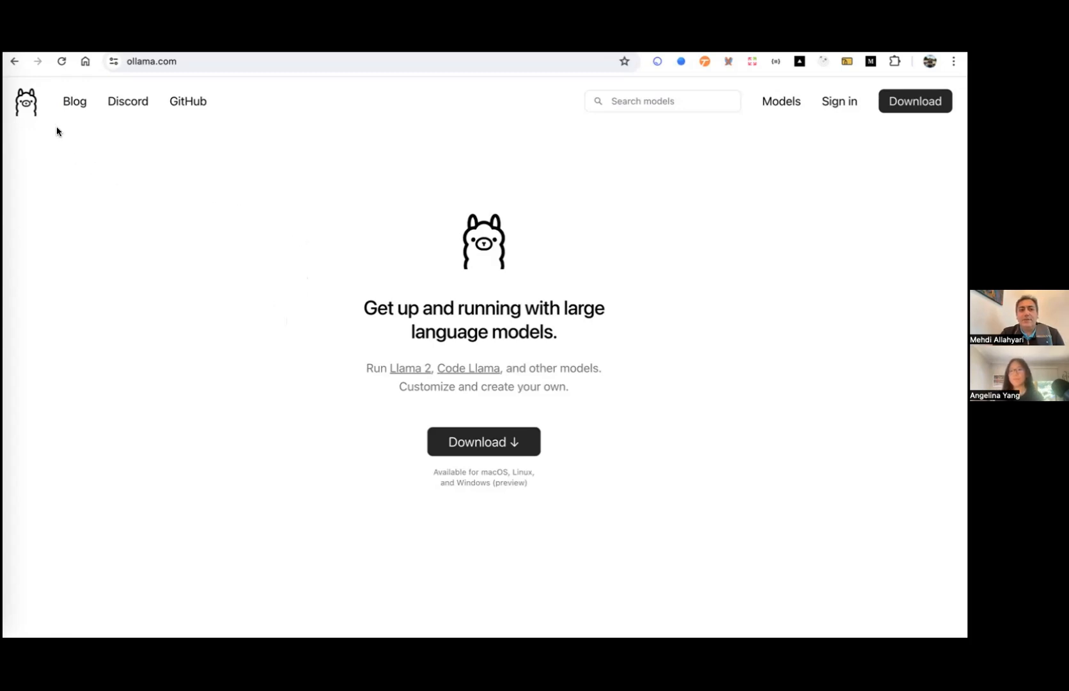
pyautogui.moveTo(259, 205)
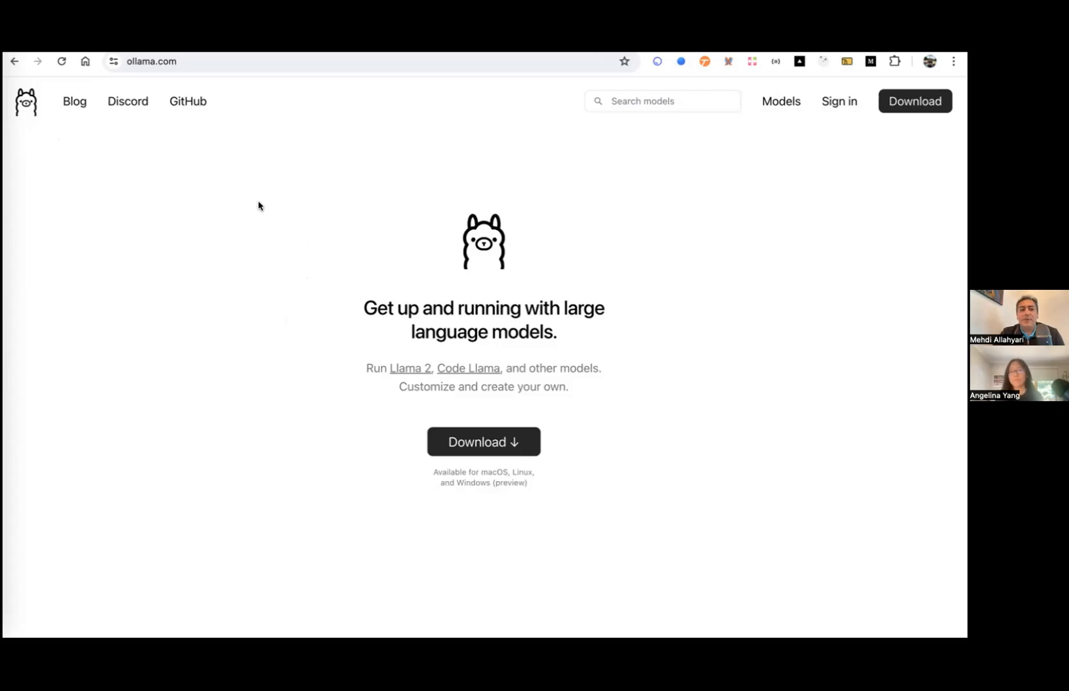
pyautogui.moveTo(628, 224)
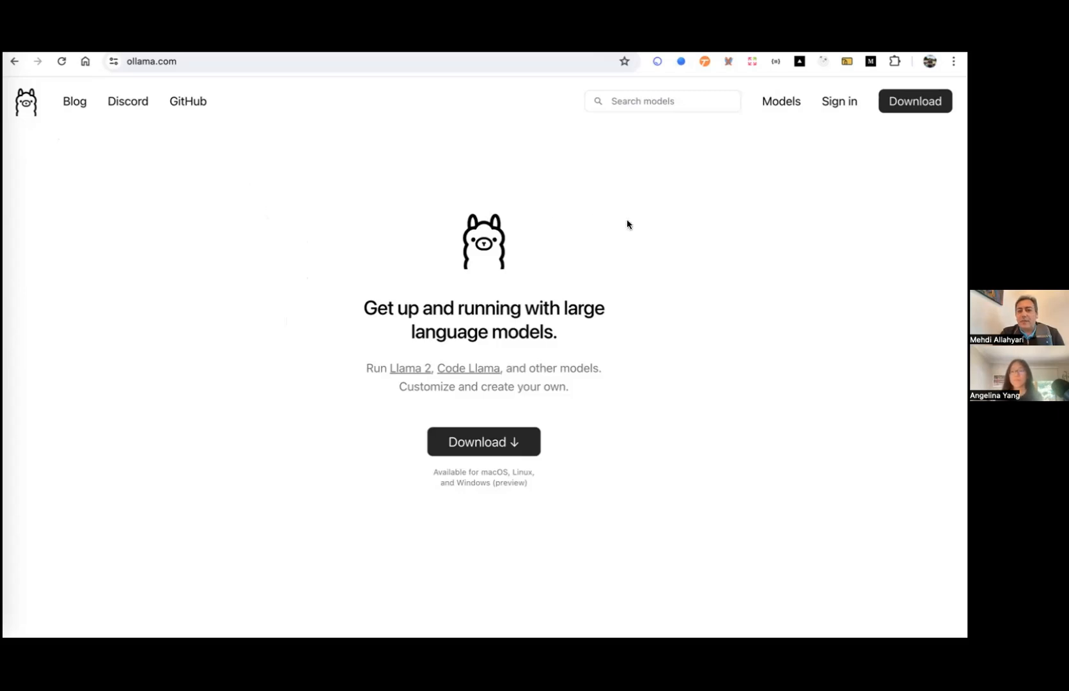
pyautogui.moveTo(135, 180)
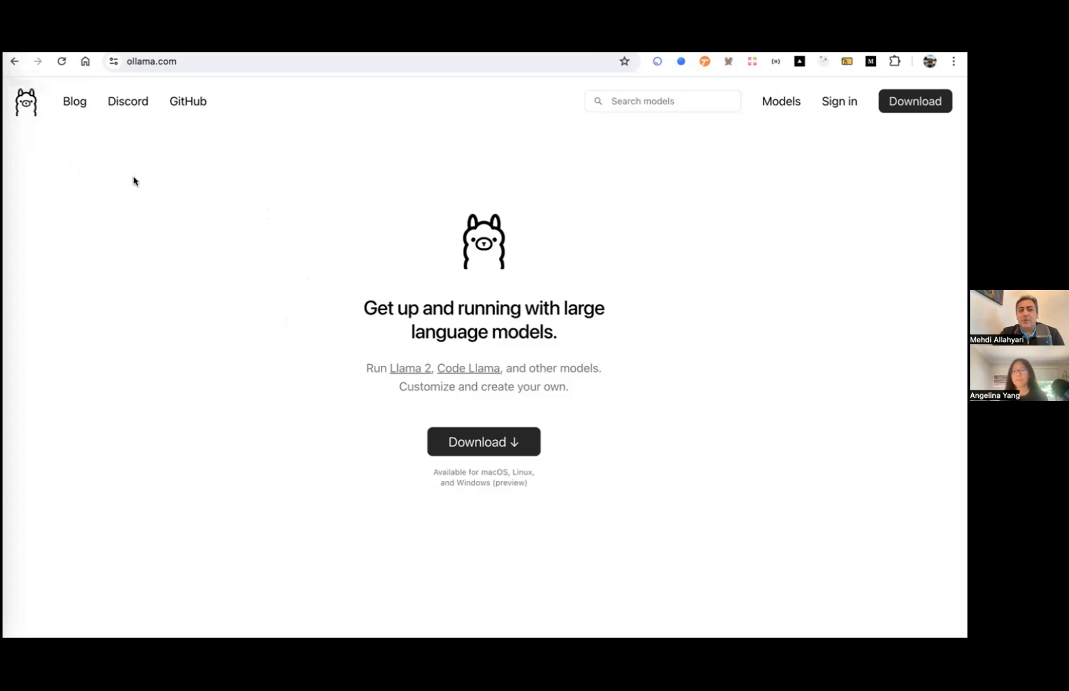
pyautogui.moveTo(385, 245)
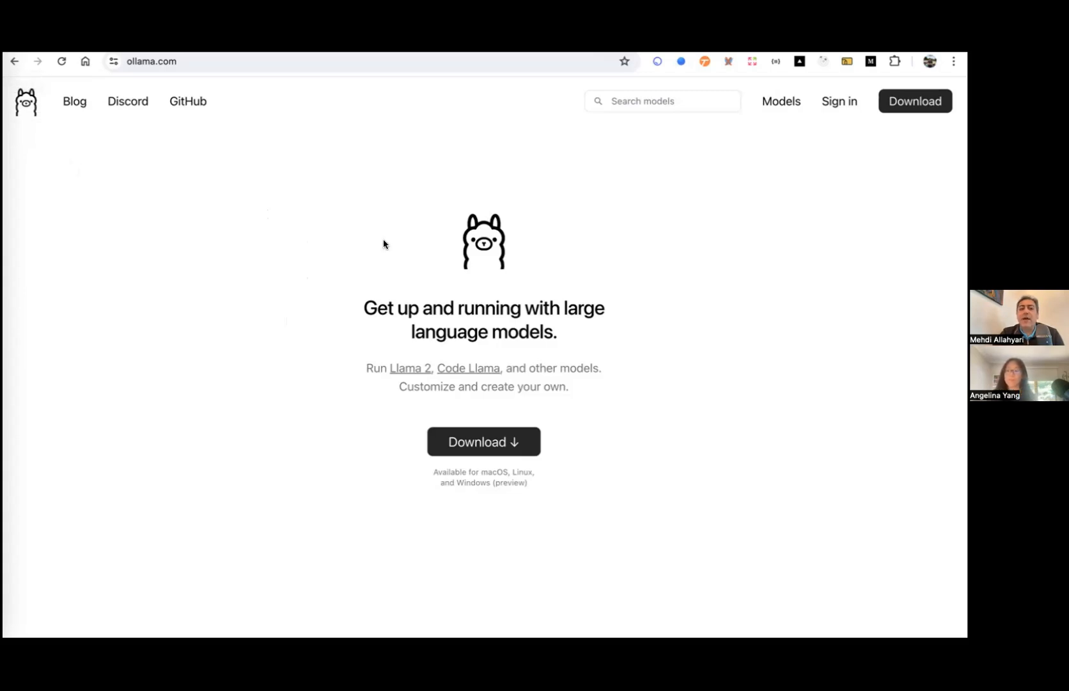
pyautogui.moveTo(294, 195)
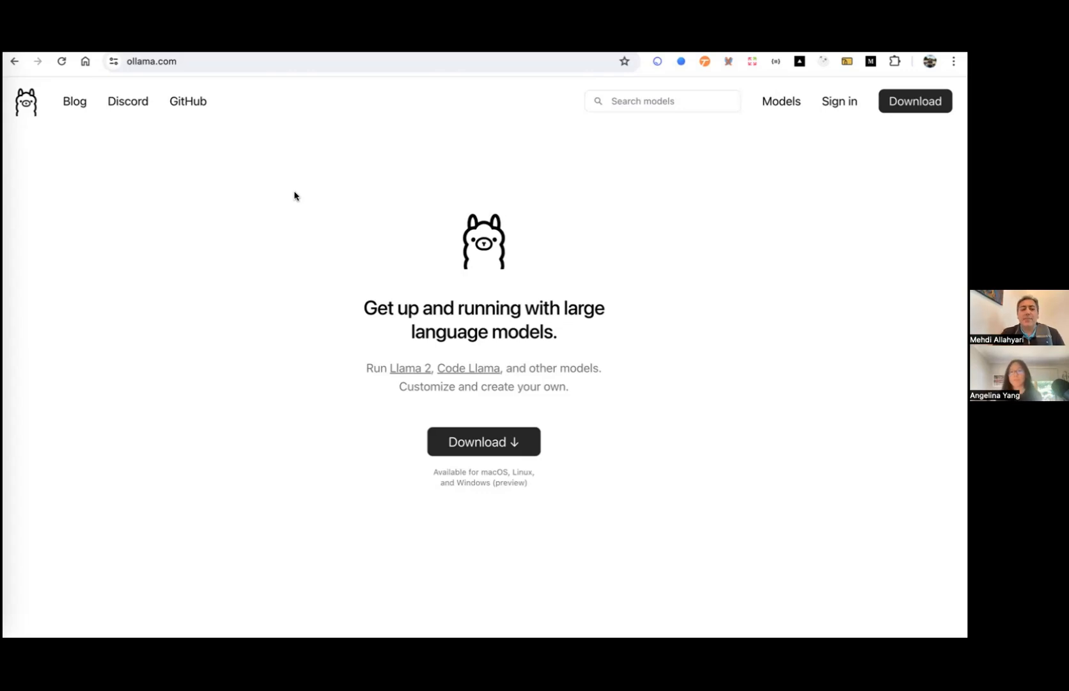
pyautogui.moveTo(308, 222)
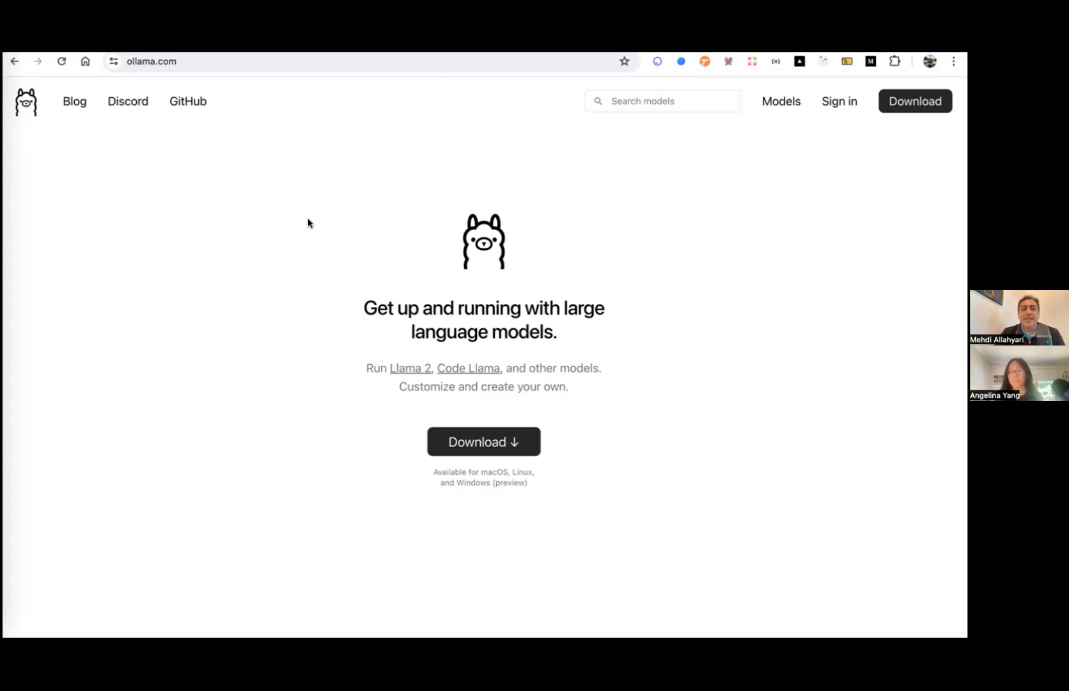
pyautogui.moveTo(106, 323)
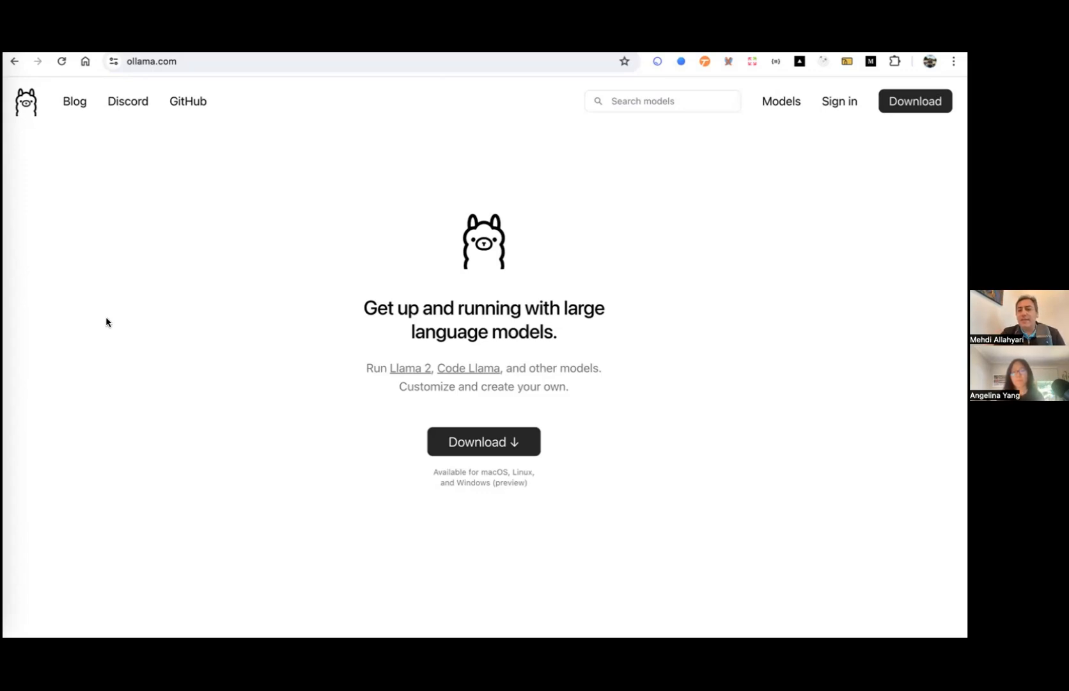
pyautogui.moveTo(124, 312)
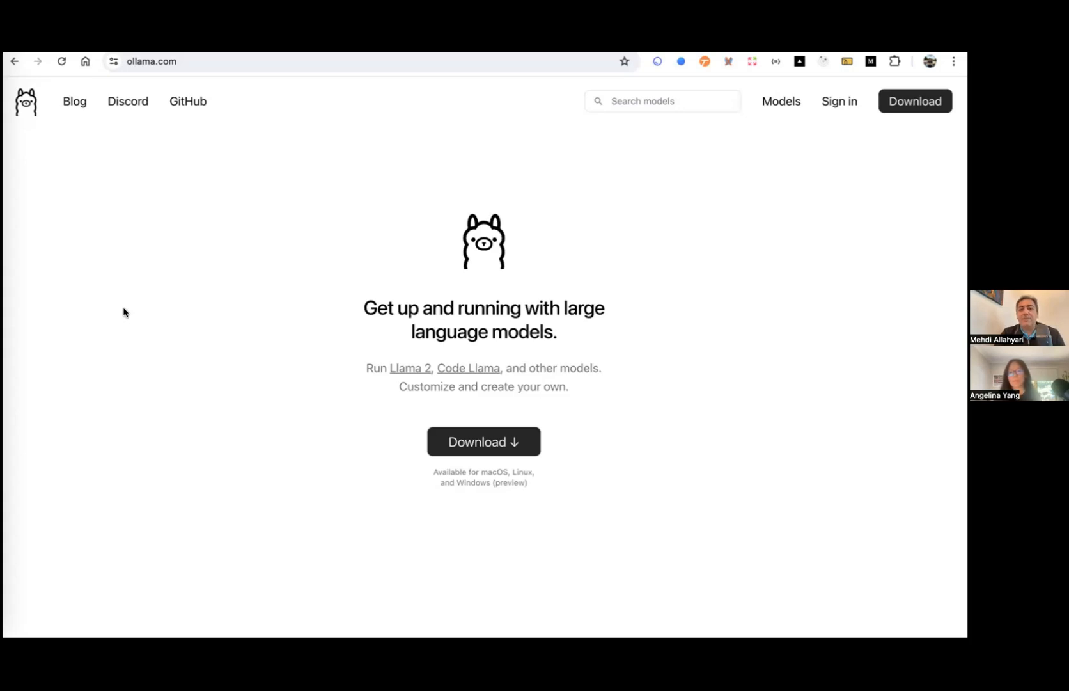
pyautogui.moveTo(354, 220)
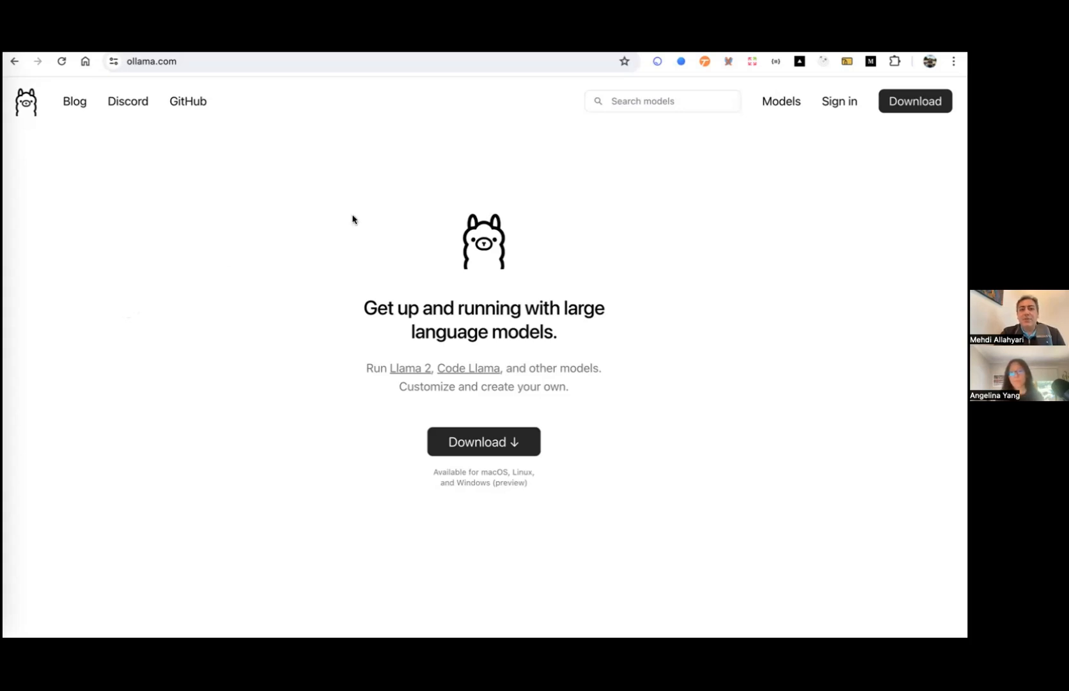
pyautogui.moveTo(577, 57)
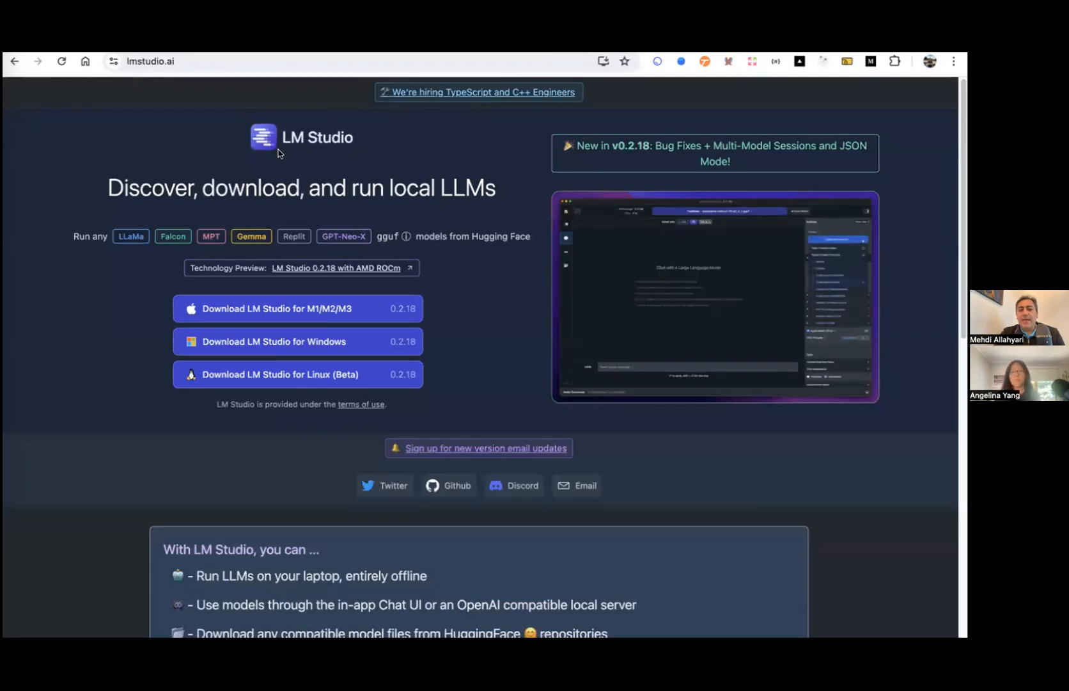
pyautogui.moveTo(377, 144)
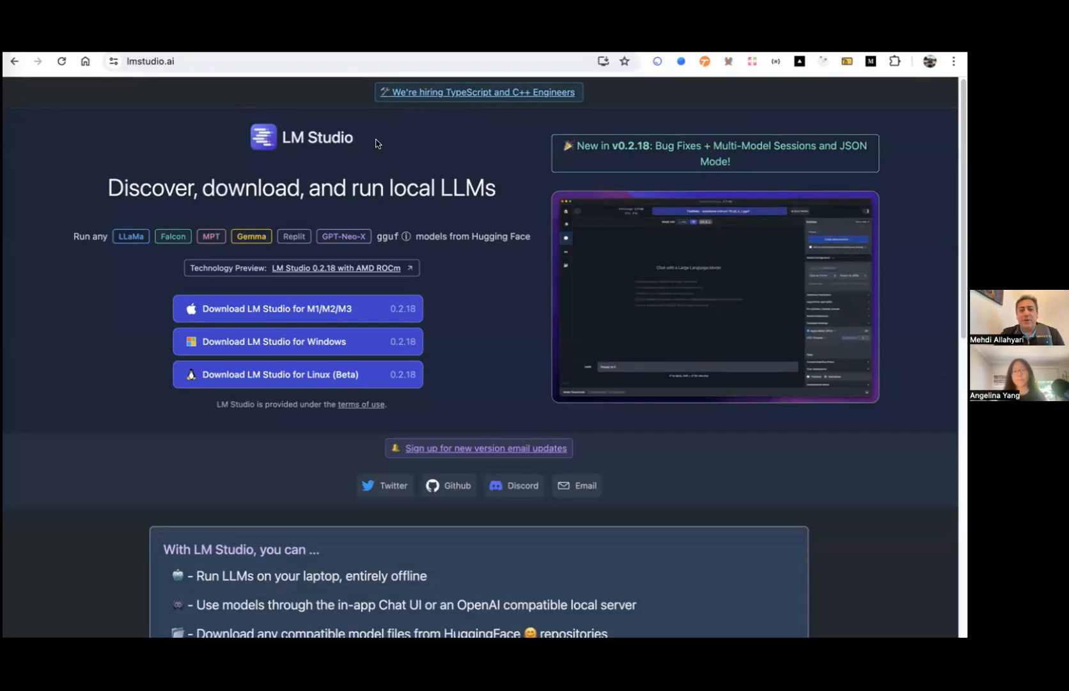
pyautogui.moveTo(292, 331)
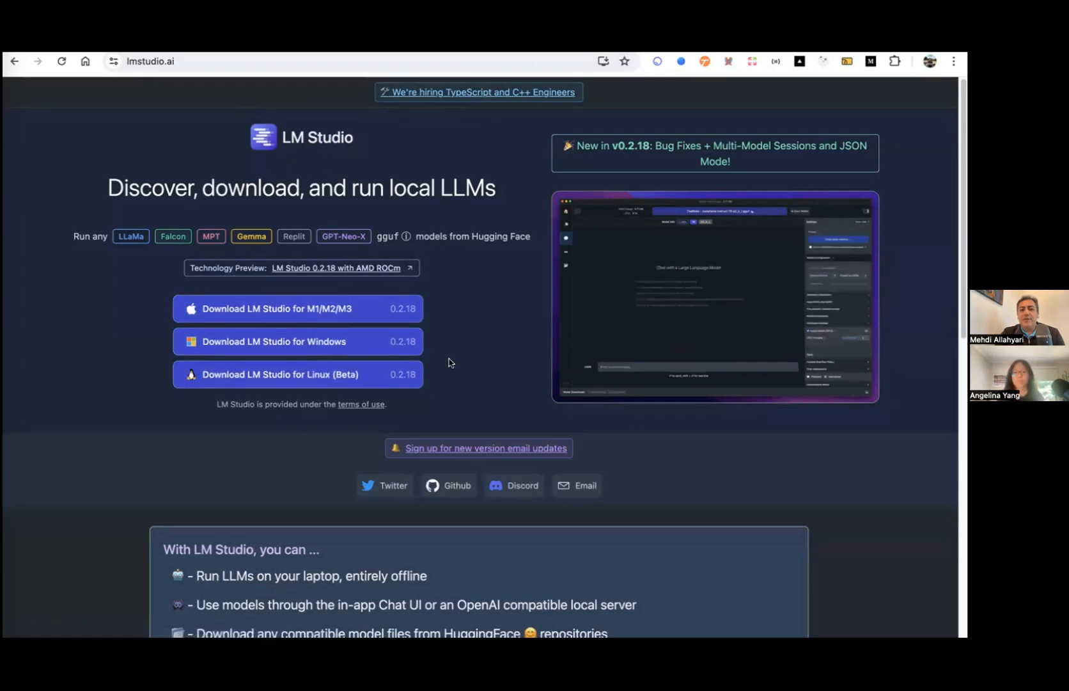
pyautogui.moveTo(715, 163)
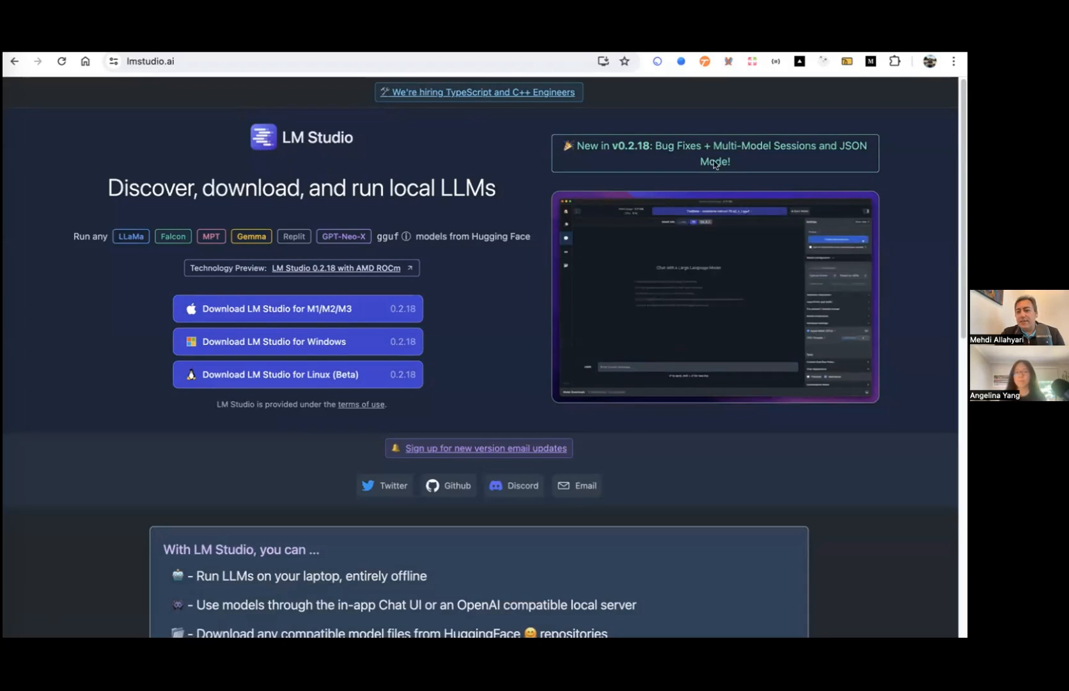
pyautogui.moveTo(679, 249)
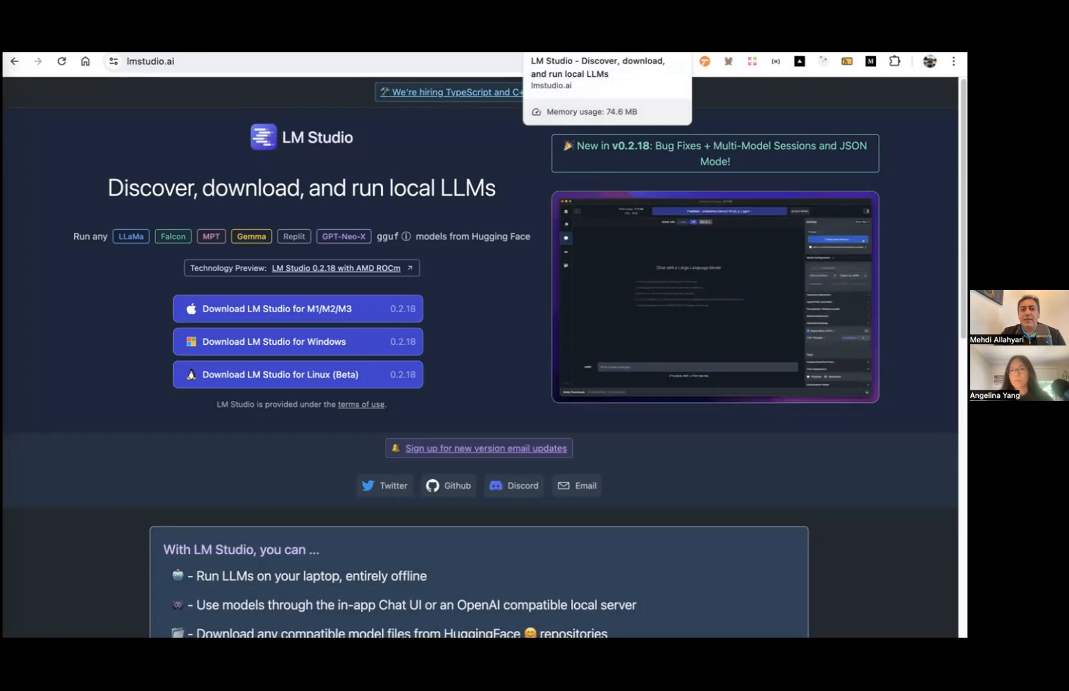
pyautogui.moveTo(436, 147)
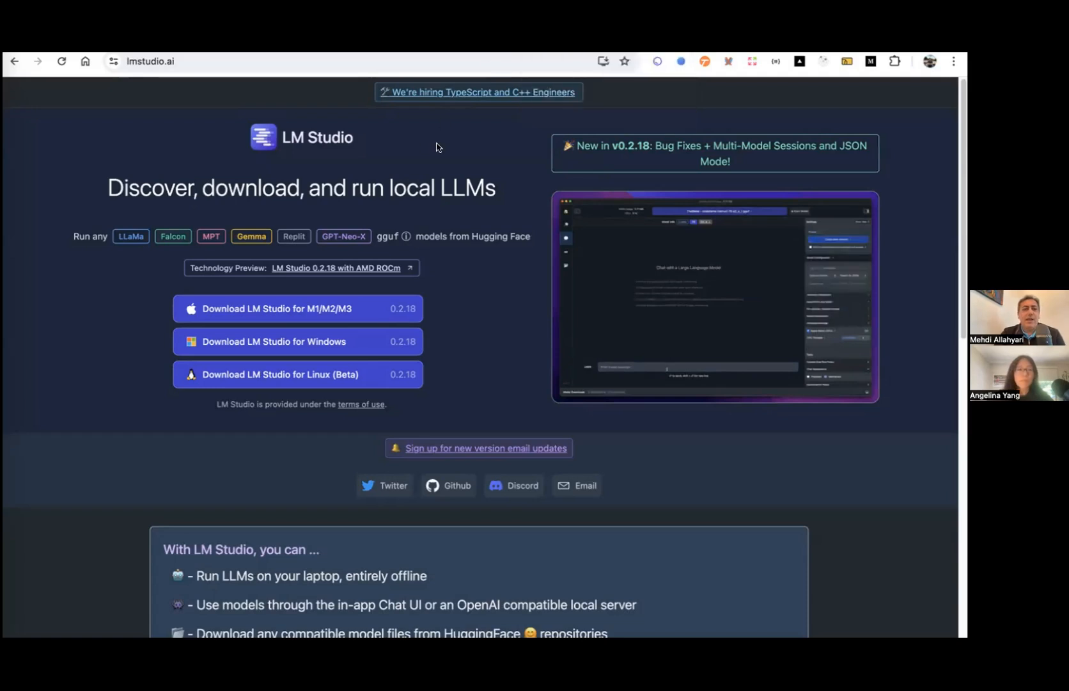
pyautogui.moveTo(415, 143)
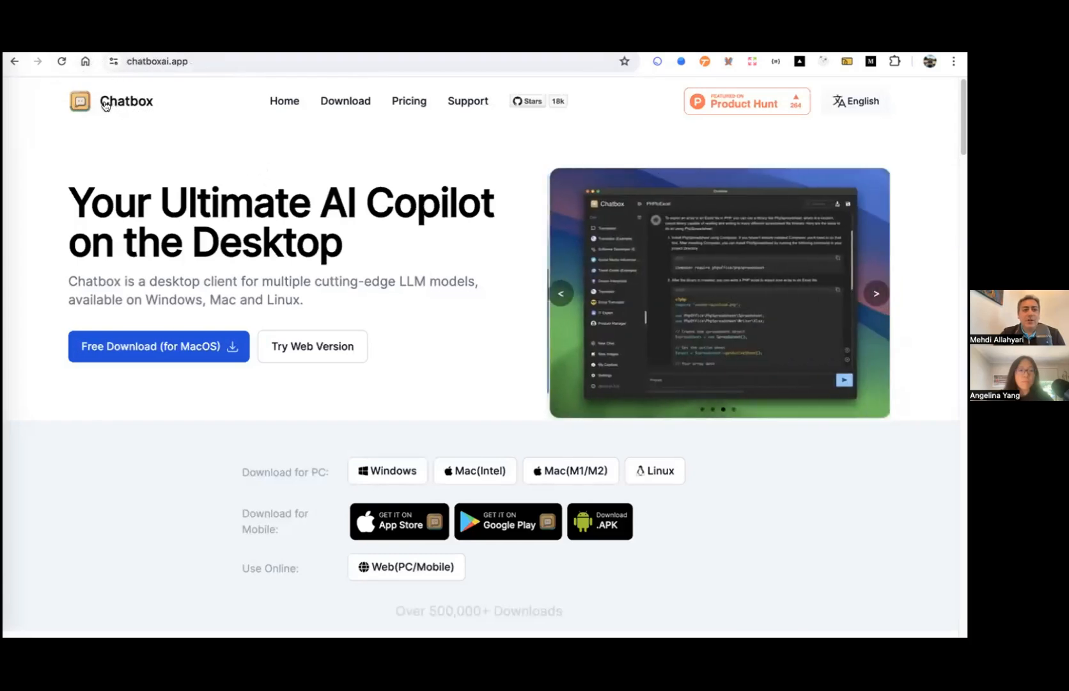
pyautogui.moveTo(129, 106)
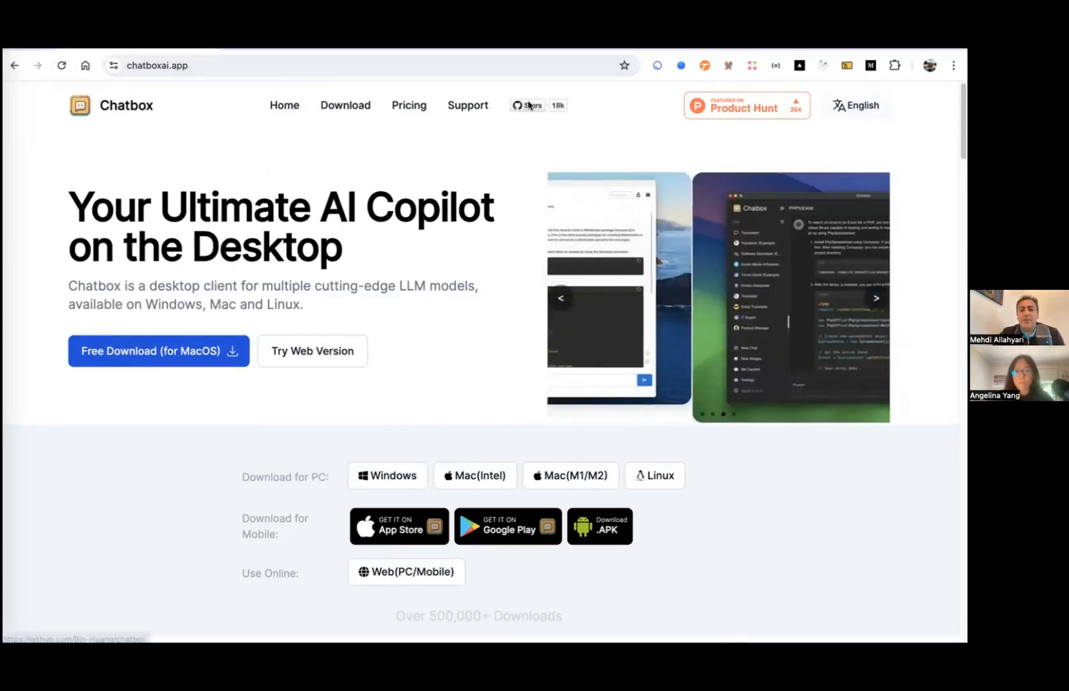
# Step: Advance the hero carousel on chatboxai.app through the client screenshots
pyautogui.click(876, 298)
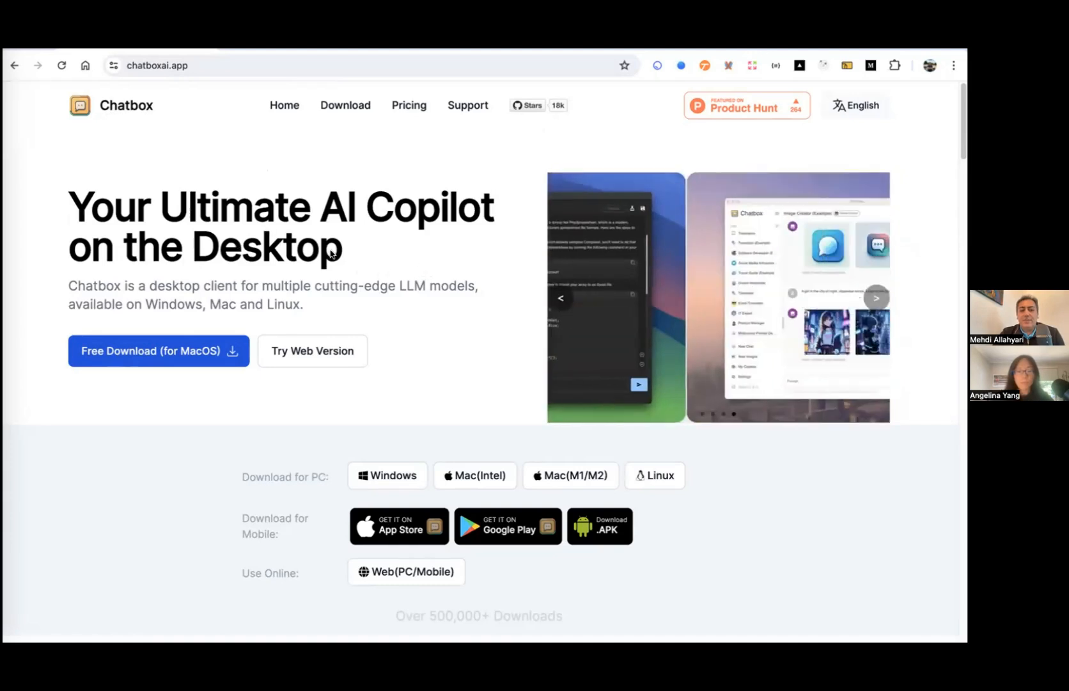
pyautogui.click(876, 298)
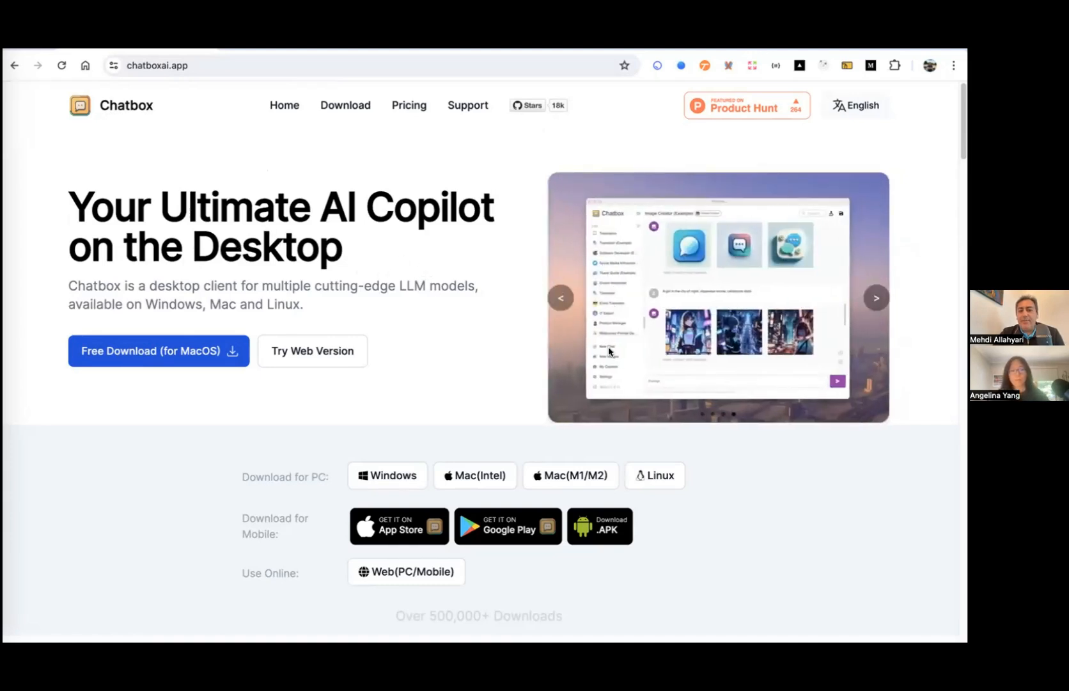
pyautogui.moveTo(475, 301)
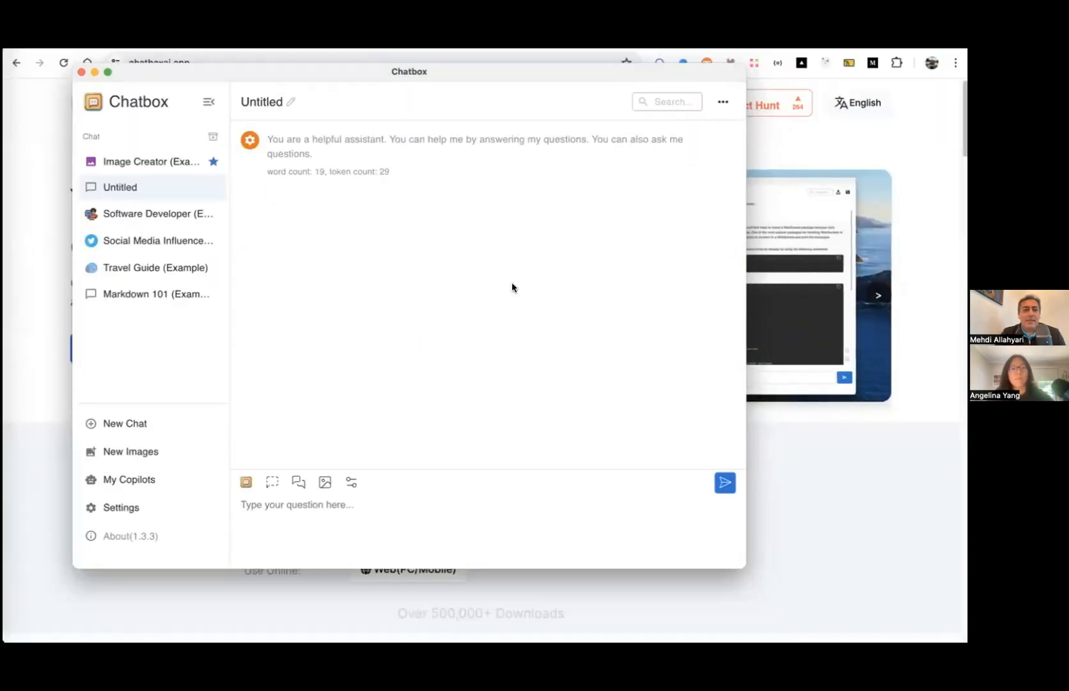
# Step: Focus the Untitled chat in the Chatbox desktop app
pyautogui.click(120, 507)
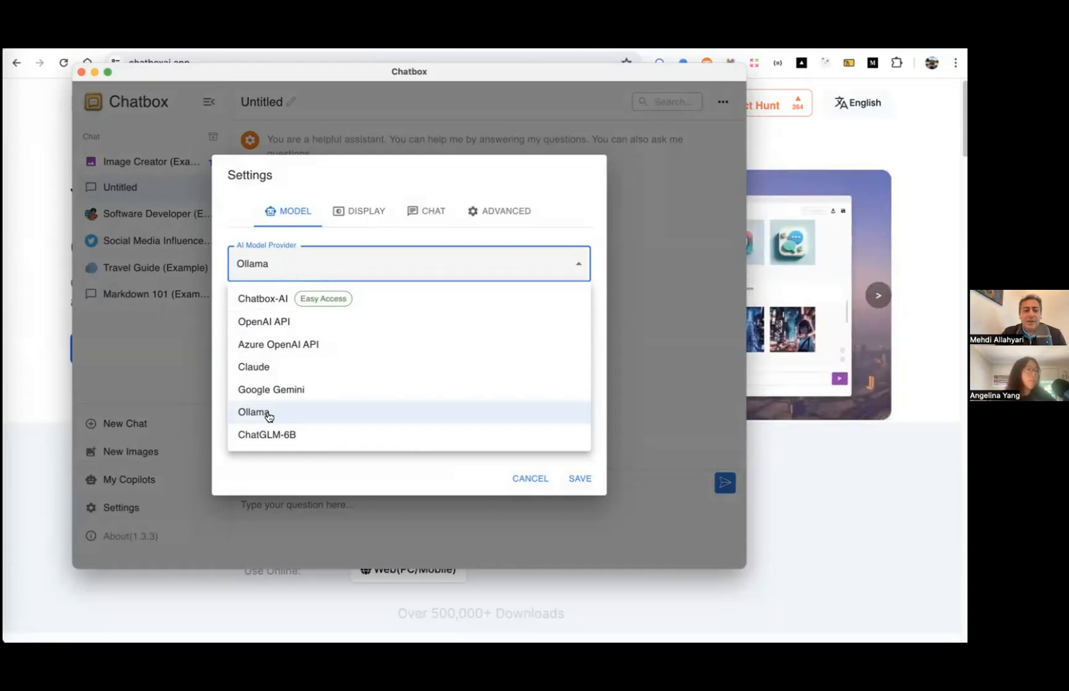
# Step: Set Ollama as the AI provider with gemma:2b as the chat model
pyautogui.click(254, 410)
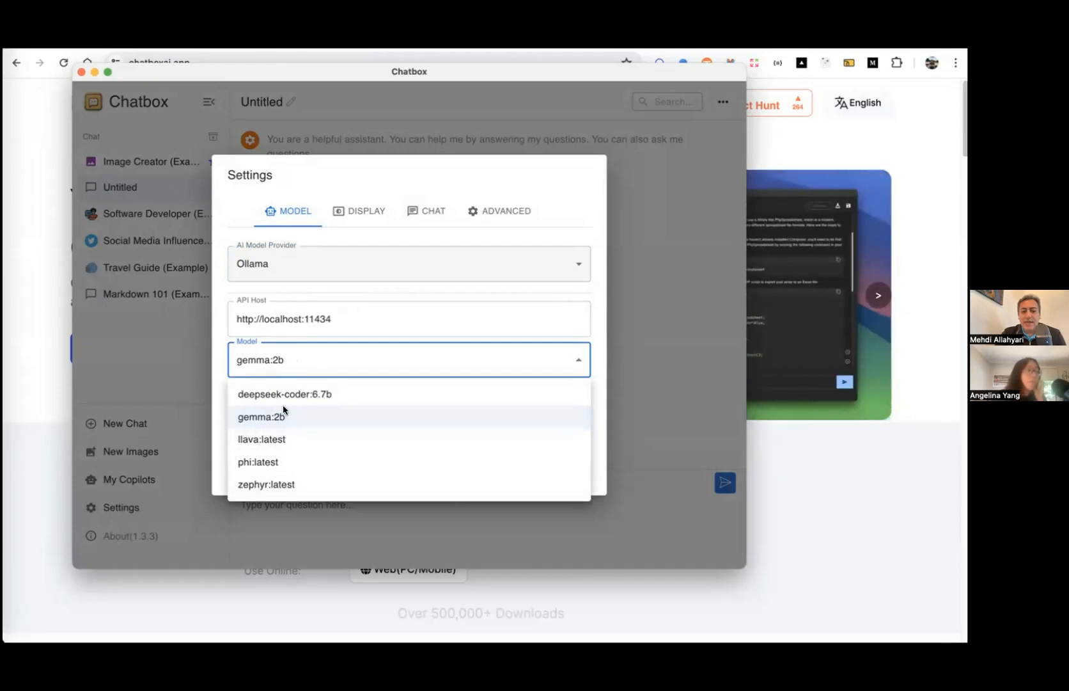
pyautogui.moveTo(269, 394)
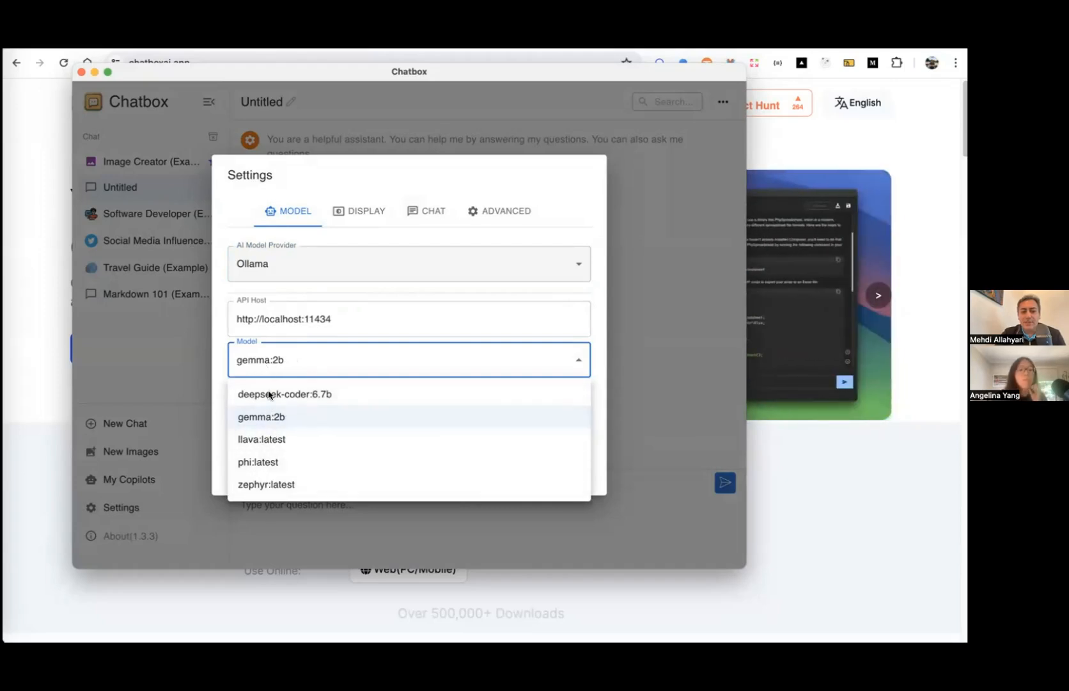
pyautogui.click(261, 417)
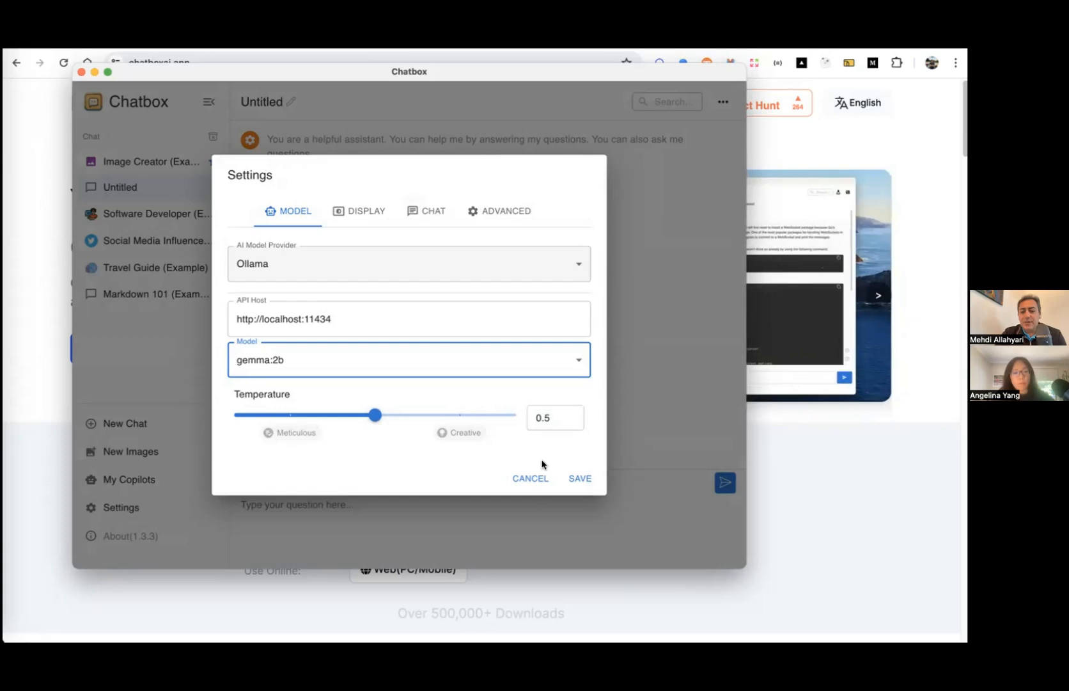
# Step: Review the Display and Advanced settings pages and confirm the settings
pyautogui.click(366, 209)
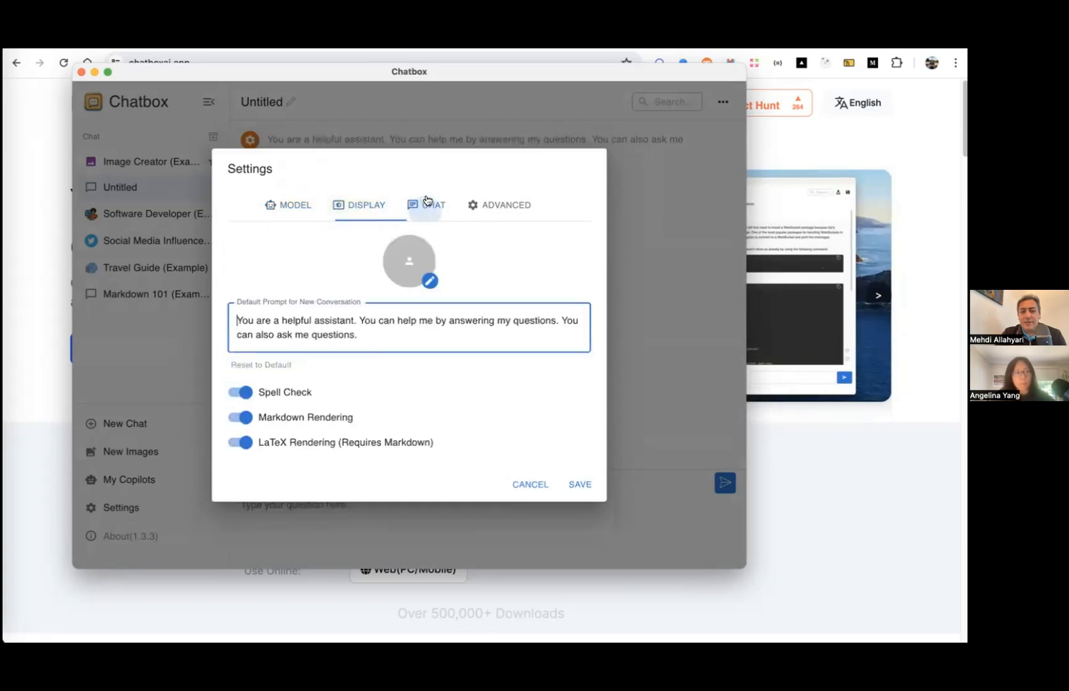
pyautogui.click(507, 205)
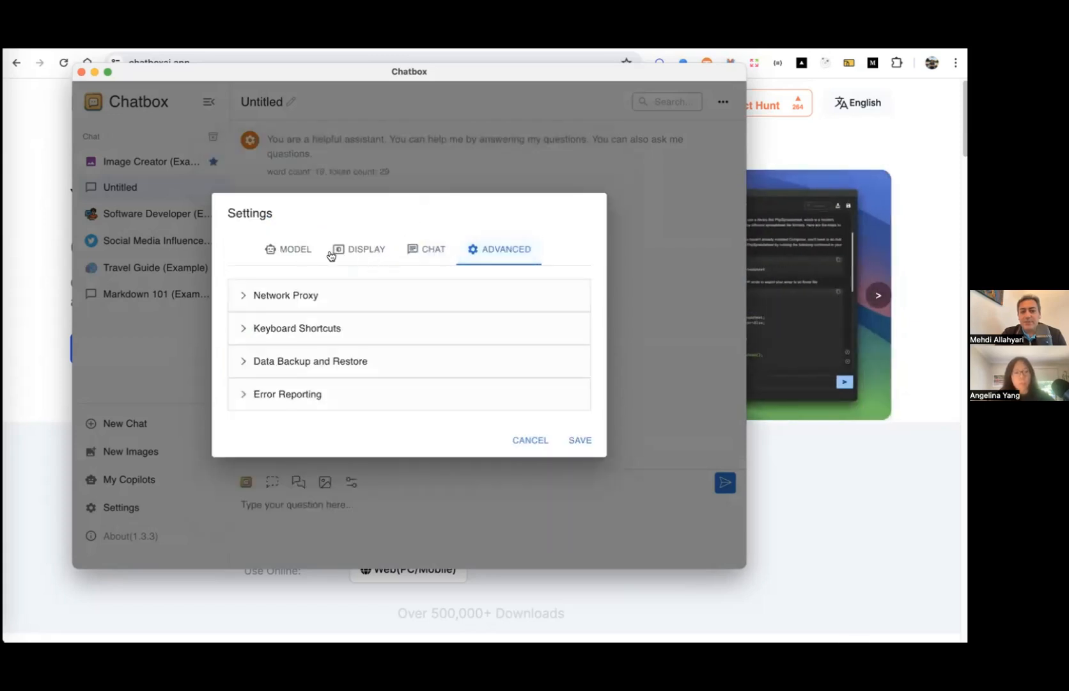
pyautogui.click(530, 440)
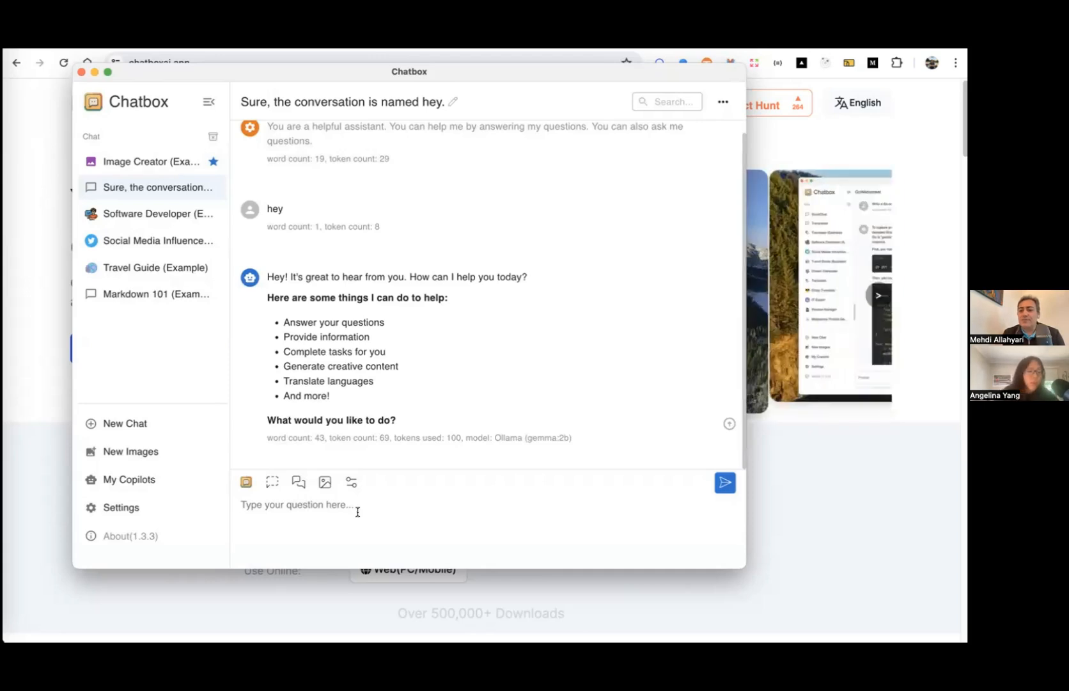
pyautogui.moveTo(578, 363)
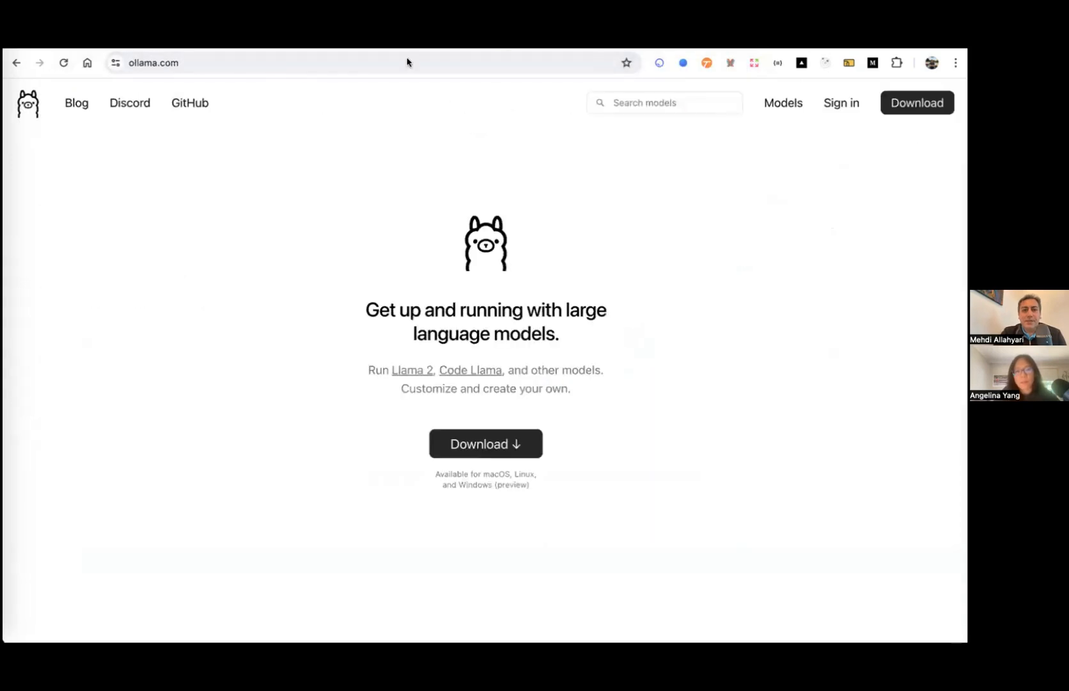
pyautogui.moveTo(488, 302)
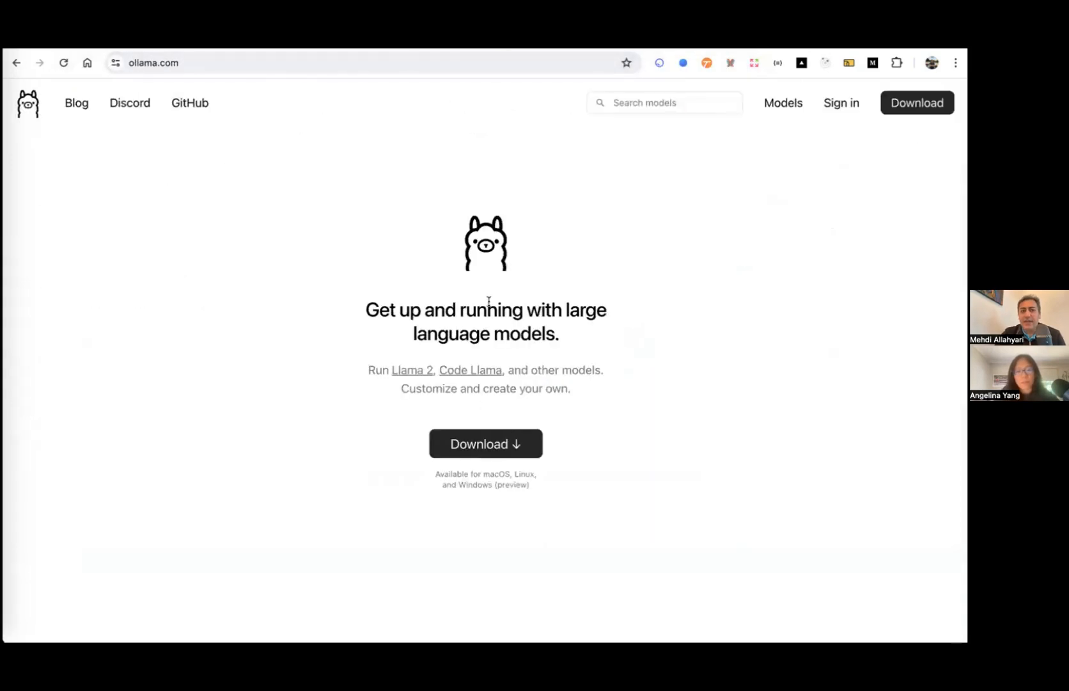
pyautogui.moveTo(783, 102)
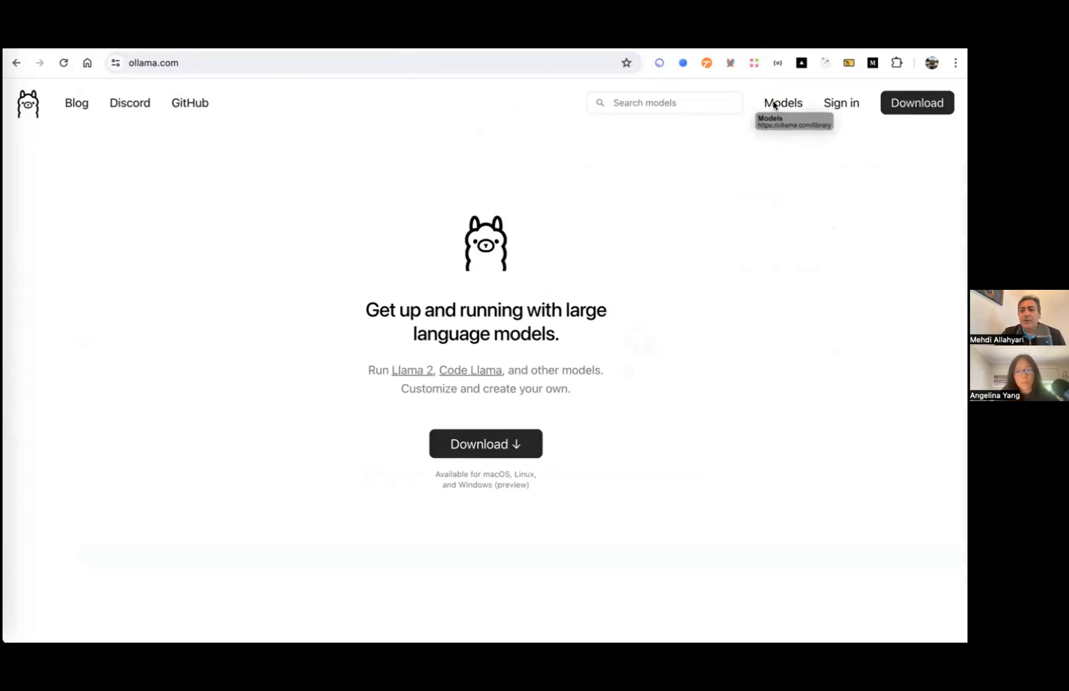
# Step: Go to the gemma model page in the Ollama library and select the 'ollama run gemma' command
pyautogui.click(782, 102)
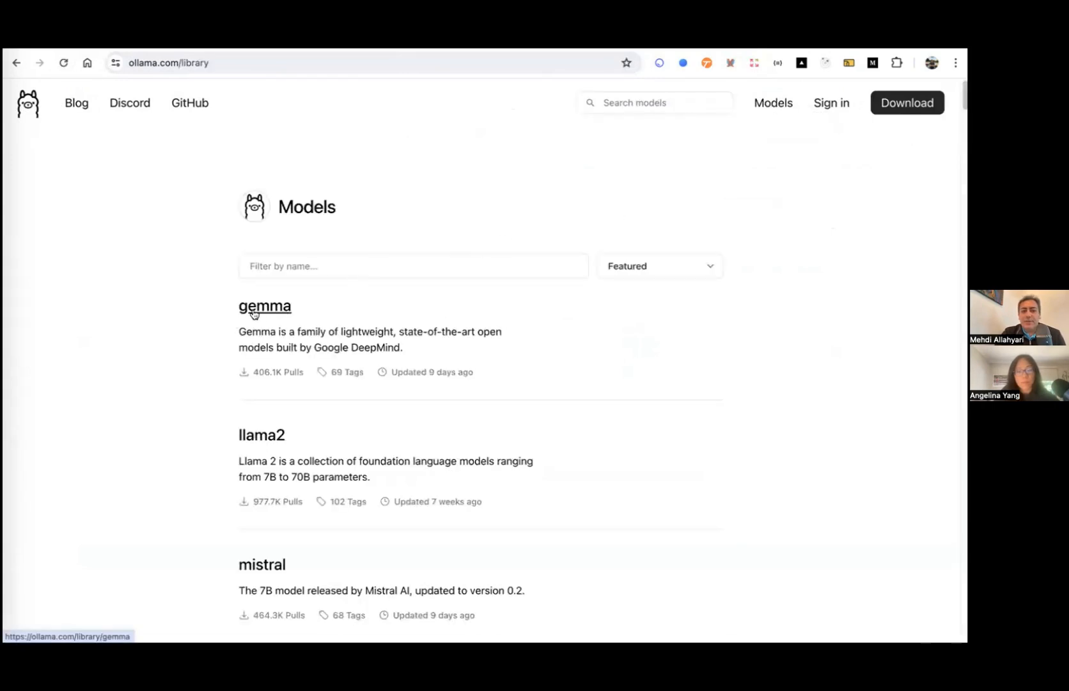
pyautogui.click(264, 306)
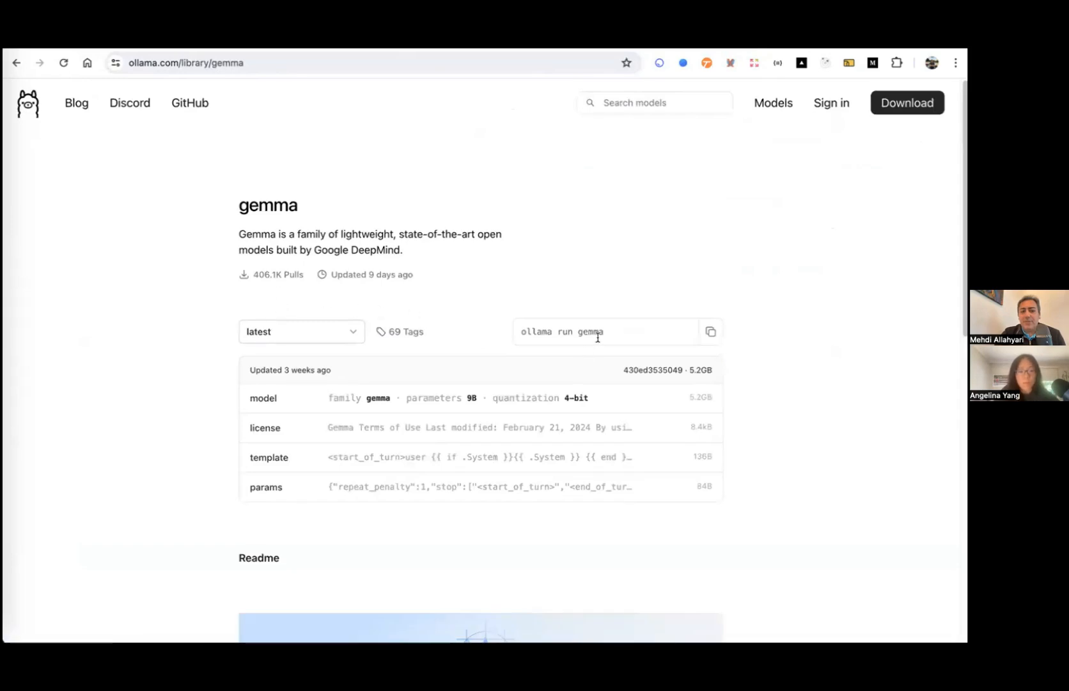
pyautogui.tripleClick(562, 331)
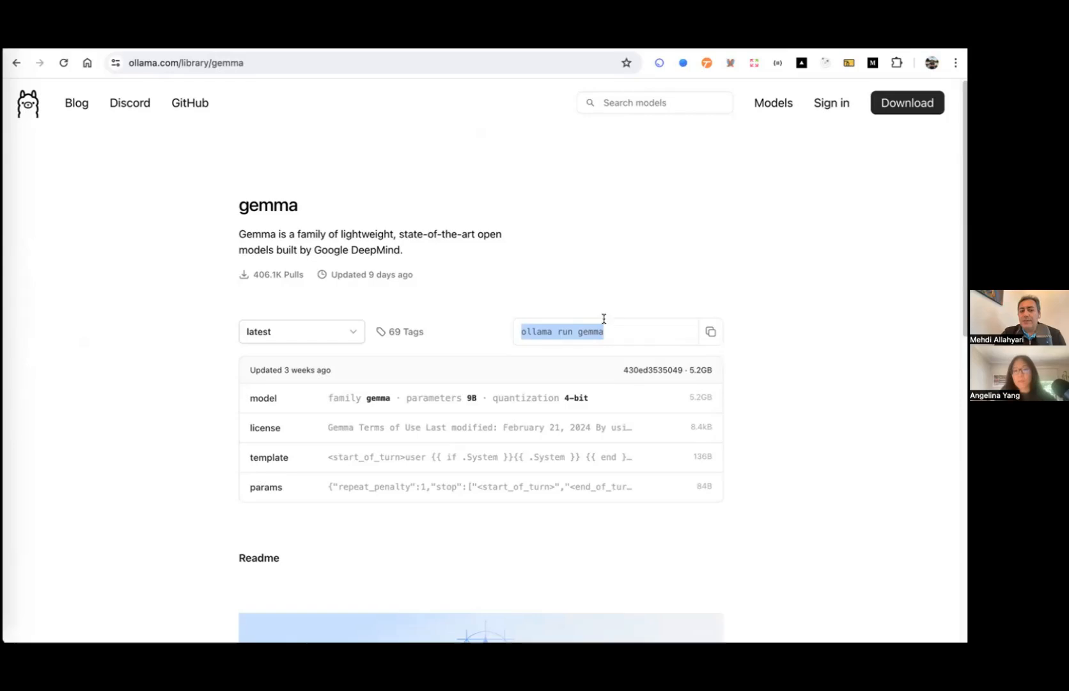
# Step: Read through the gemma Readme listing the 2b and 7b sizes
pyautogui.scroll(-3)
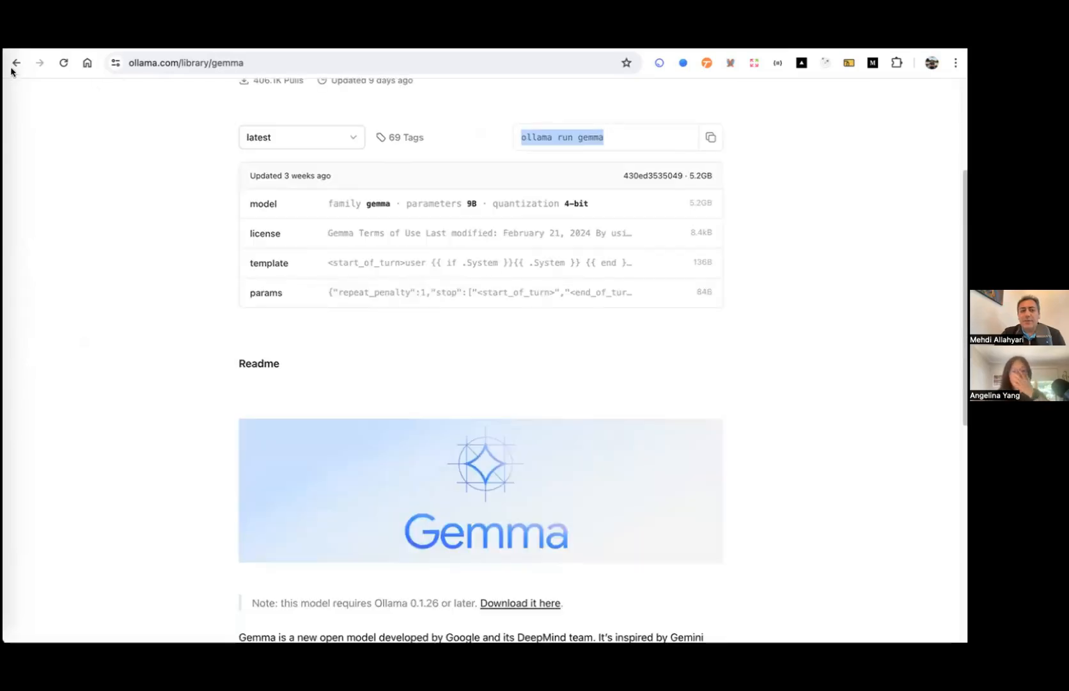
pyautogui.scroll(3)
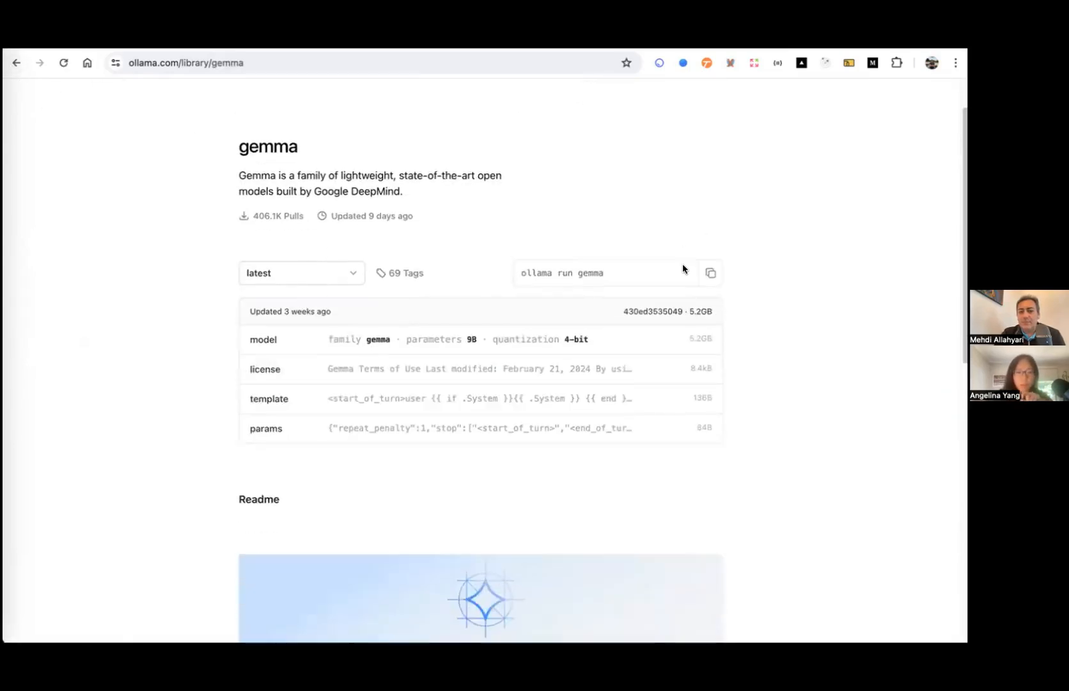
pyautogui.scroll(-3)
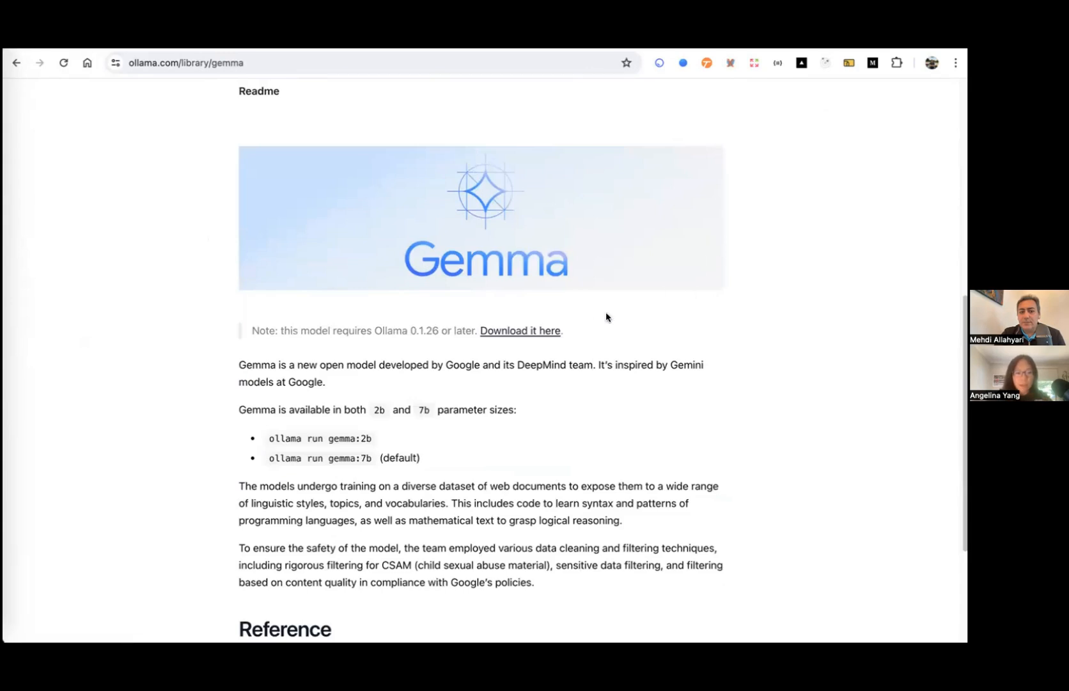
pyautogui.moveTo(518, 334)
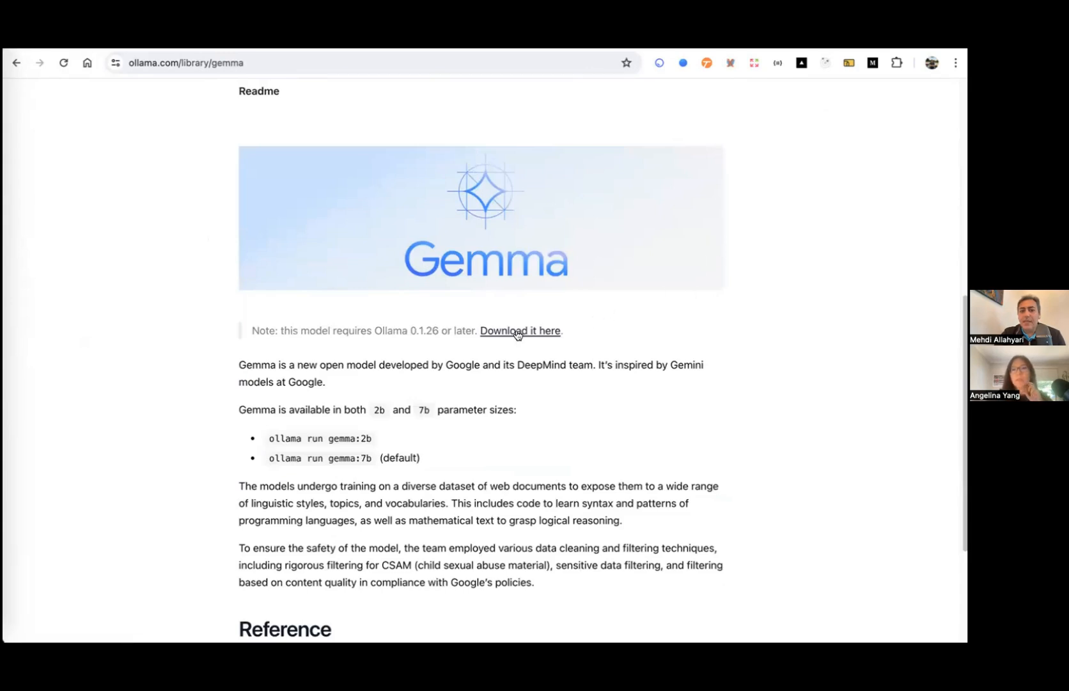
pyautogui.moveTo(520, 331)
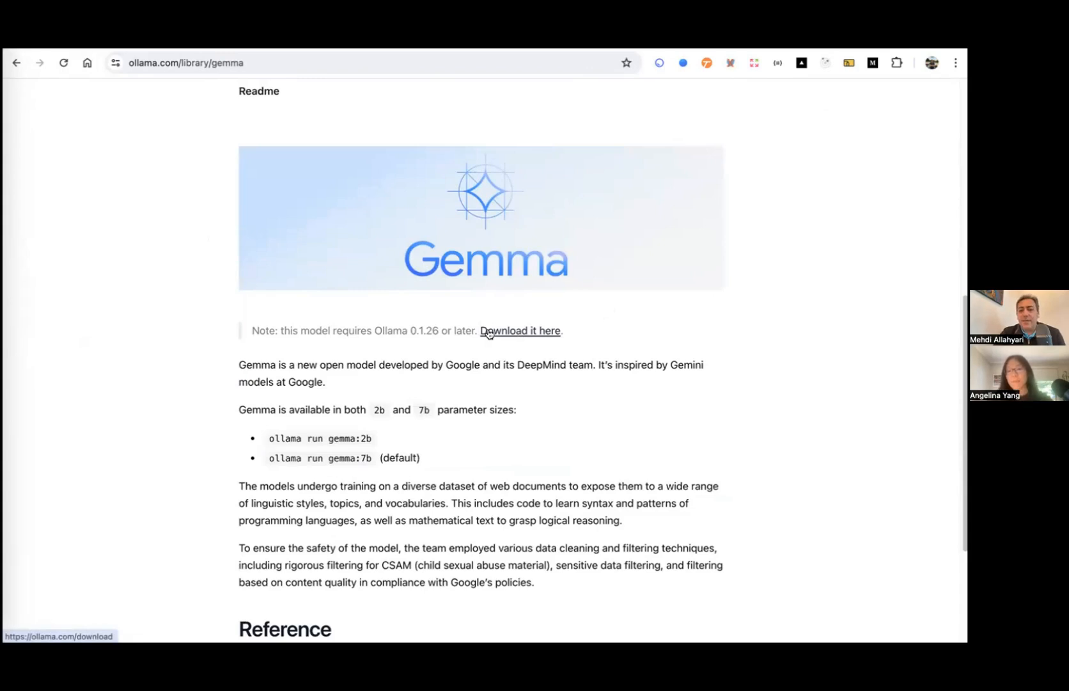
pyautogui.moveTo(527, 337)
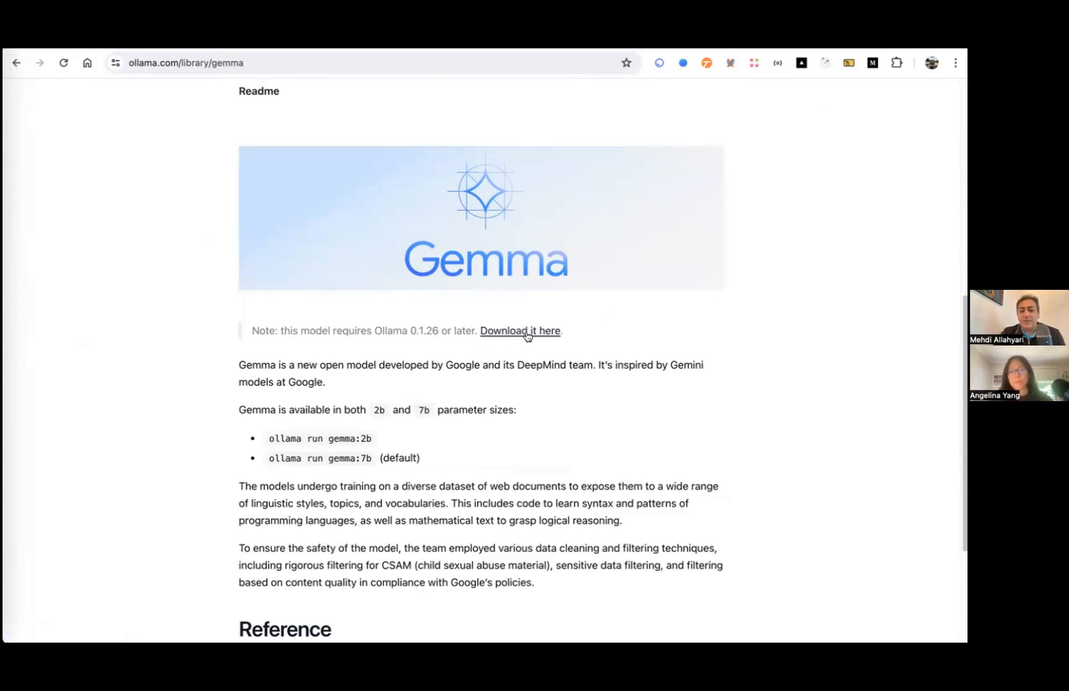
pyautogui.moveTo(469, 233)
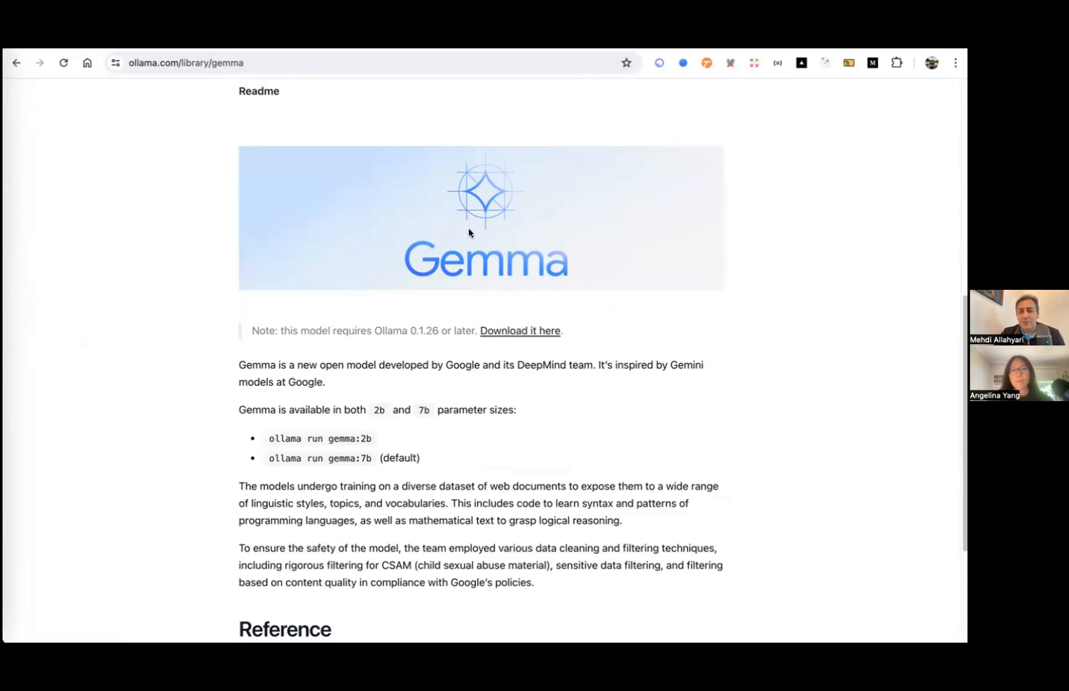
pyautogui.scroll(3)
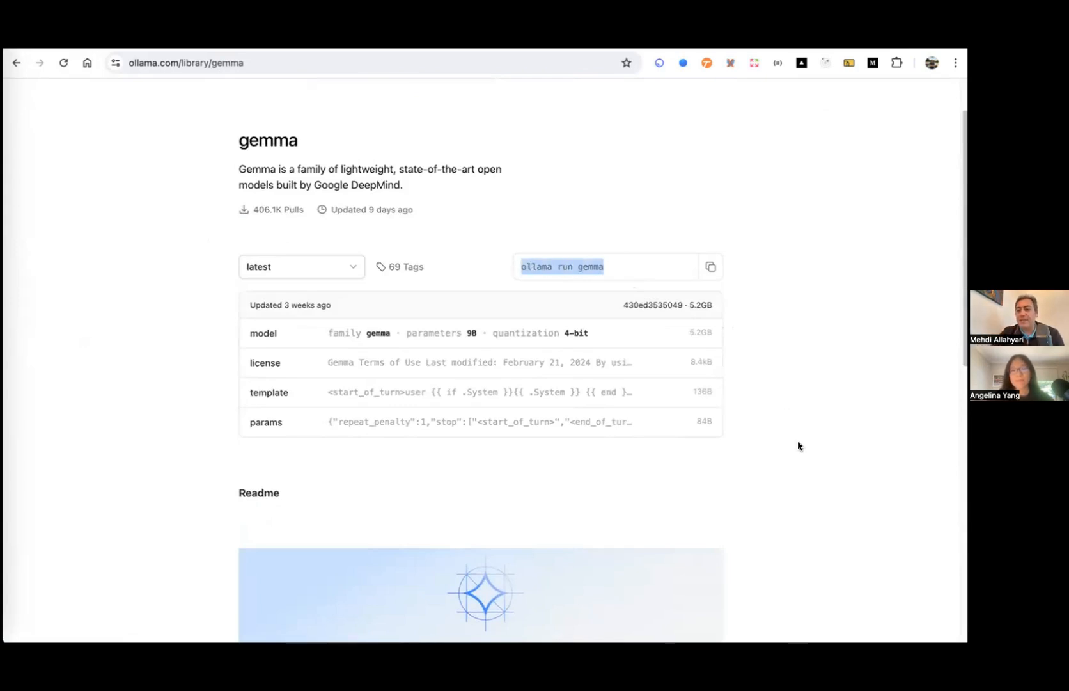
pyautogui.moveTo(719, 253)
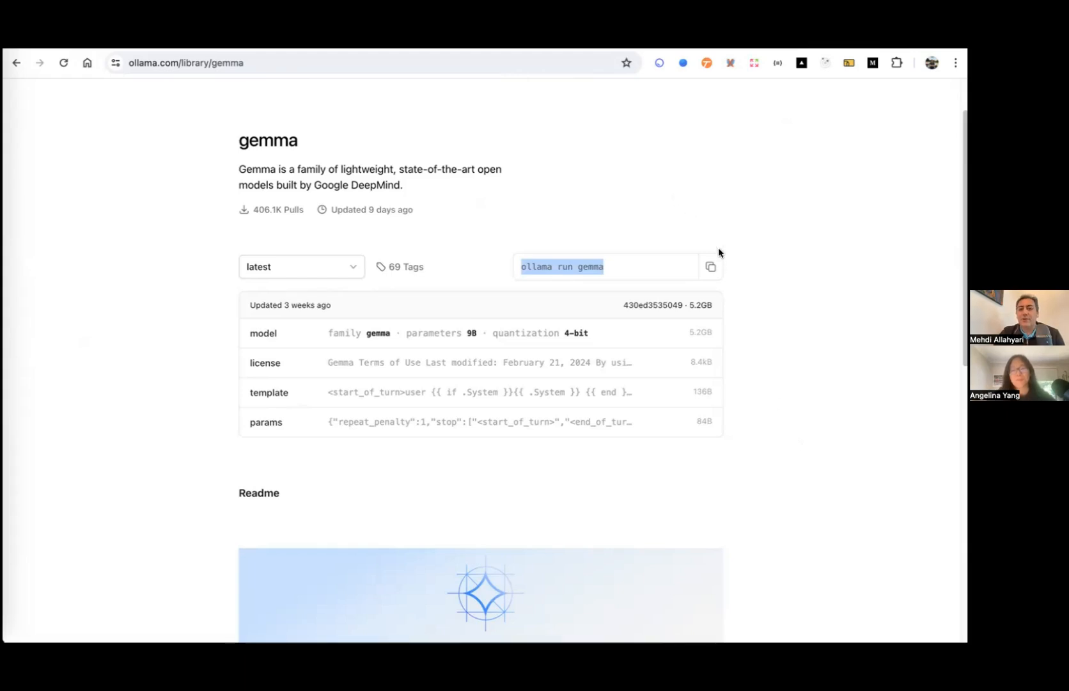
pyautogui.moveTo(415, 211)
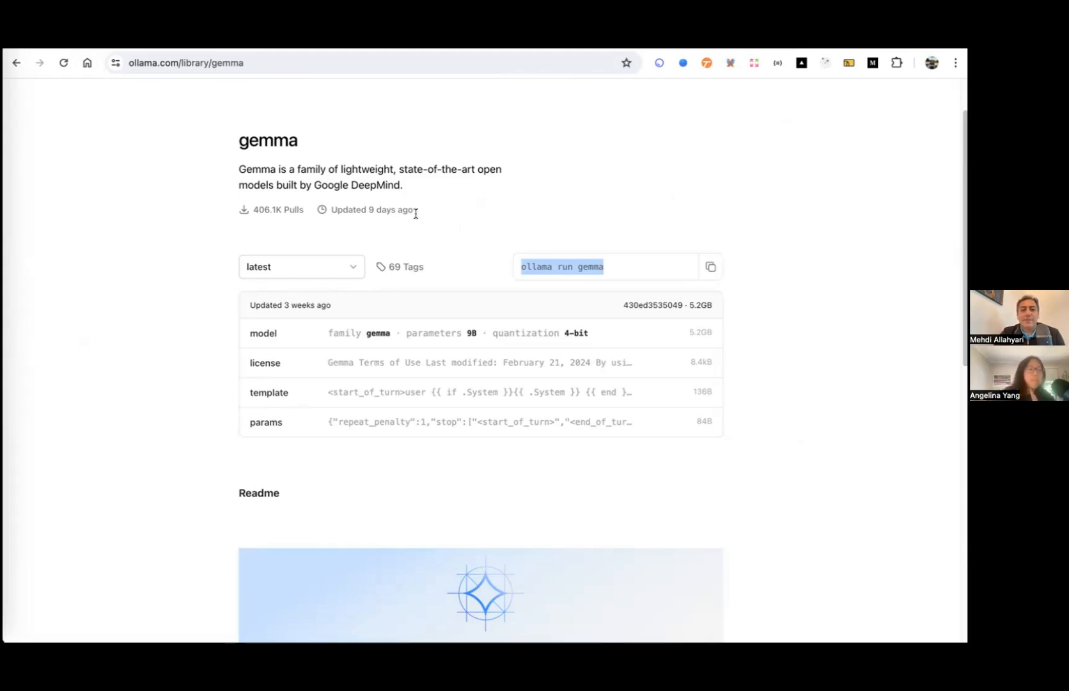
pyautogui.moveTo(330, 210)
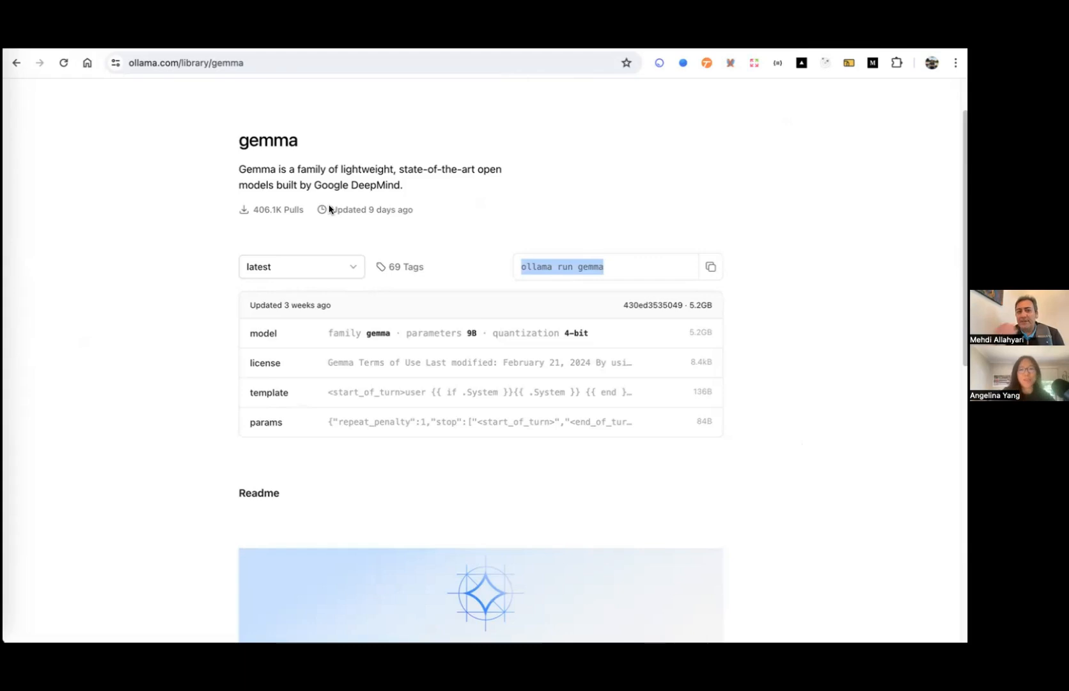
pyautogui.moveTo(754, 260)
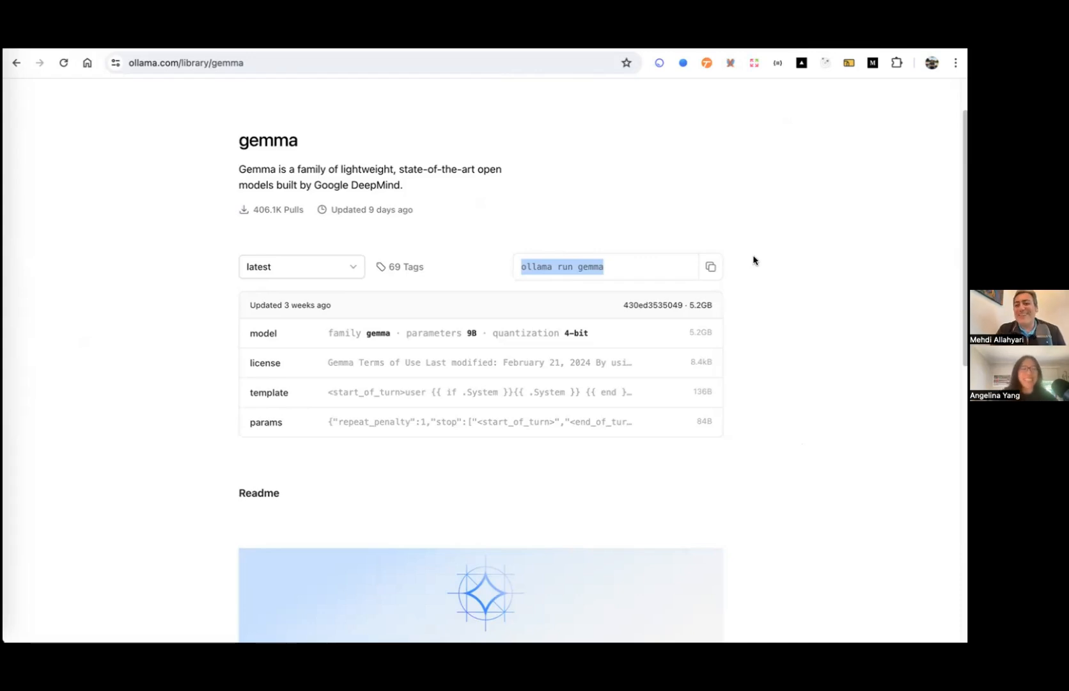
pyautogui.moveTo(732, 260)
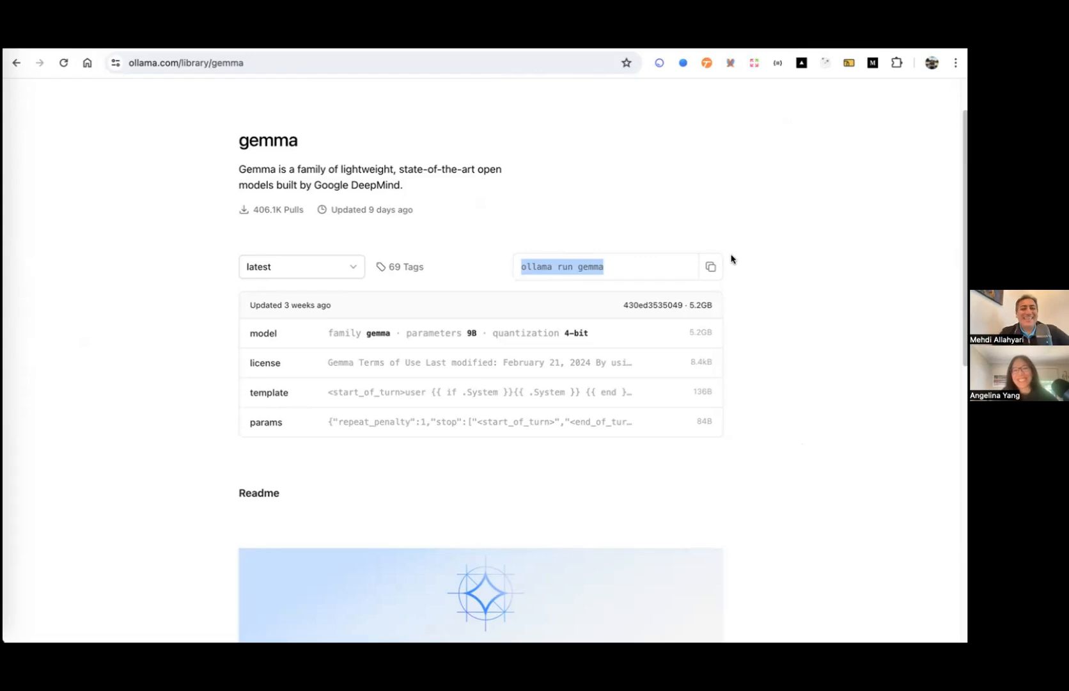
pyautogui.moveTo(149, 311)
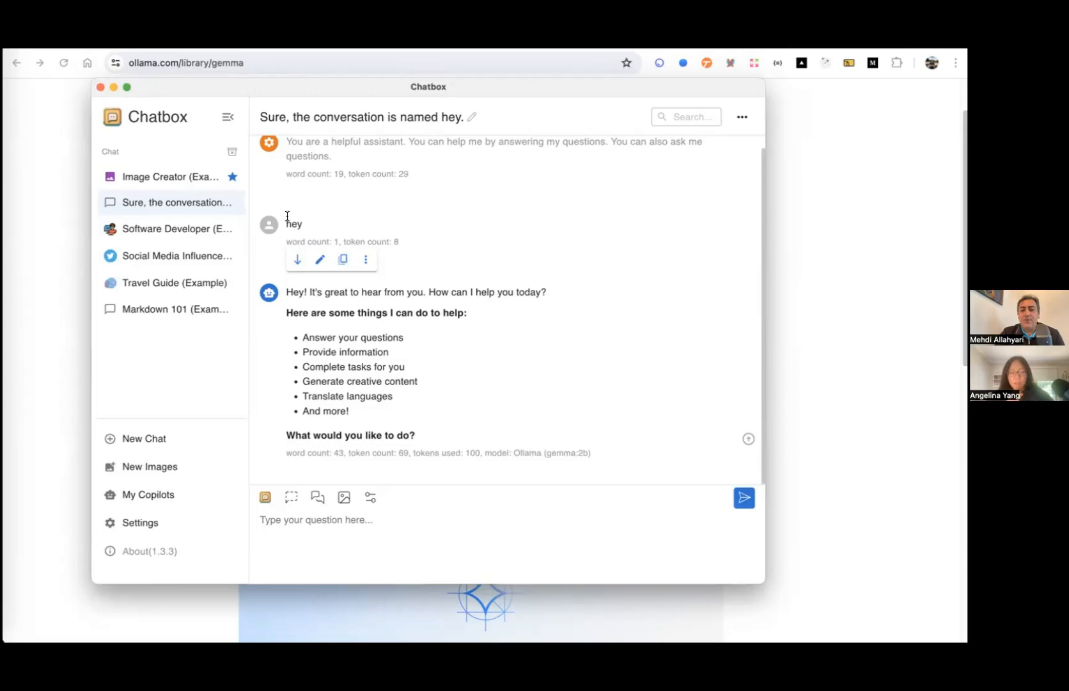
pyautogui.moveTo(193, 130)
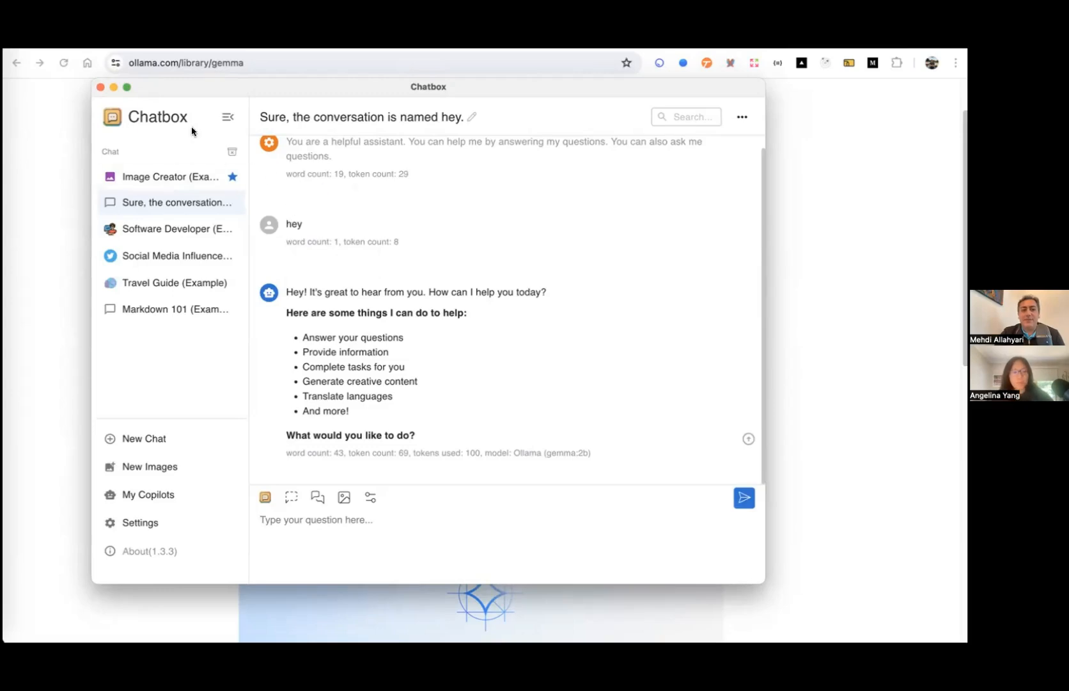
pyautogui.moveTo(155, 158)
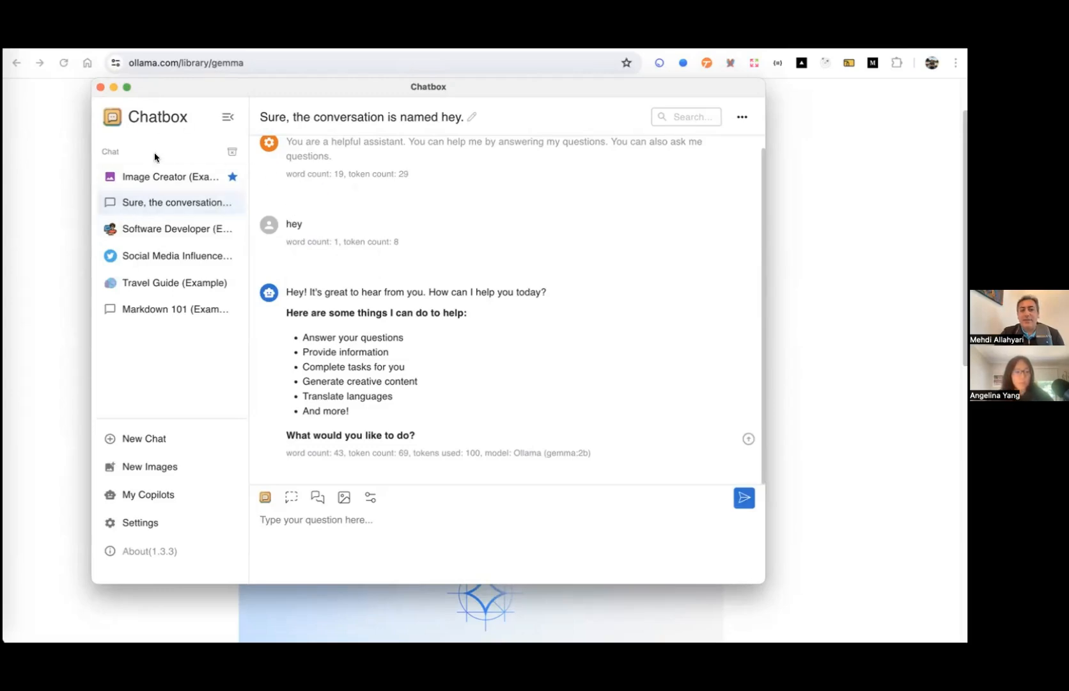
pyautogui.moveTo(334, 303)
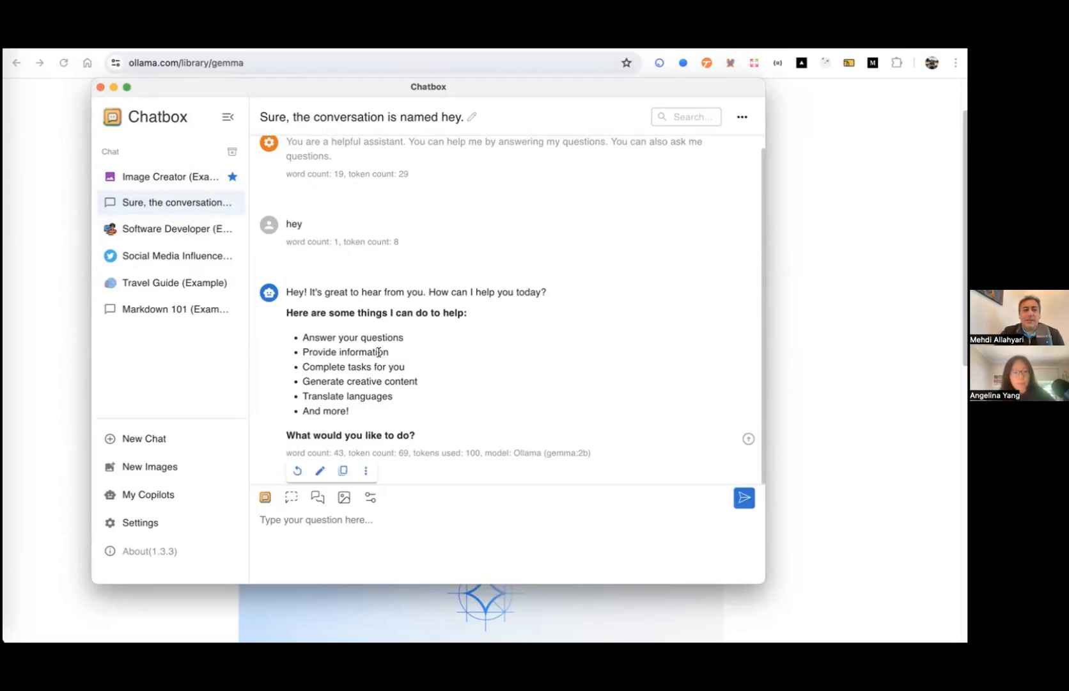
pyautogui.moveTo(143, 408)
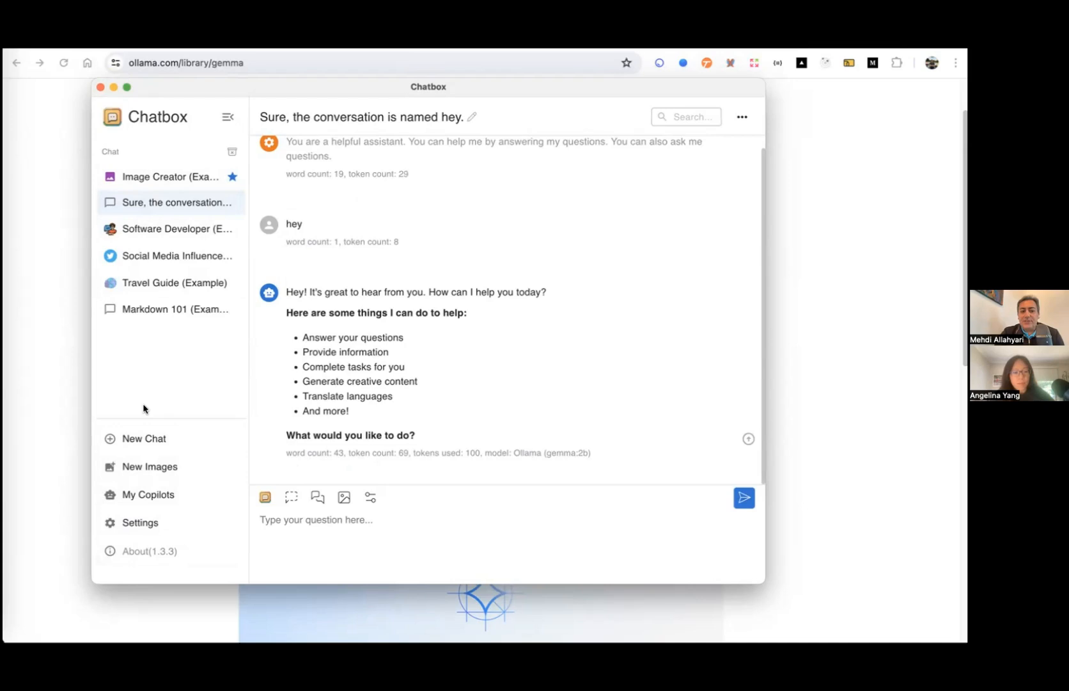
pyautogui.moveTo(181, 359)
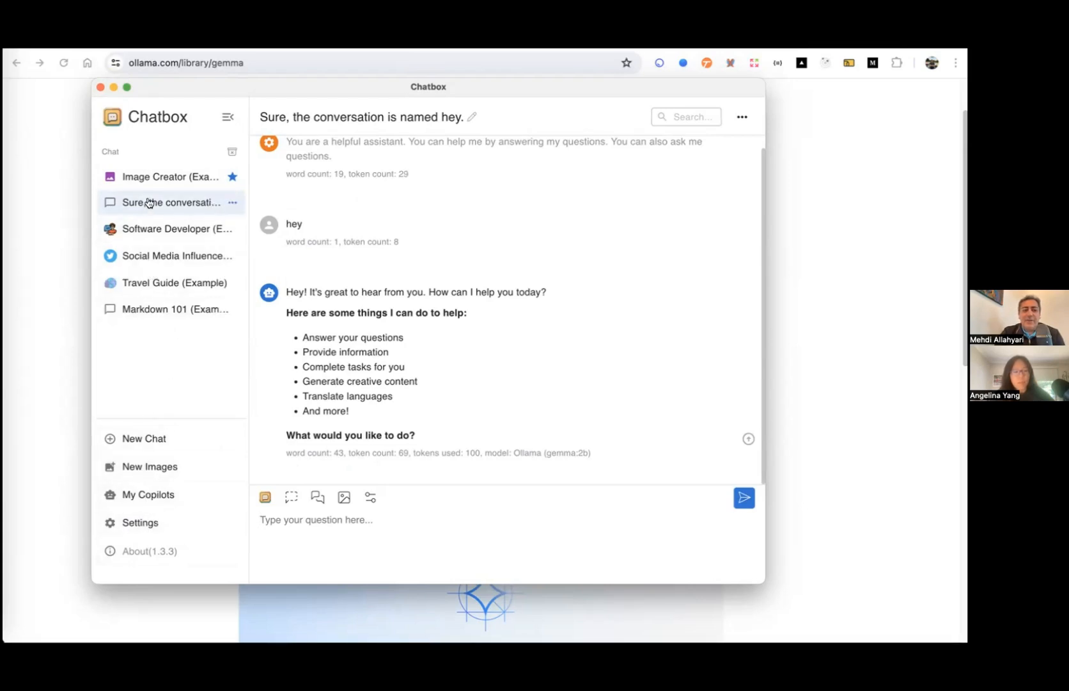
pyautogui.moveTo(151, 310)
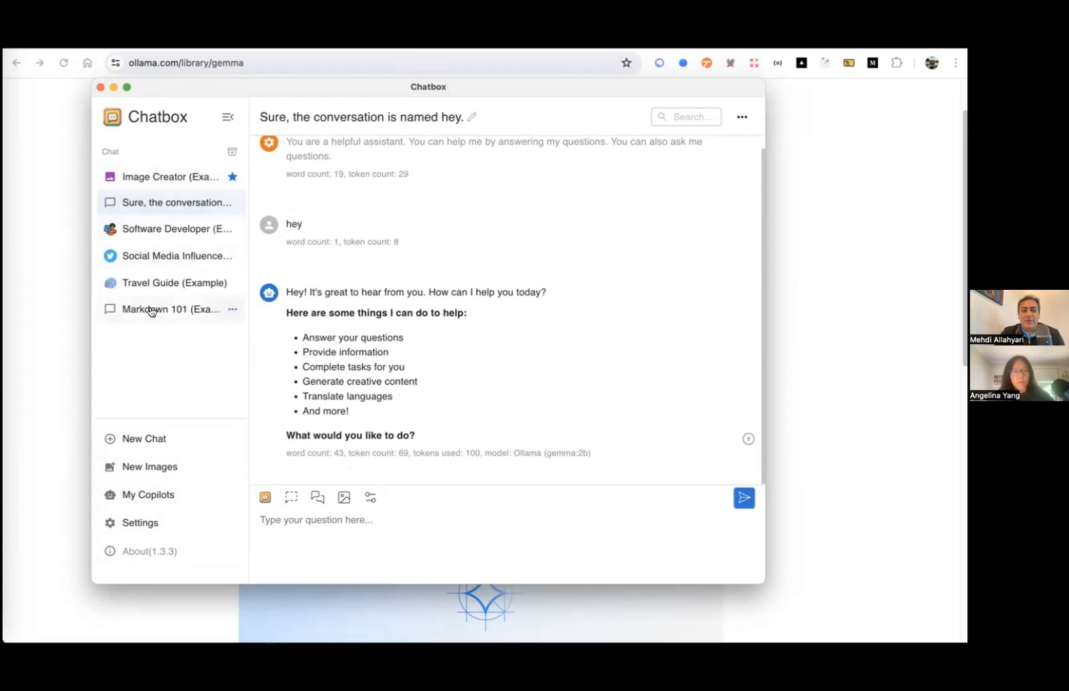
# Step: Browse the Software Developer and Social Media Influencer examples, ending on the Markdown 101 chat
pyautogui.click(174, 229)
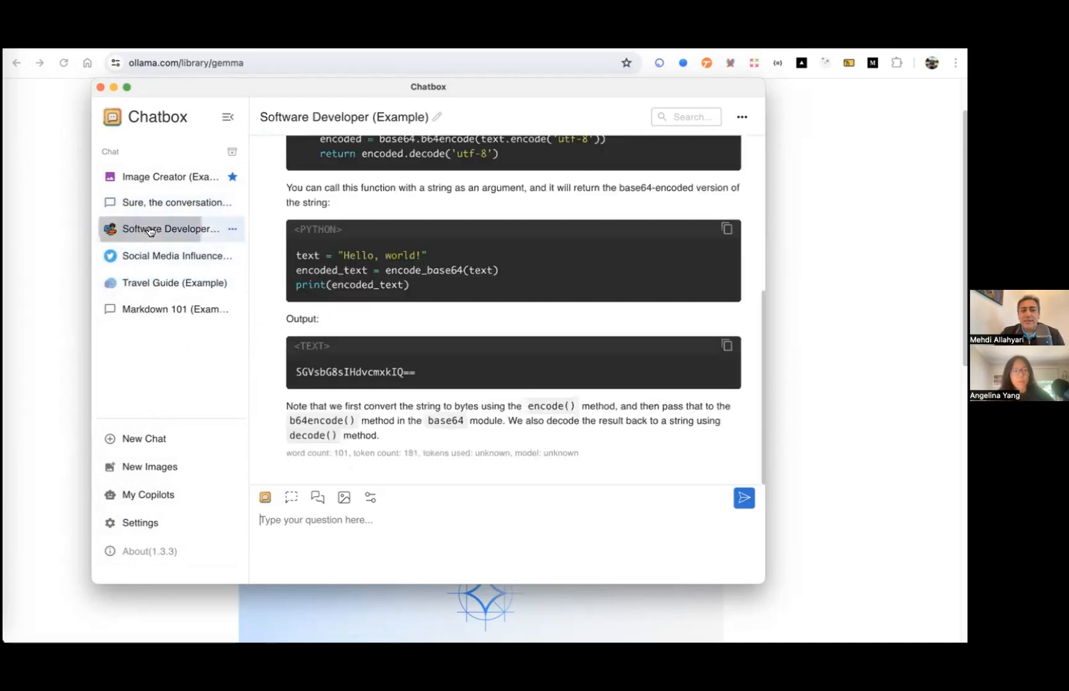
pyautogui.moveTo(144, 261)
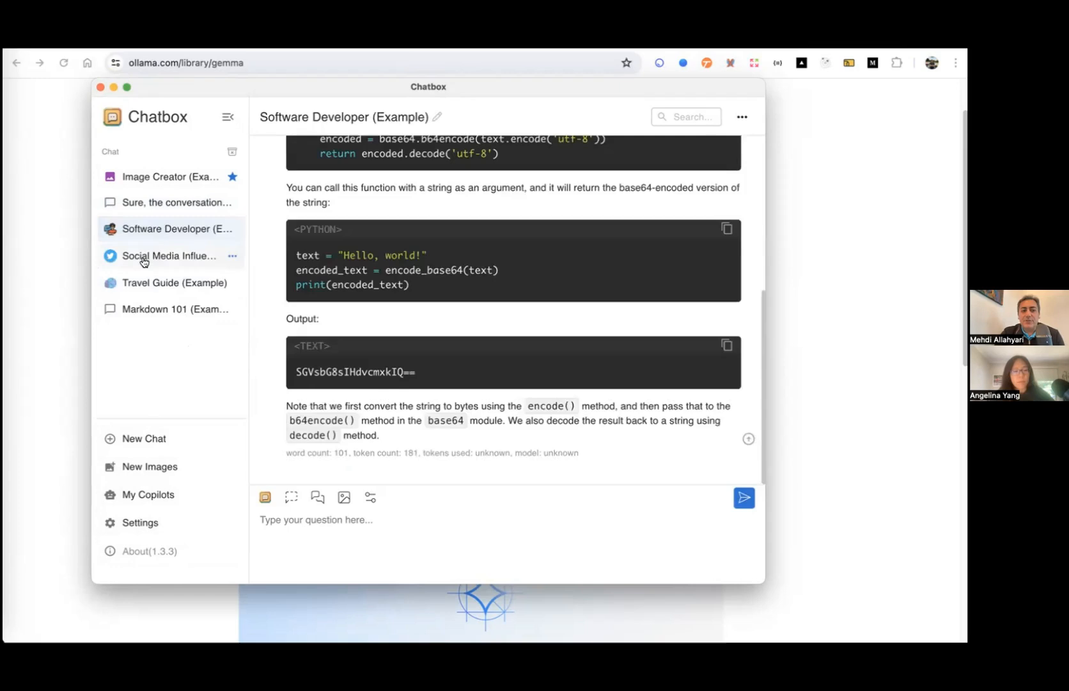
pyautogui.click(171, 256)
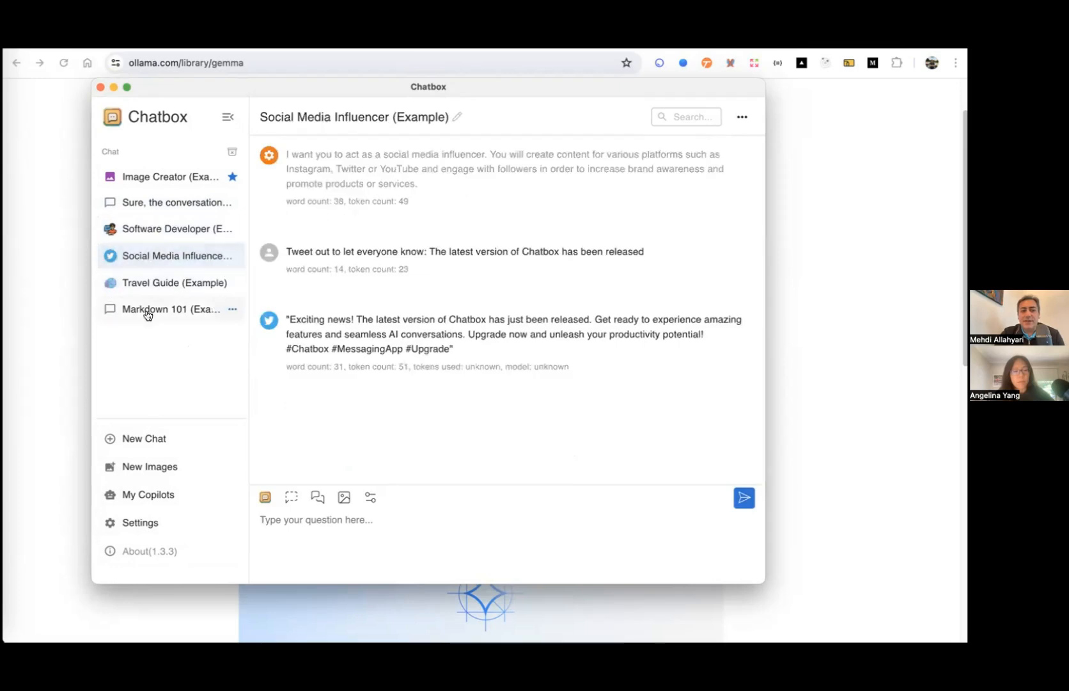
pyautogui.click(170, 308)
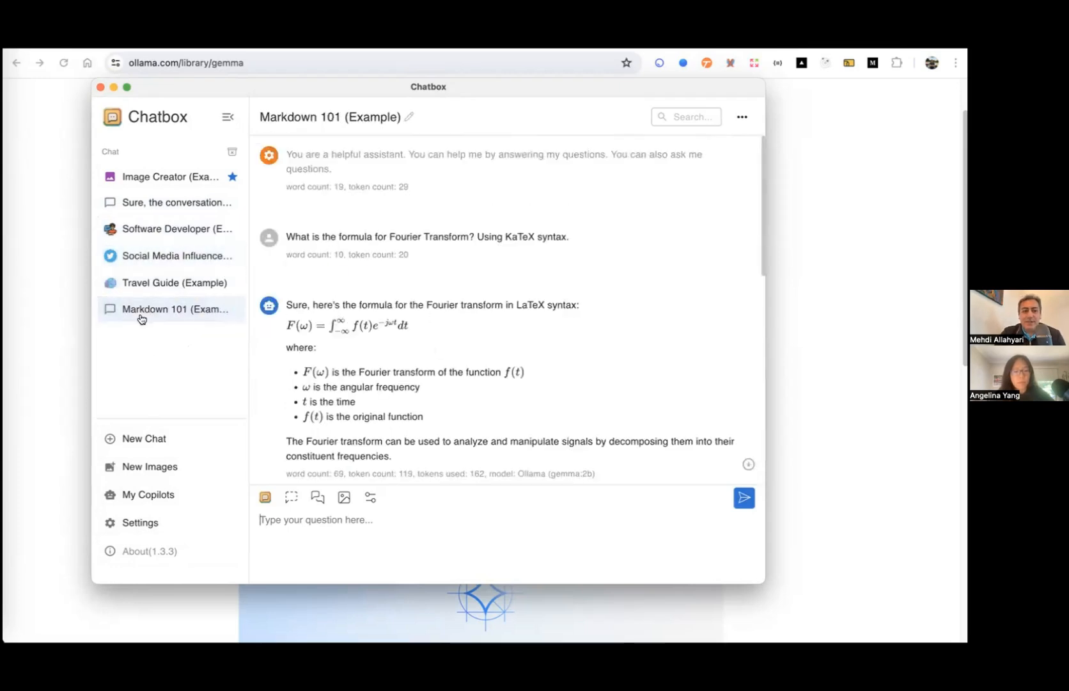
pyautogui.moveTo(170, 283)
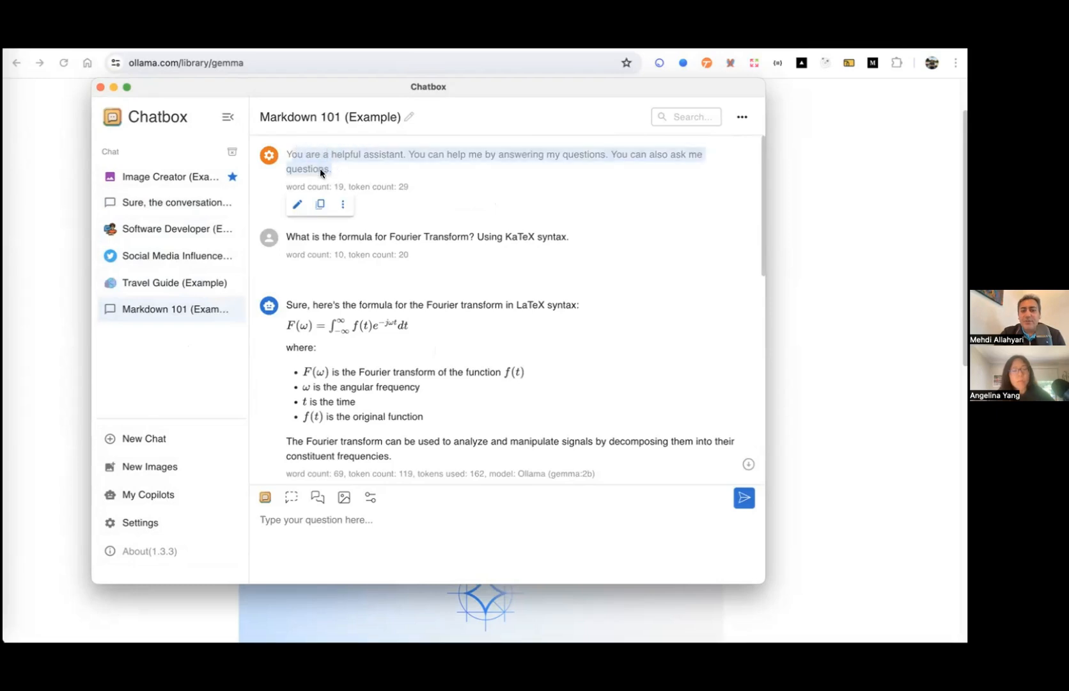
pyautogui.click(296, 203)
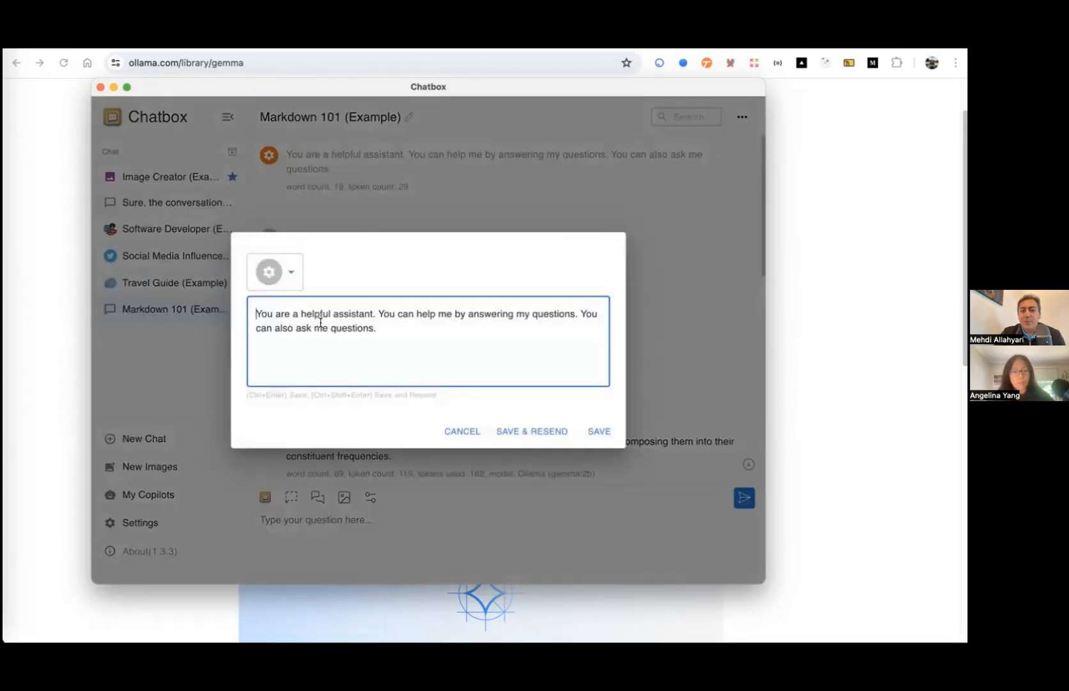
pyautogui.click(462, 431)
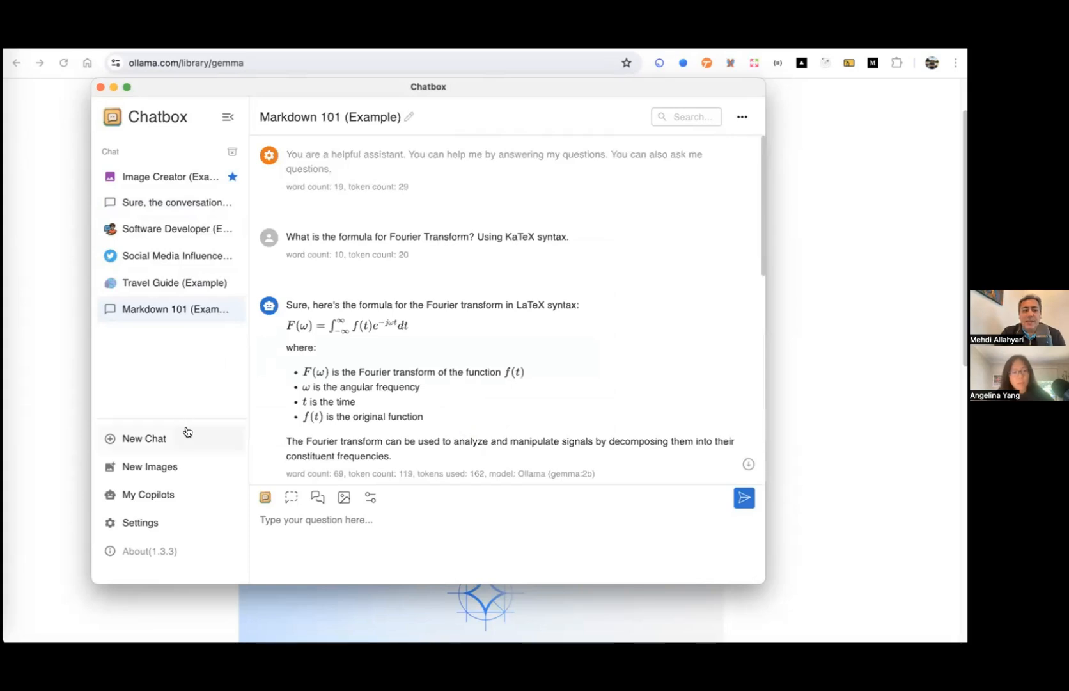
pyautogui.moveTo(164, 360)
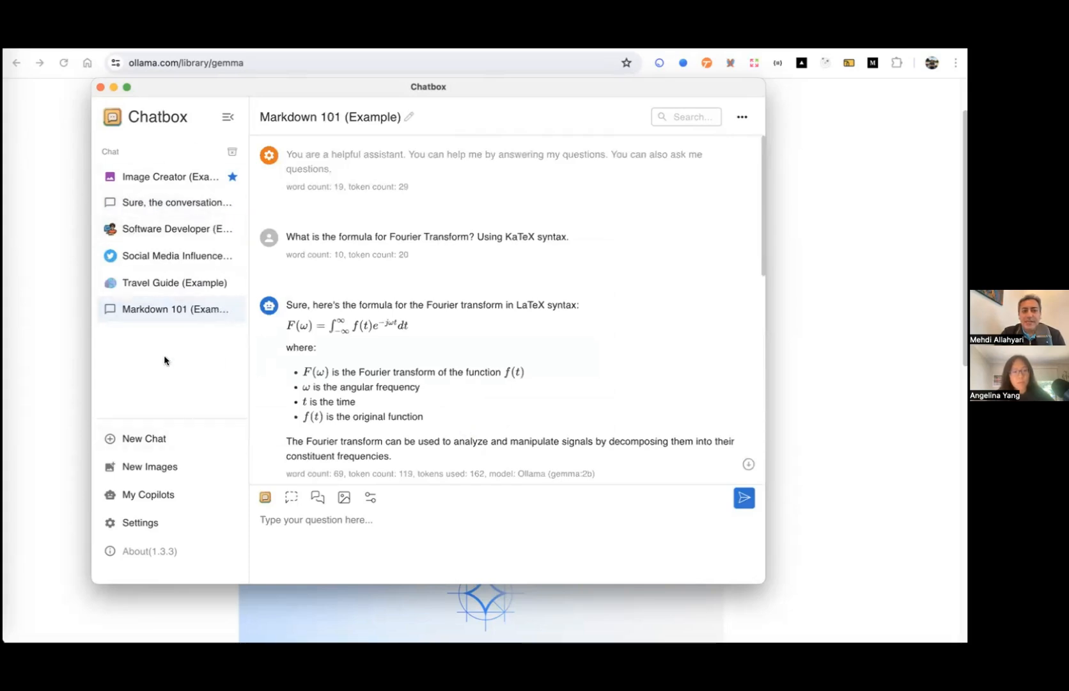
pyautogui.moveTo(143, 494)
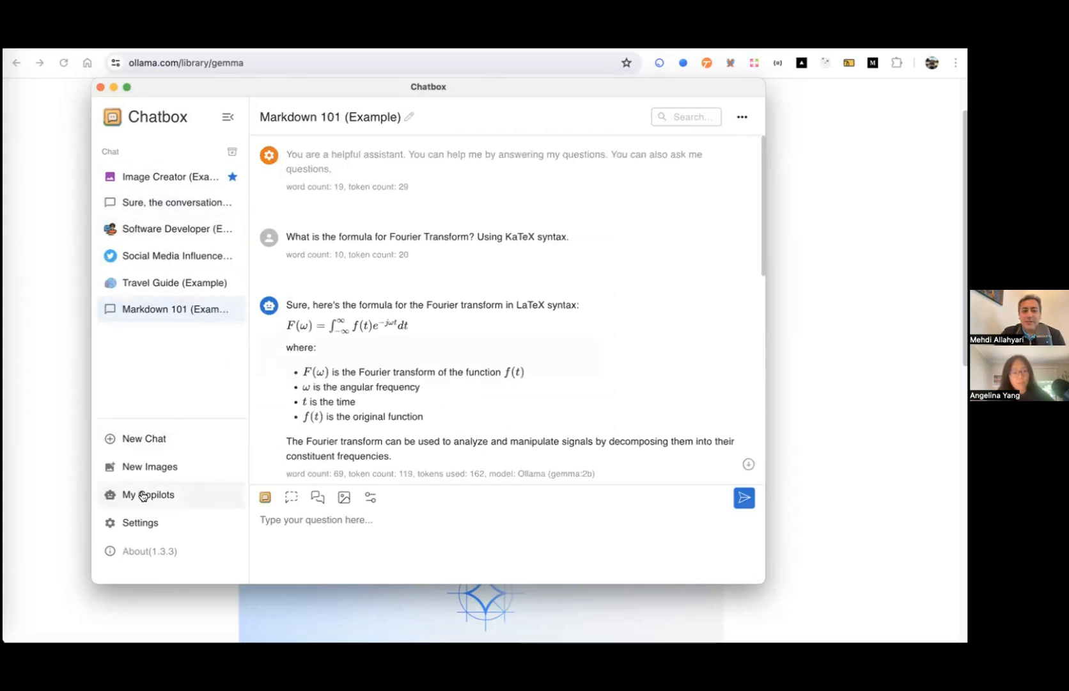
pyautogui.click(149, 493)
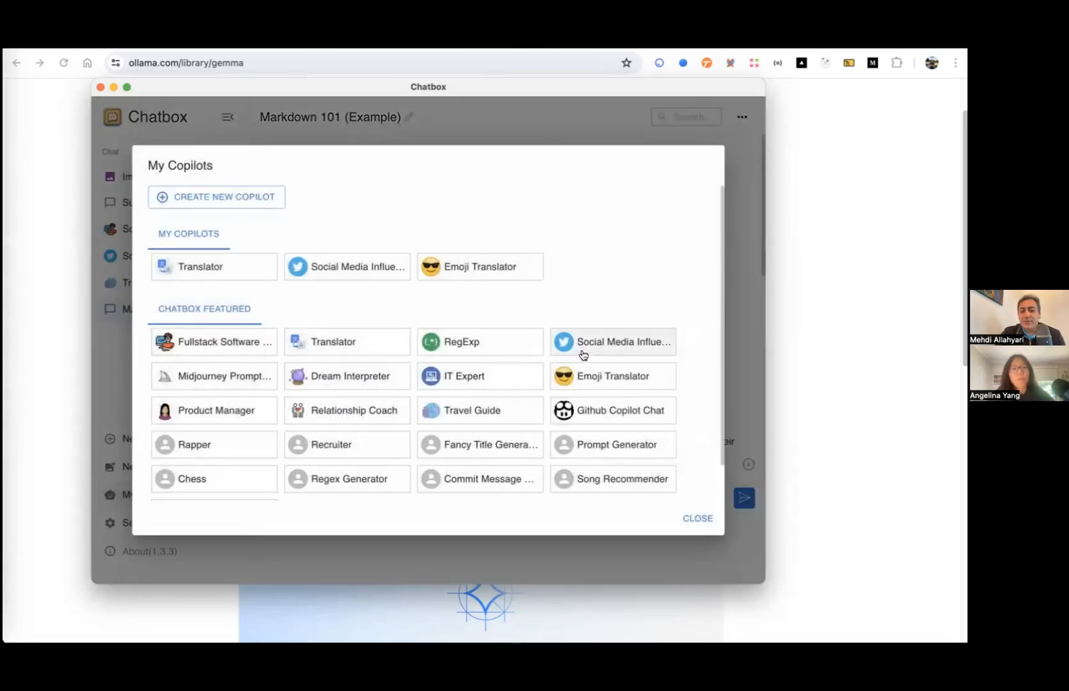
pyautogui.moveTo(461, 376)
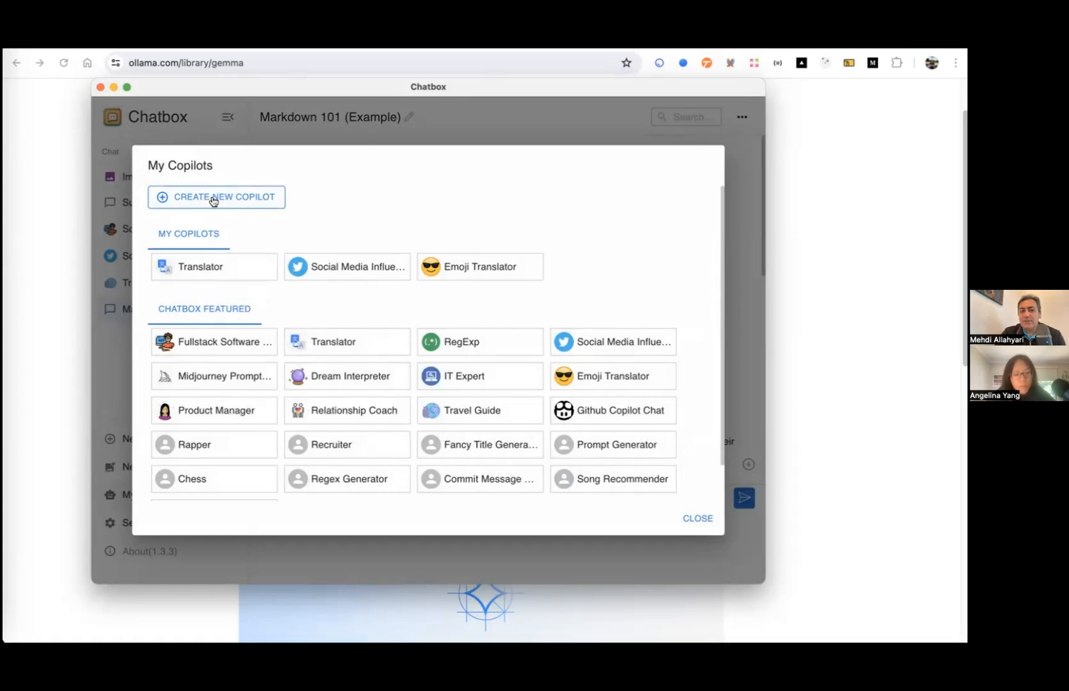
pyautogui.moveTo(125, 252)
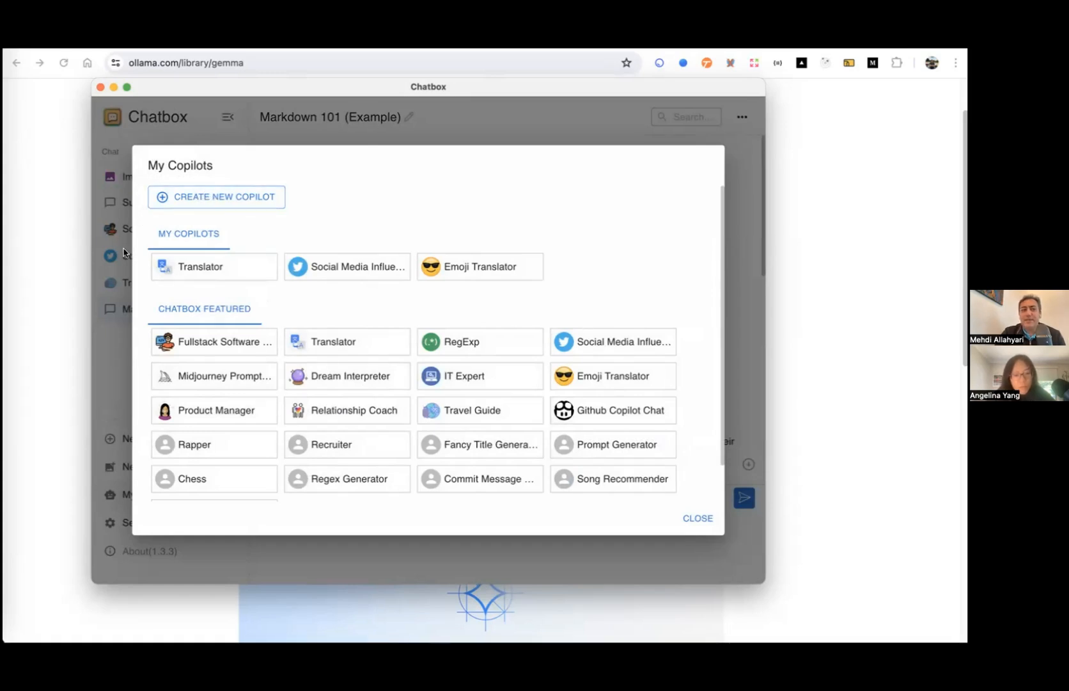
pyautogui.click(698, 518)
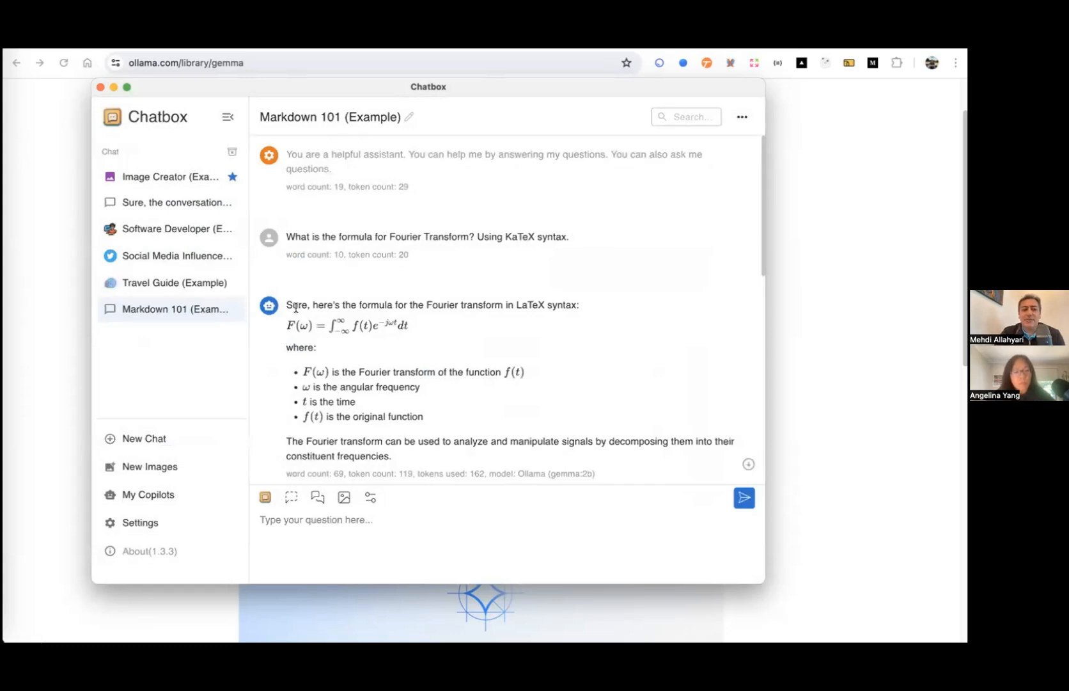
pyautogui.moveTo(258, 354)
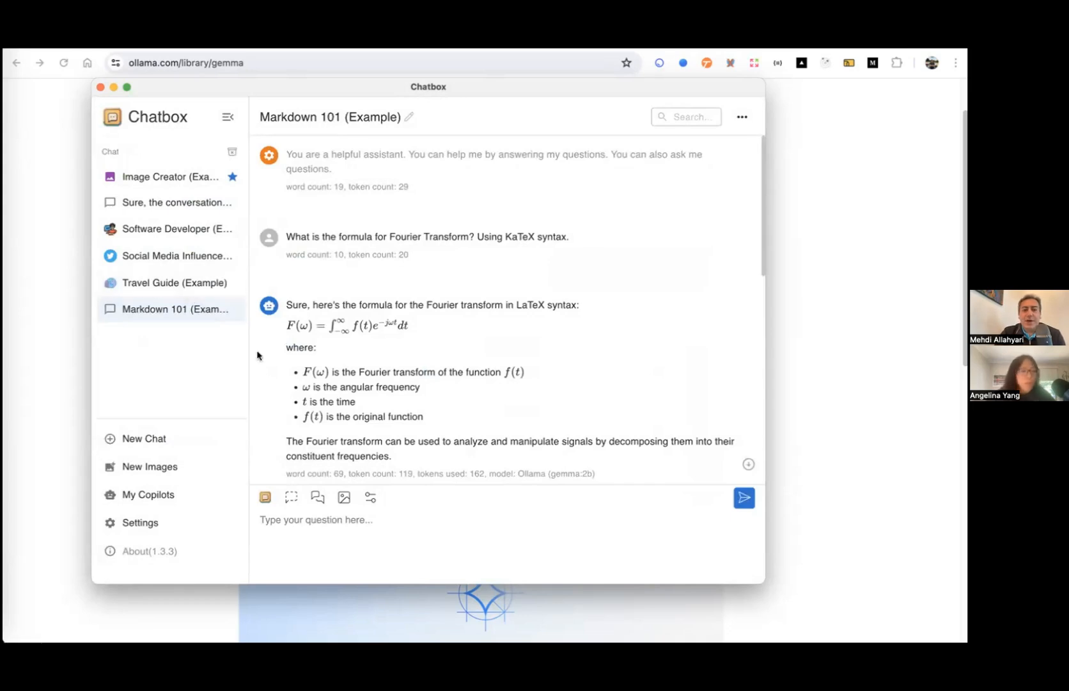
pyautogui.moveTo(350, 347)
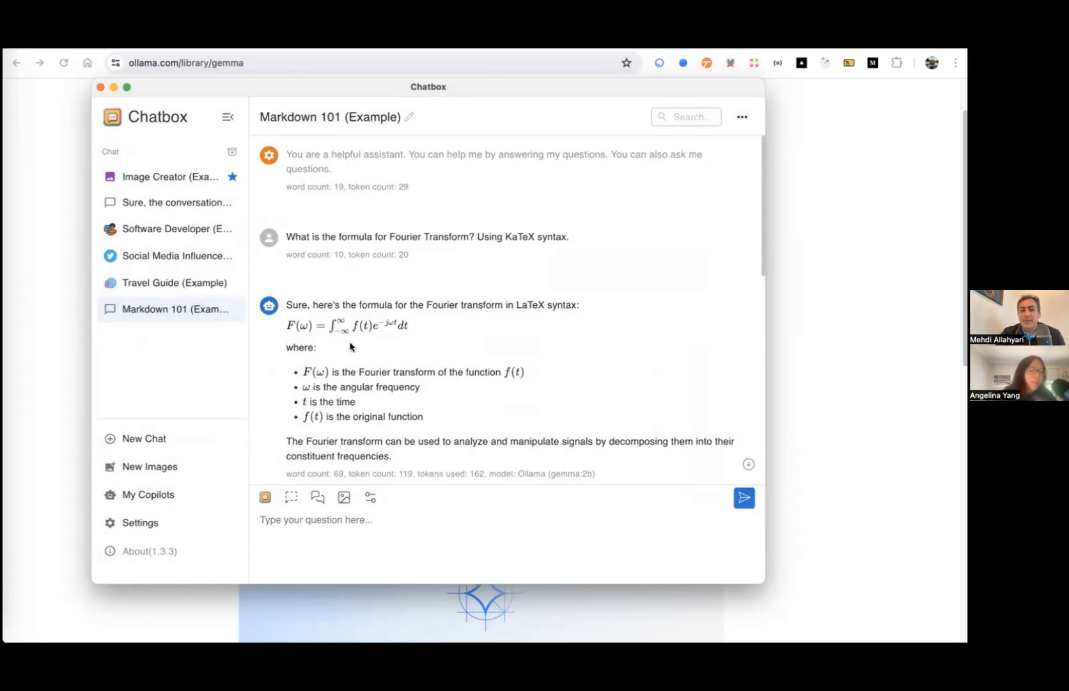
# Step: Scroll the Markdown 101 chat down to its latest cross-entropy loss answer
pyautogui.scroll(-3)
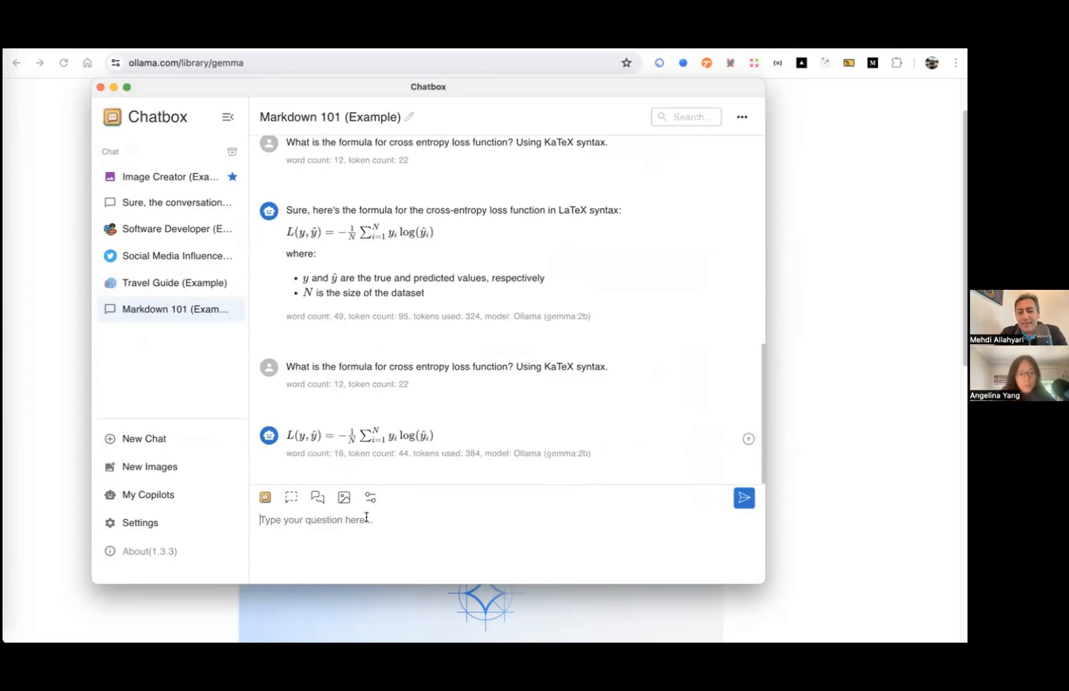
# Step: Ask 'What is the formula for Fourier Transform? Using KaTeX syntax.' and highlight 'LaTeX syntax' in gemma:2b's reply
pyautogui.write('What is the formula for Fourier Transform? Using KaTeX syntax.')
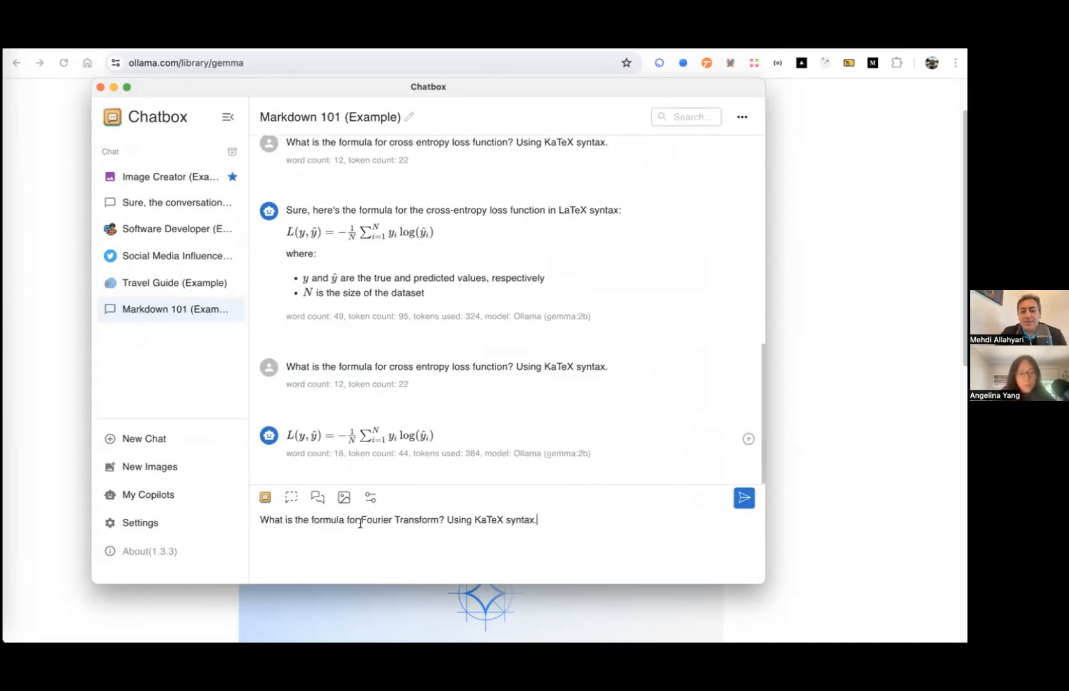
pyautogui.click(743, 497)
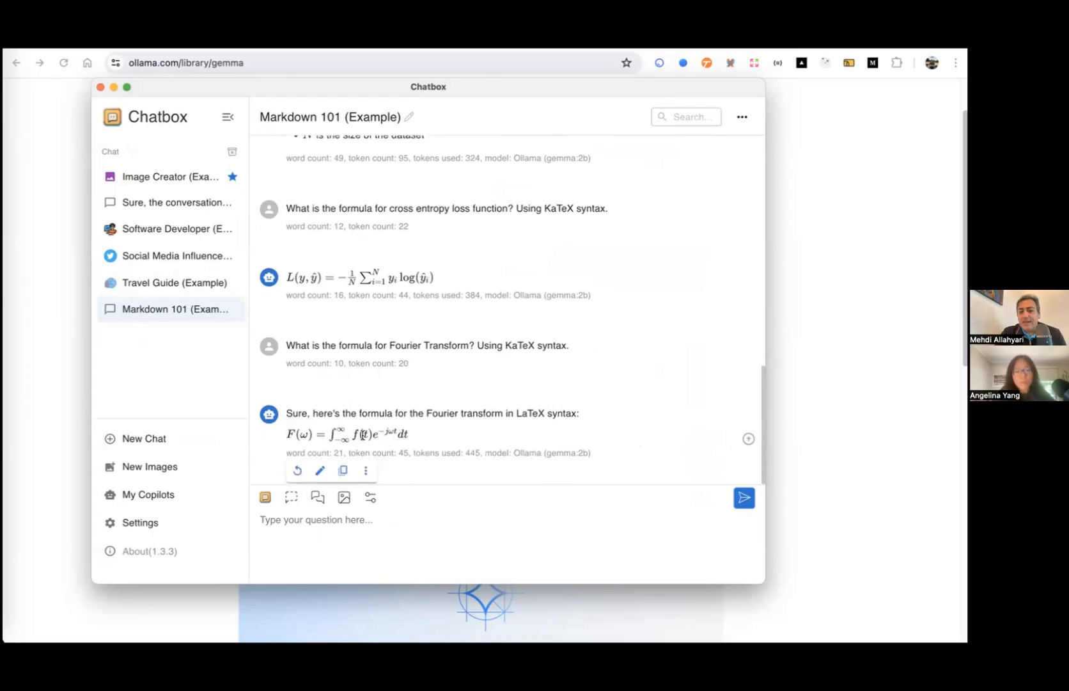
pyautogui.moveTo(451, 434)
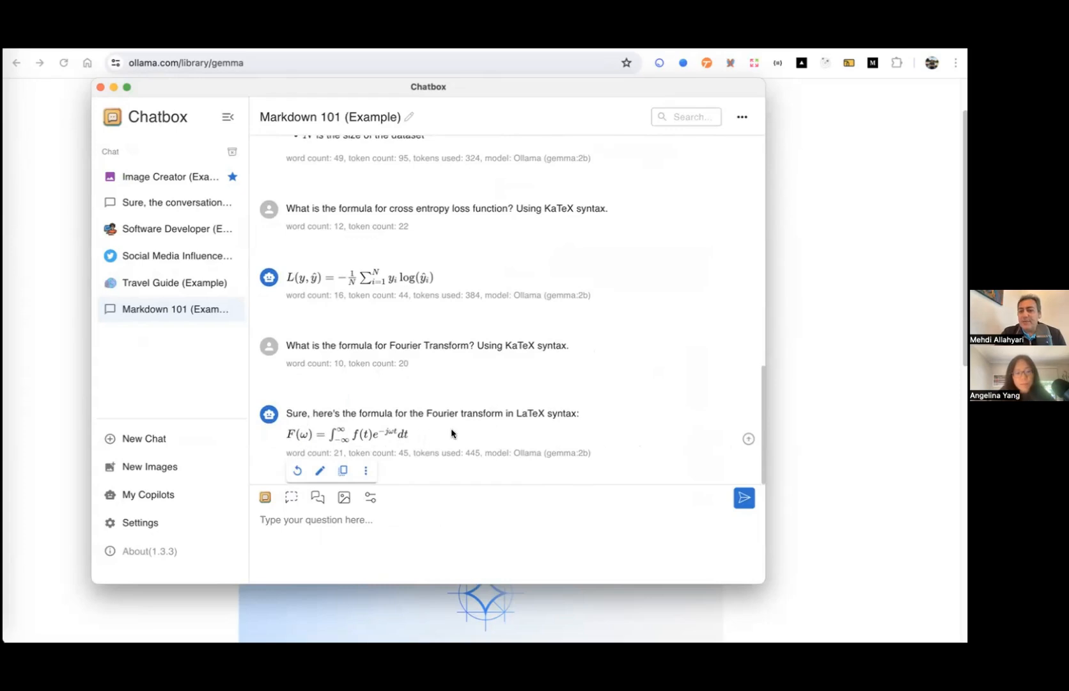
pyautogui.moveTo(538, 429)
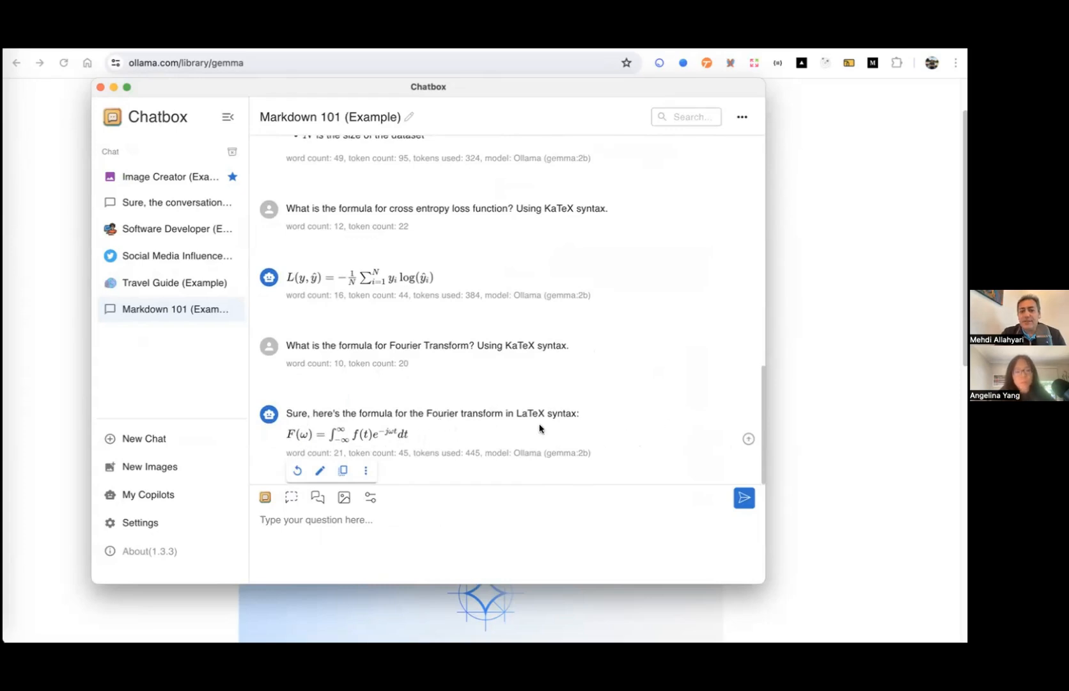
pyautogui.doubleClick(548, 414)
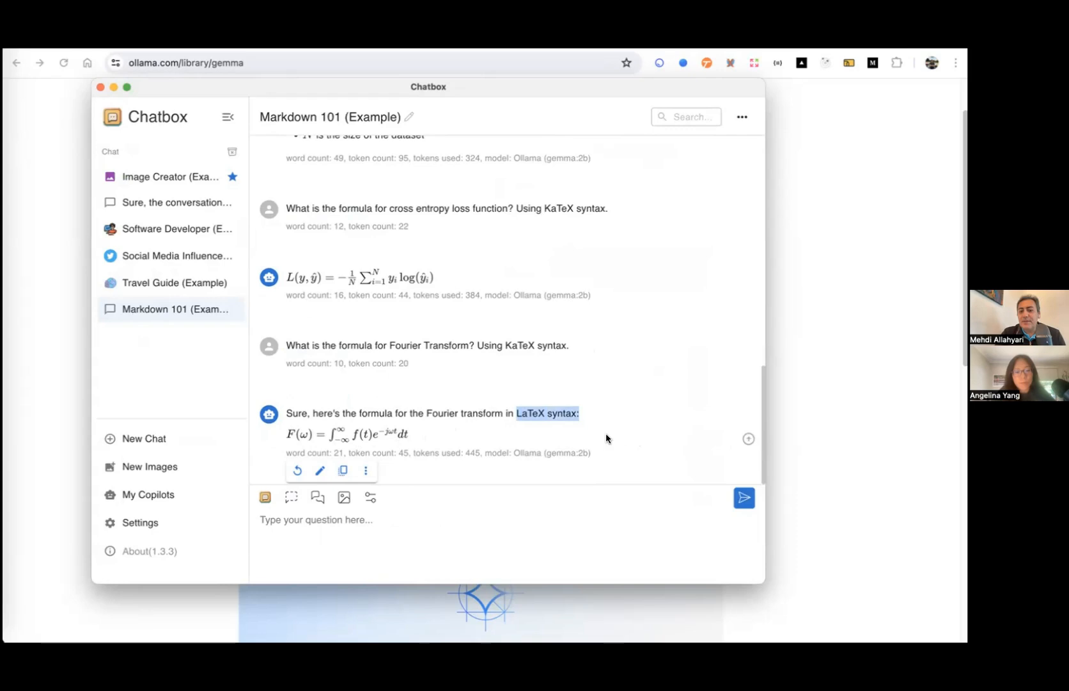
pyautogui.moveTo(181, 251)
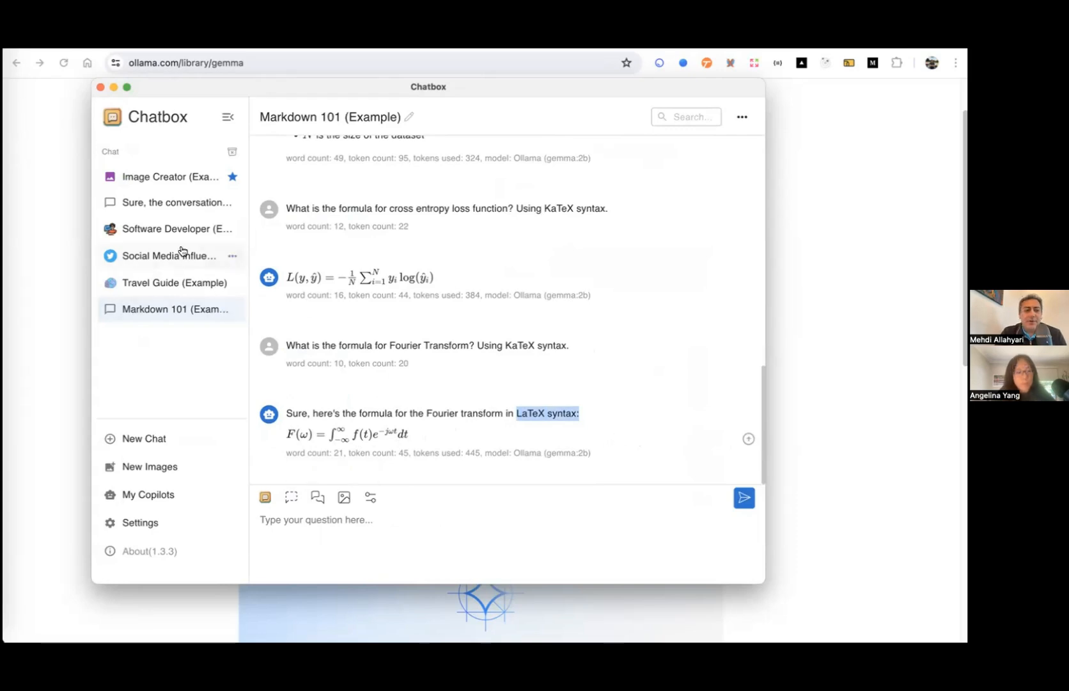
pyautogui.click(174, 229)
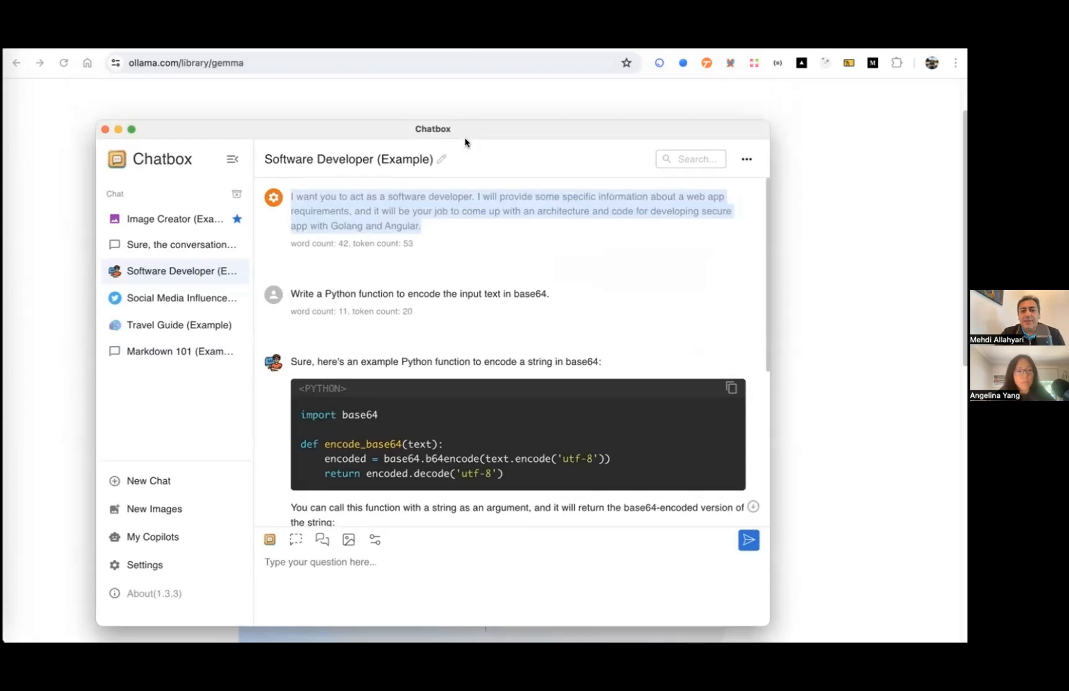
pyautogui.moveTo(473, 275)
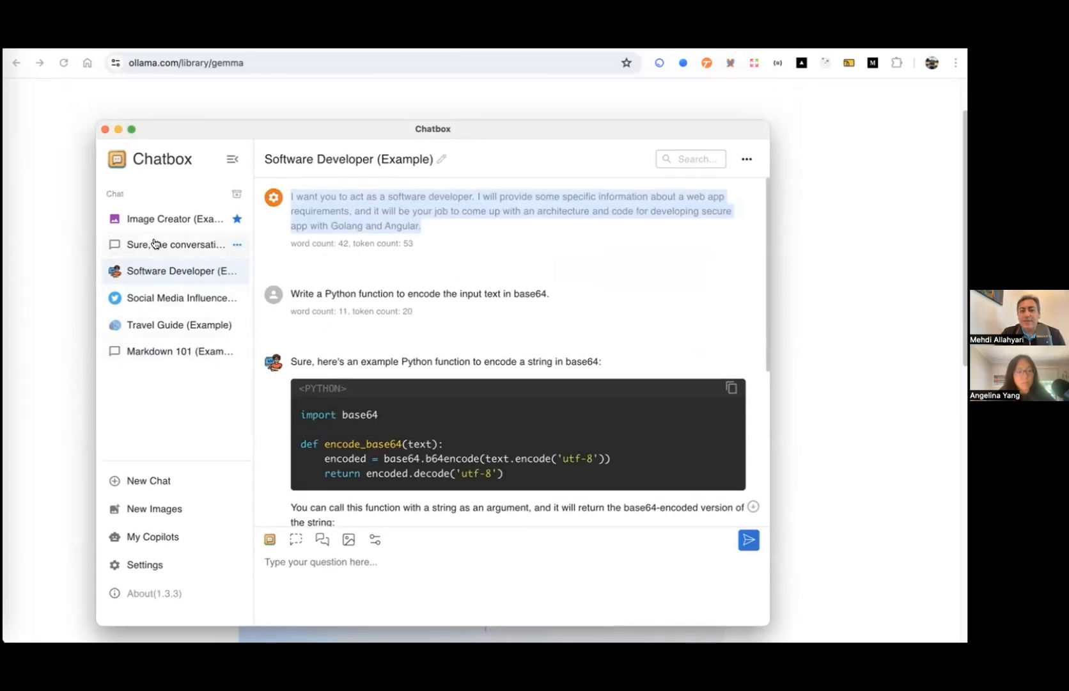
pyautogui.moveTo(171, 362)
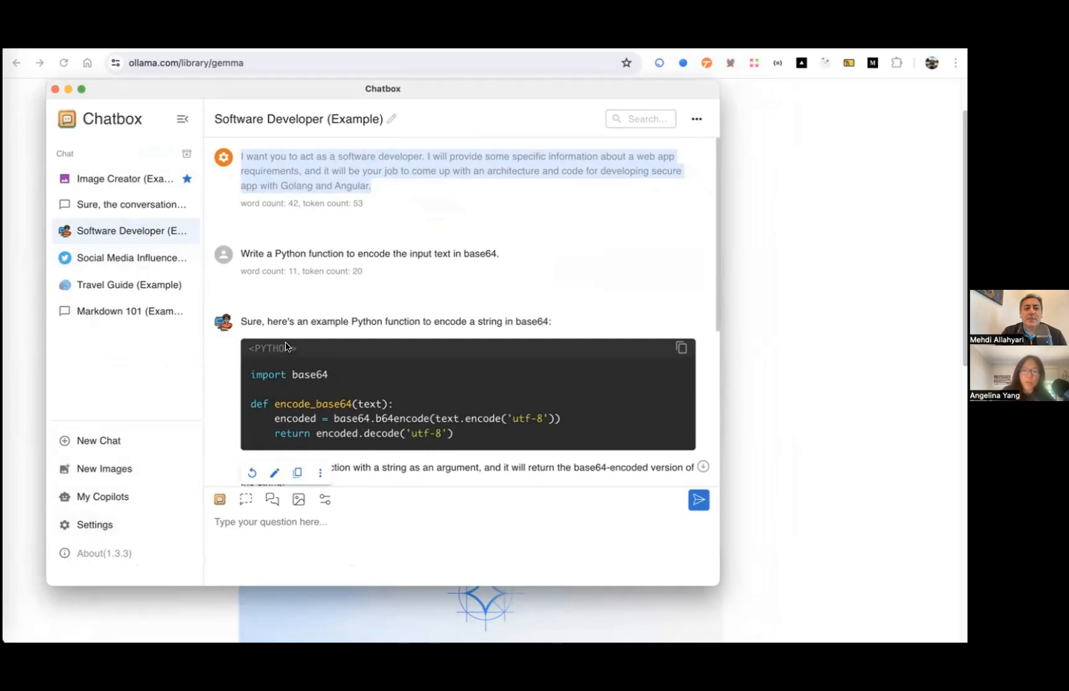
pyautogui.moveTo(321, 241)
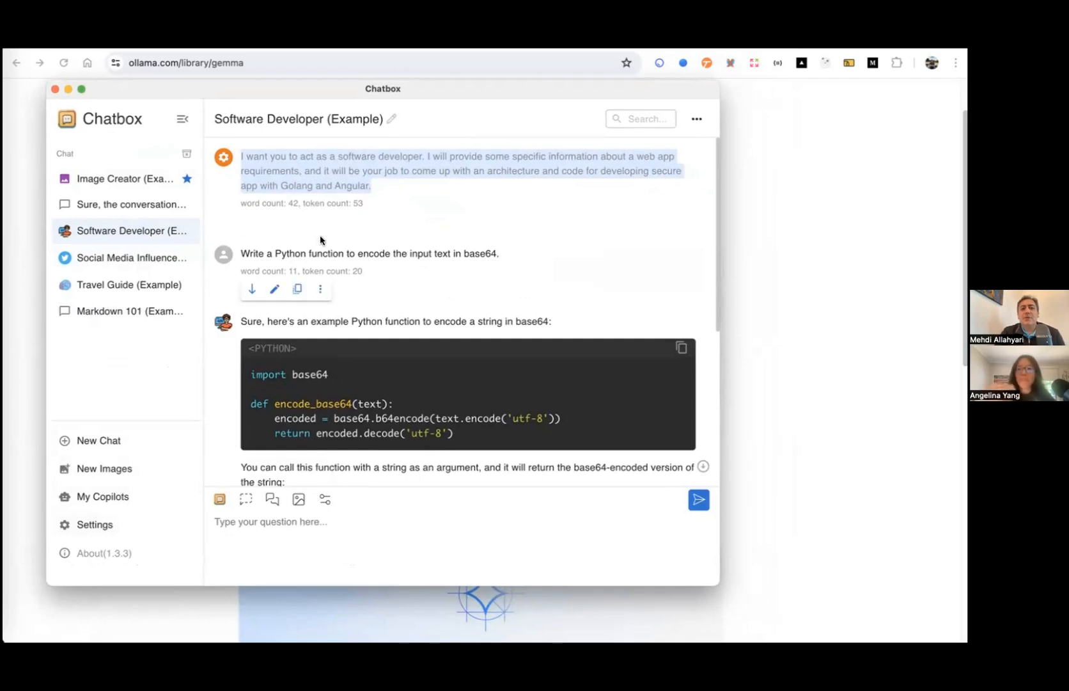
pyautogui.moveTo(289, 91)
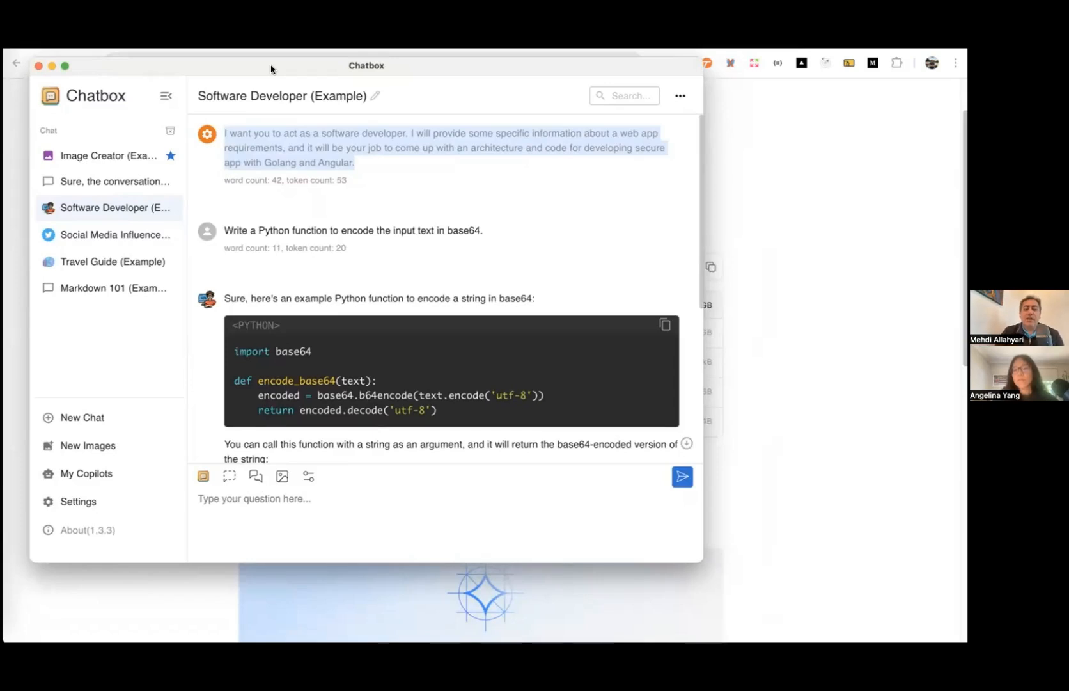
pyautogui.moveTo(144, 396)
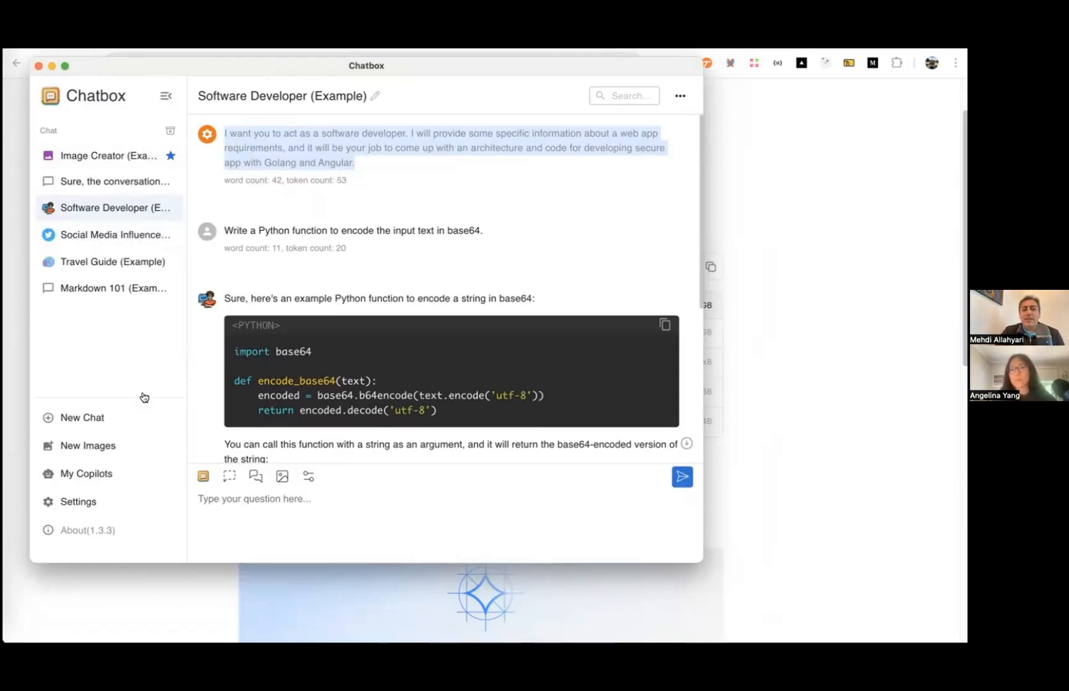
# Step: Stay in the Software Developer example chat showing the base64 Python function
pyautogui.click(76, 502)
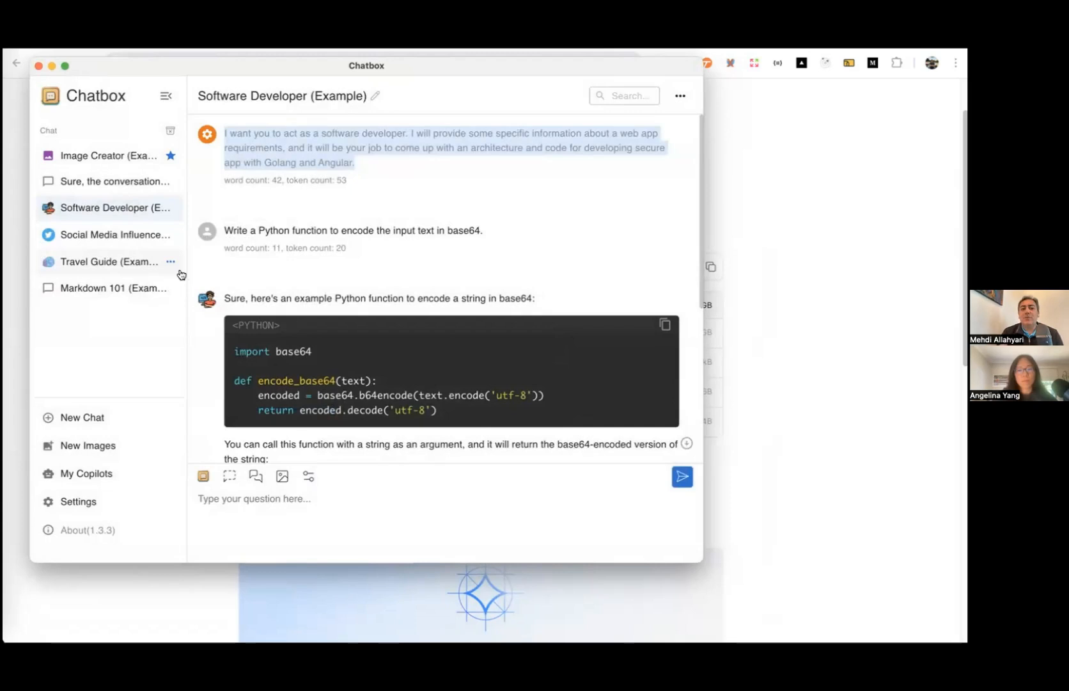
pyautogui.moveTo(136, 303)
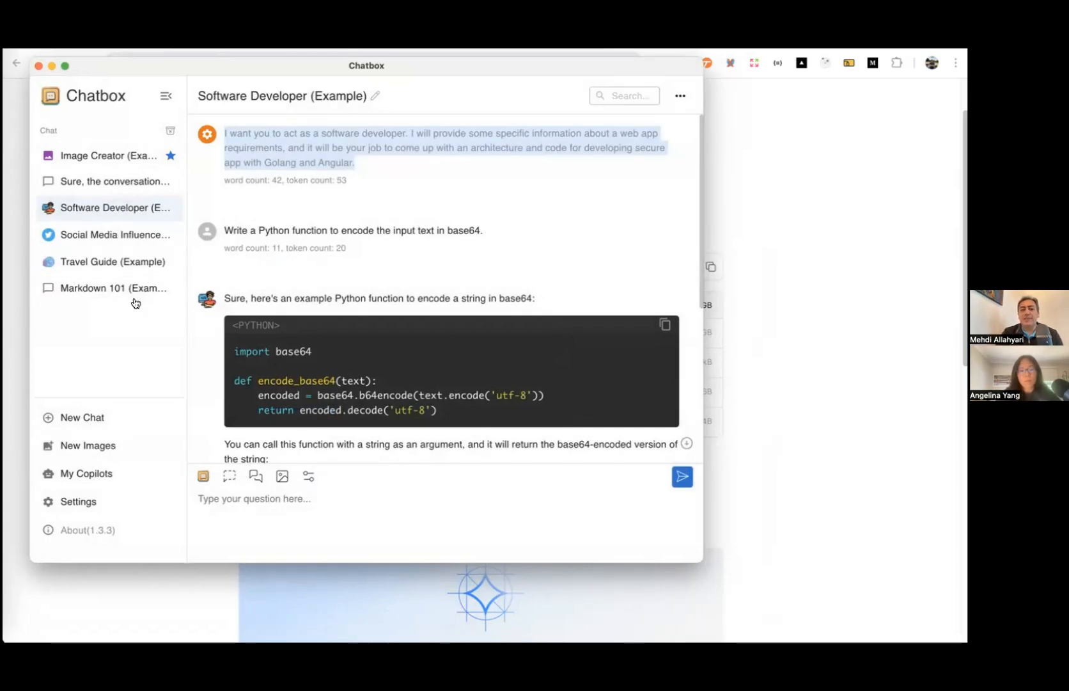
pyautogui.moveTo(303, 239)
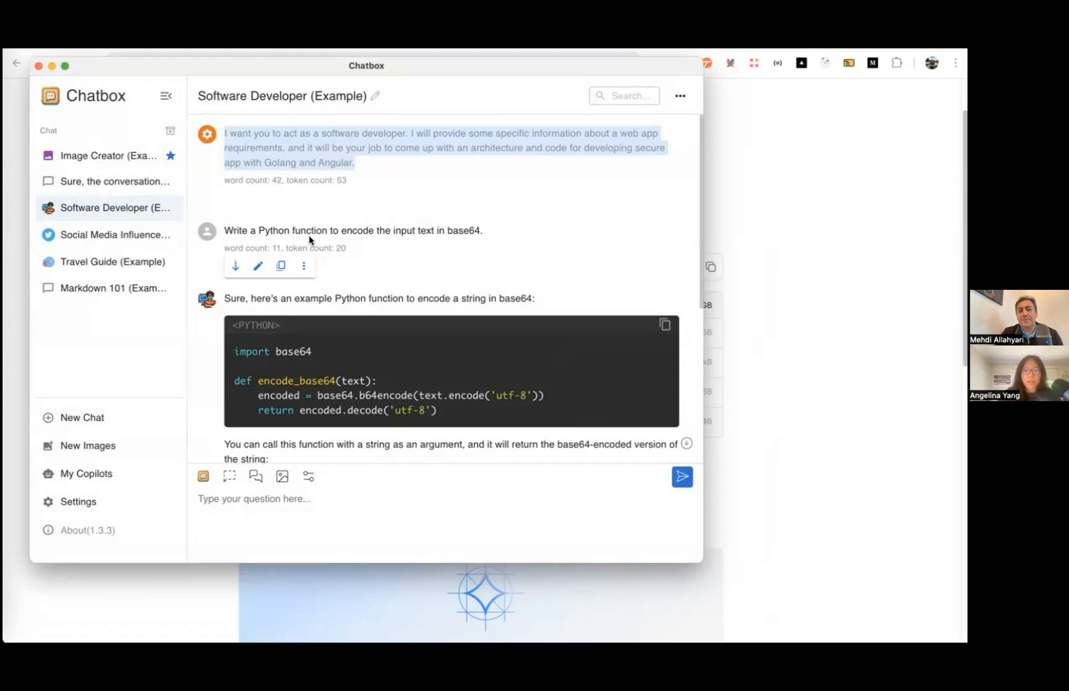
pyautogui.moveTo(374, 267)
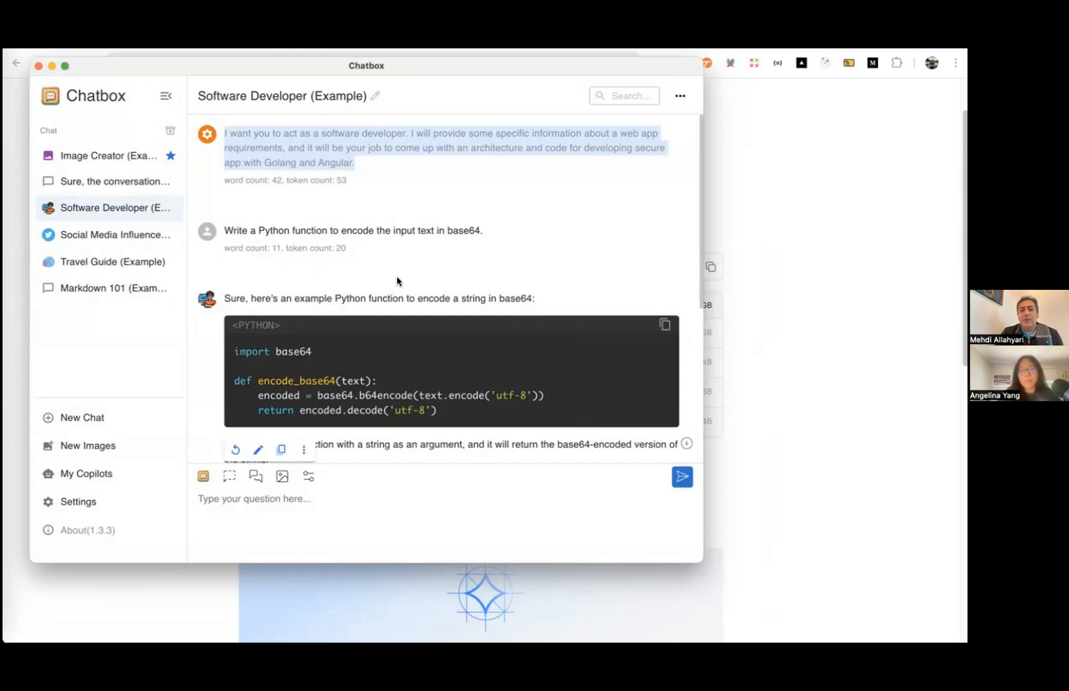
pyautogui.click(78, 501)
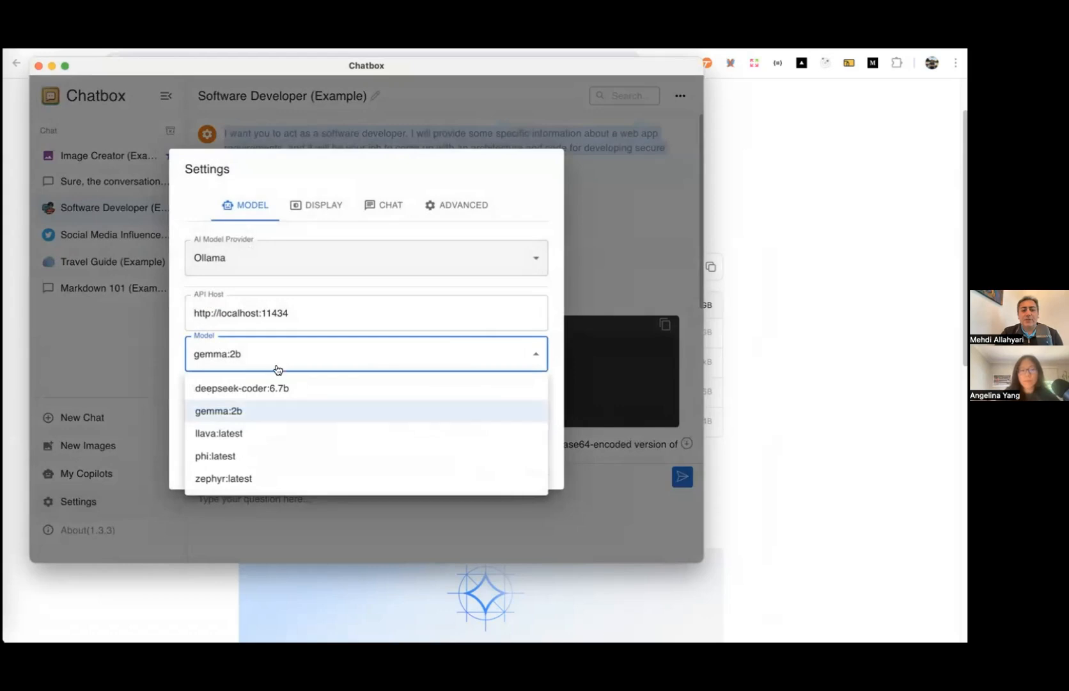
pyautogui.moveTo(188, 460)
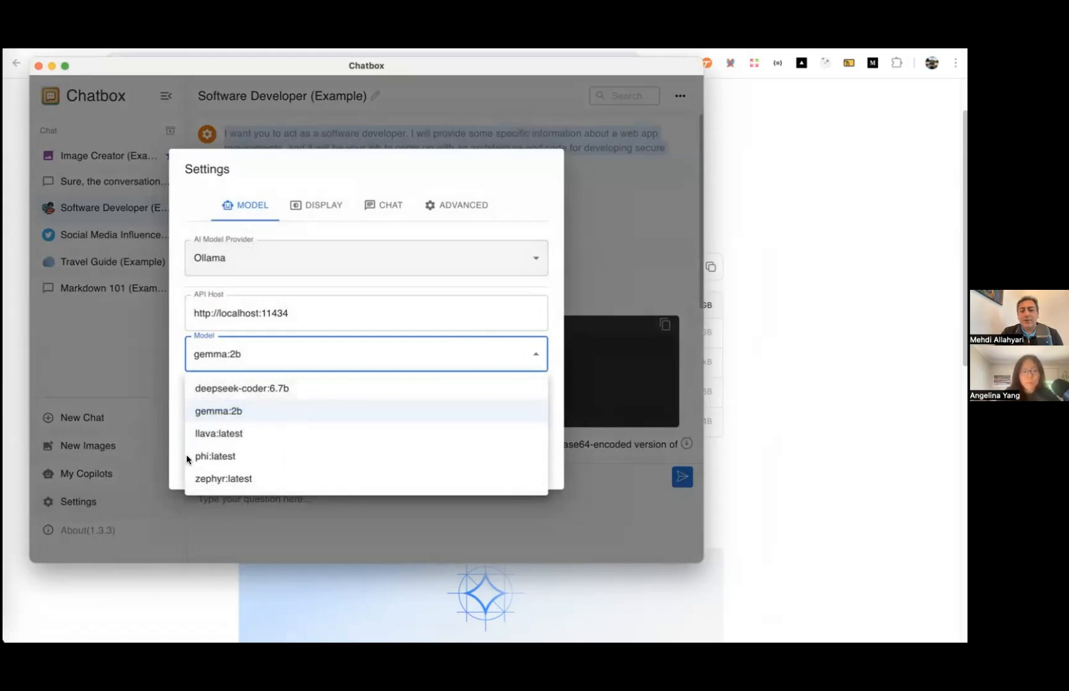
pyautogui.moveTo(239, 427)
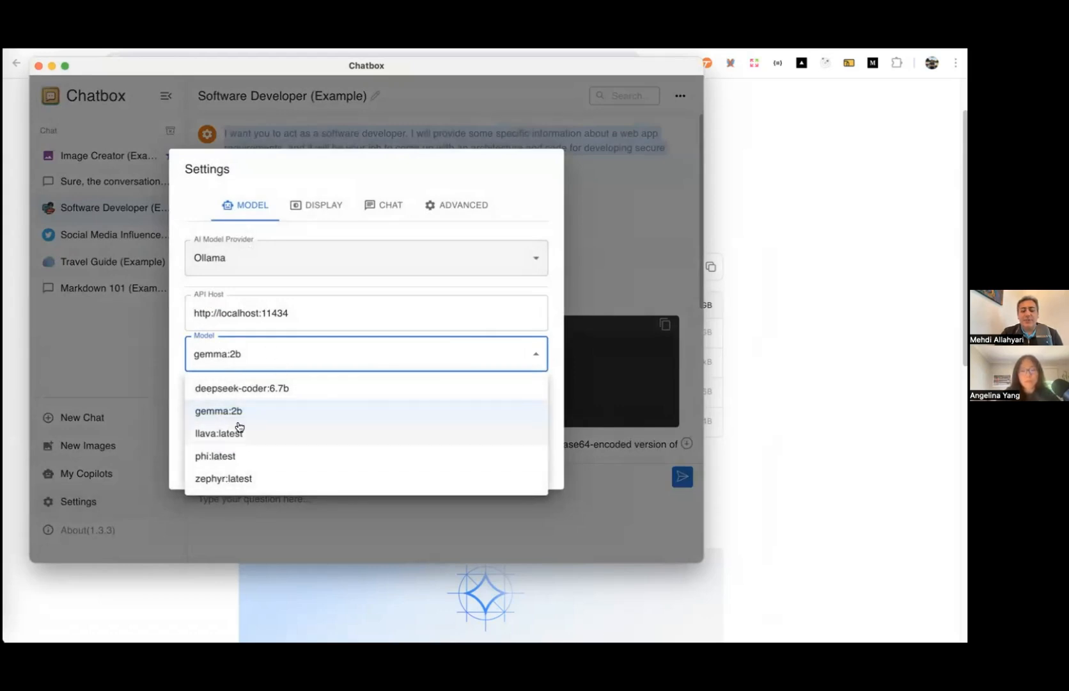
pyautogui.click(219, 410)
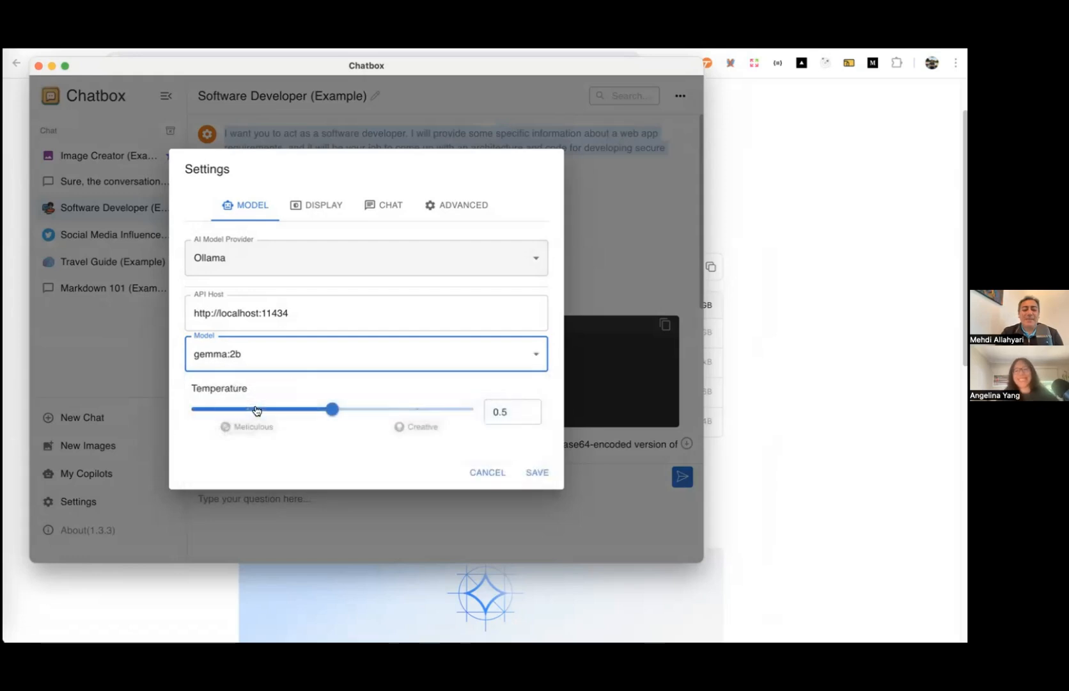
pyautogui.moveTo(450, 462)
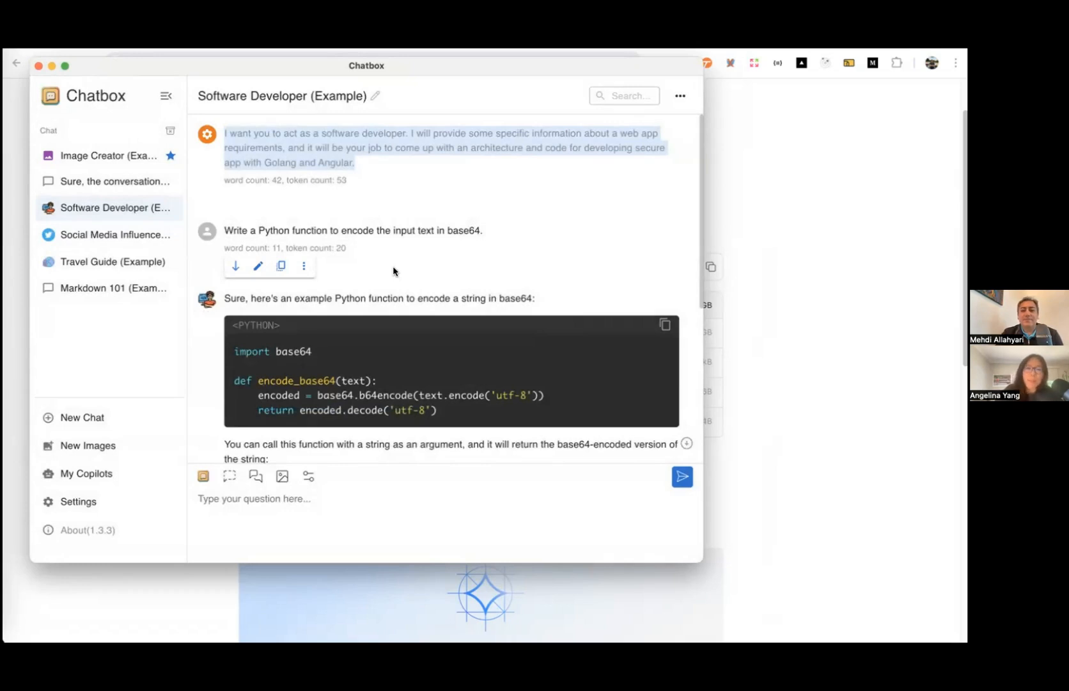
pyautogui.moveTo(326, 562)
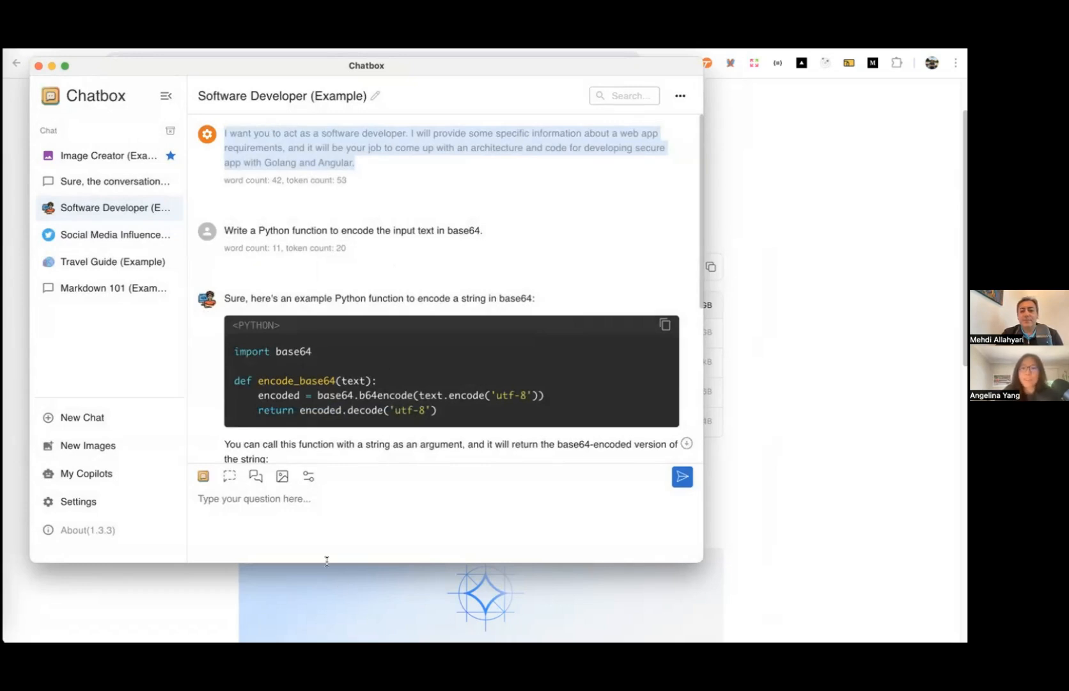
pyautogui.moveTo(211, 249)
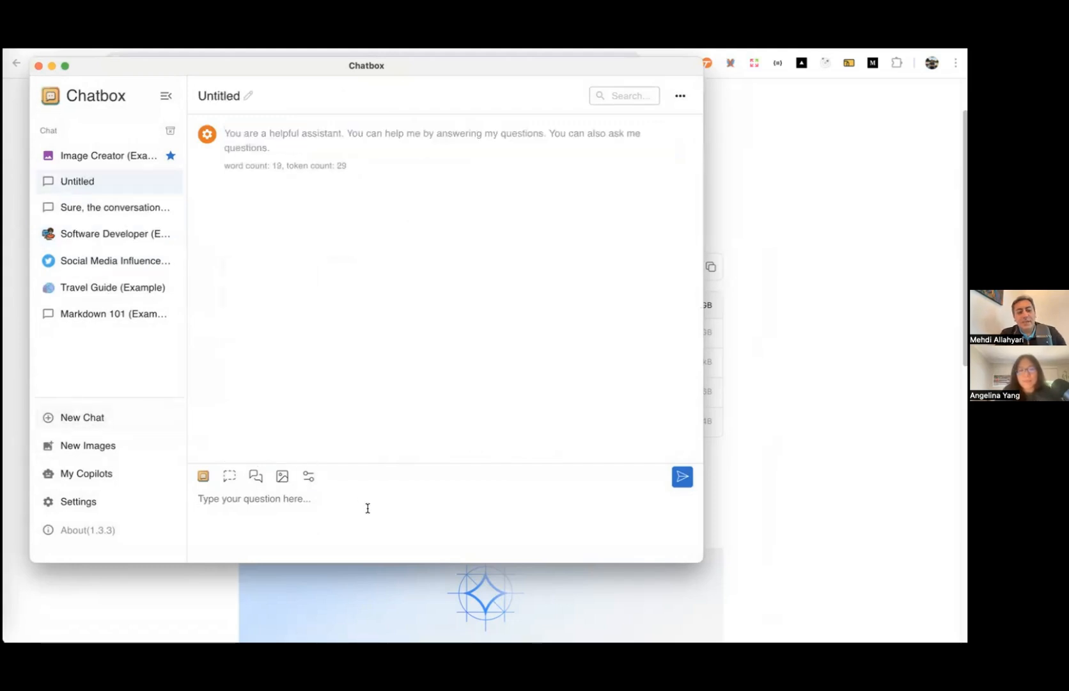
# Step: Ask 'who created you' in a new chat and read gemma:2b's reply that Google trained it
pyautogui.write('who create')
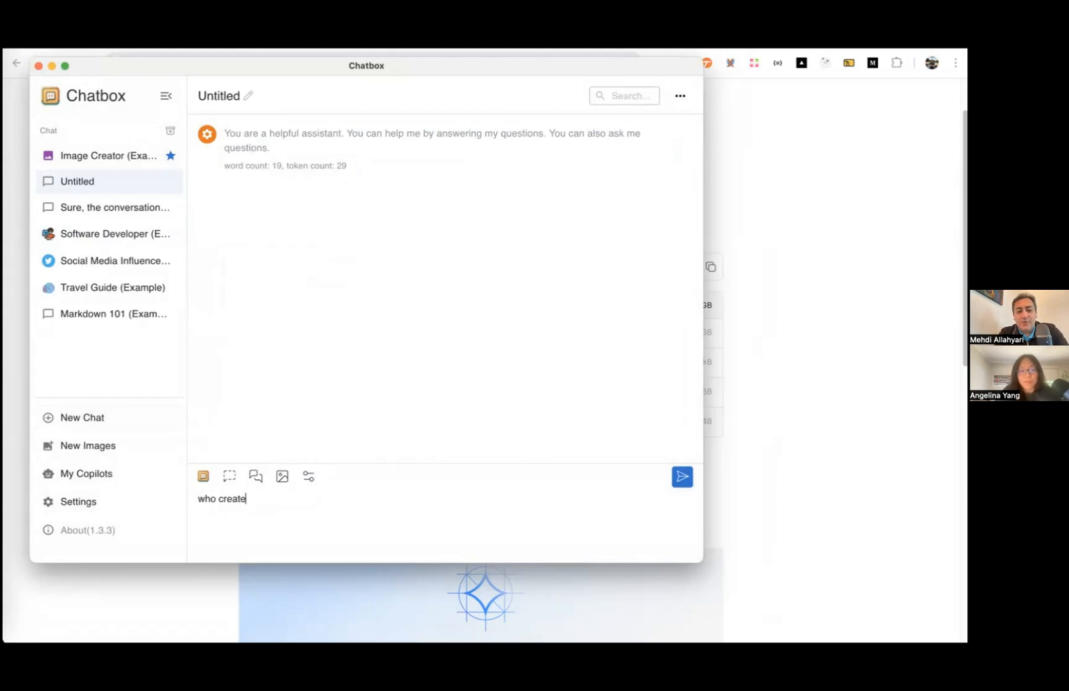
pyautogui.click(681, 476)
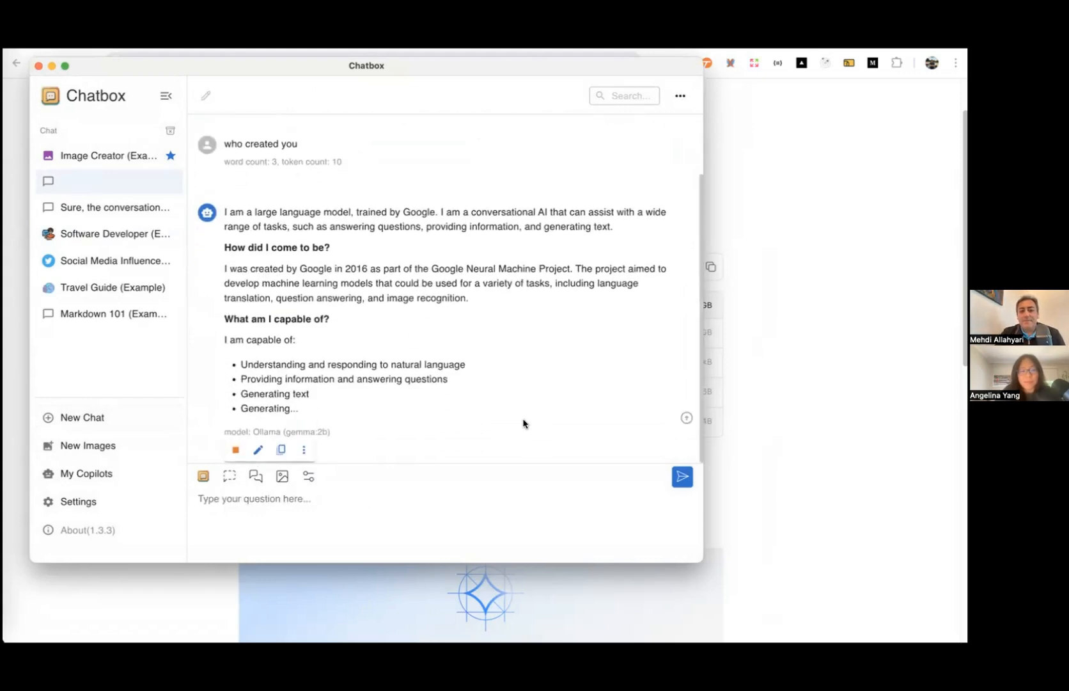
pyautogui.scroll(-3)
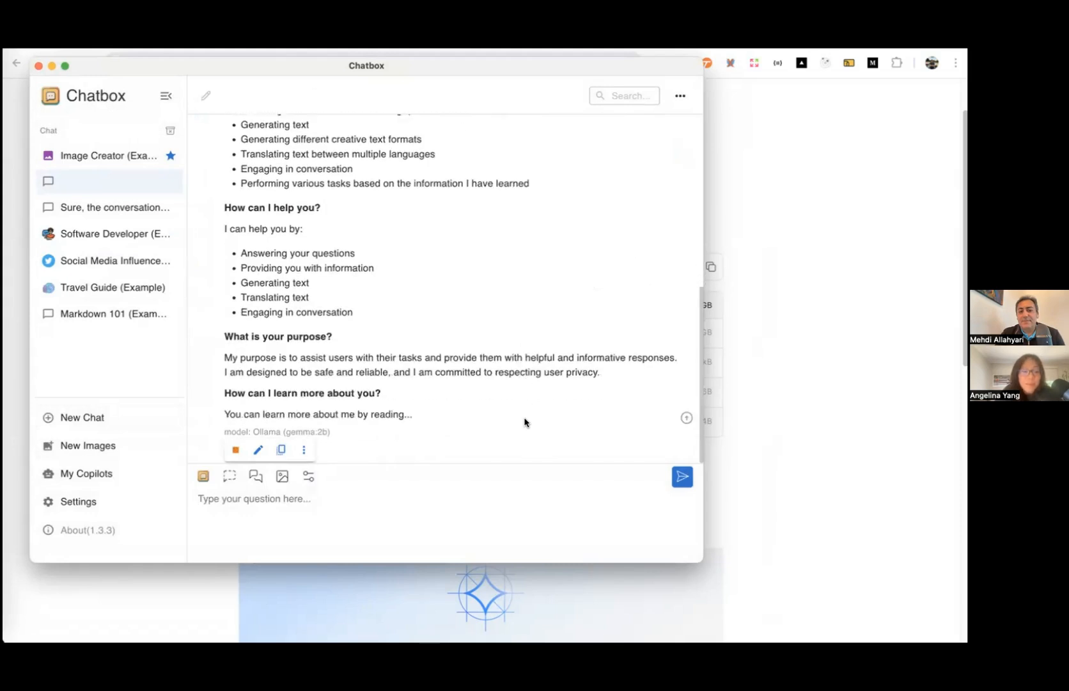
pyautogui.click(113, 181)
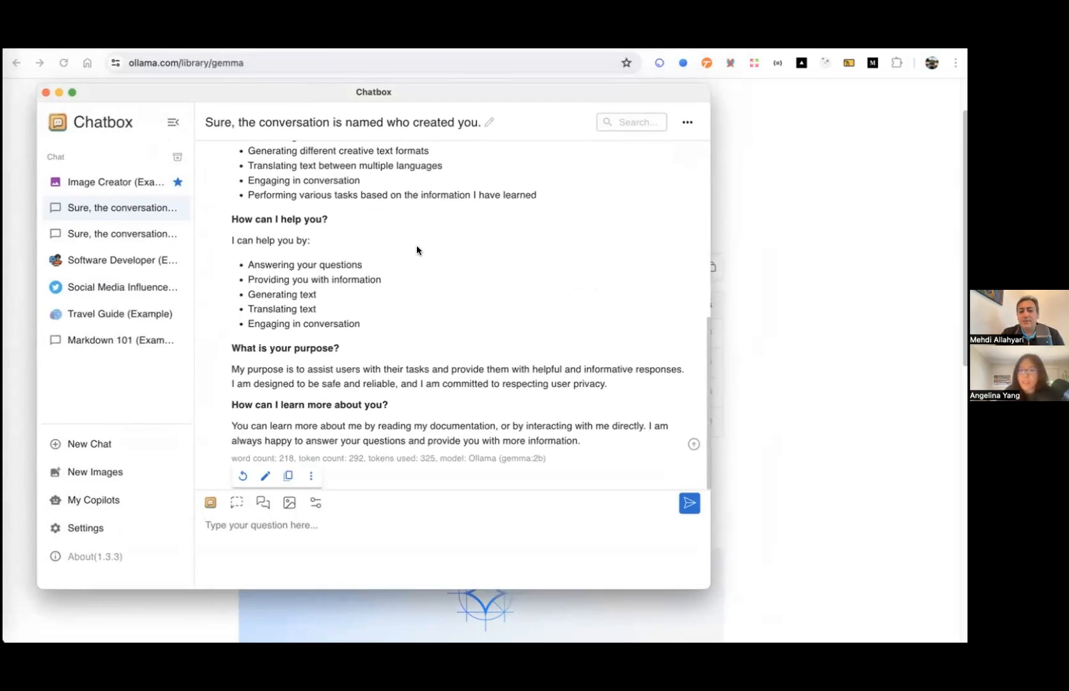
pyautogui.moveTo(336, 494)
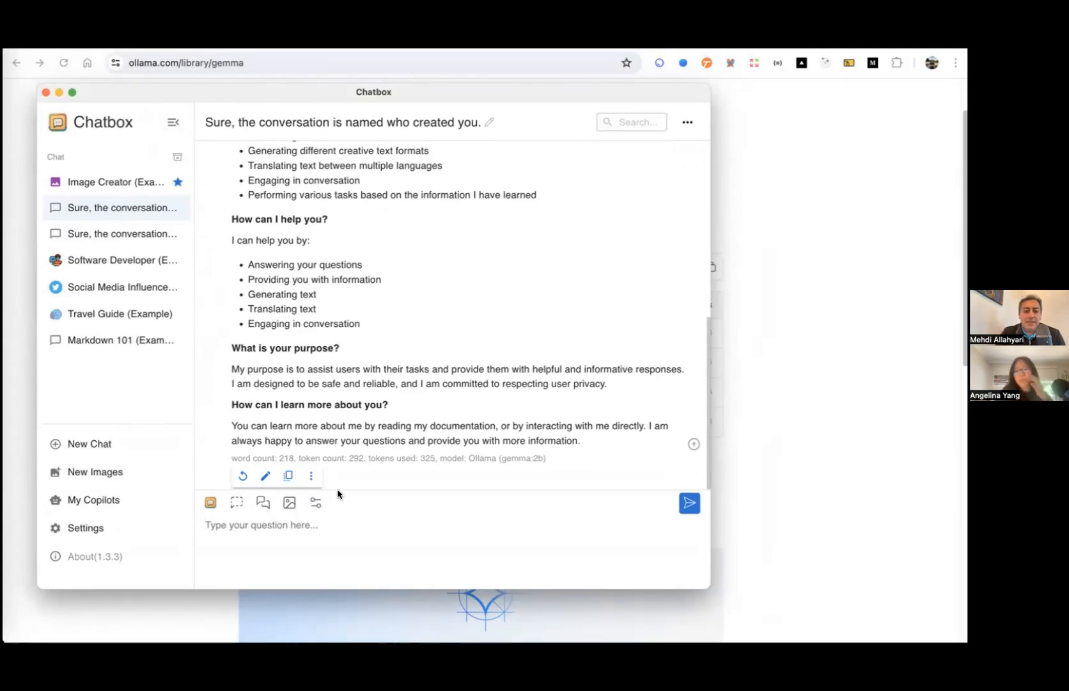
pyautogui.moveTo(237, 502)
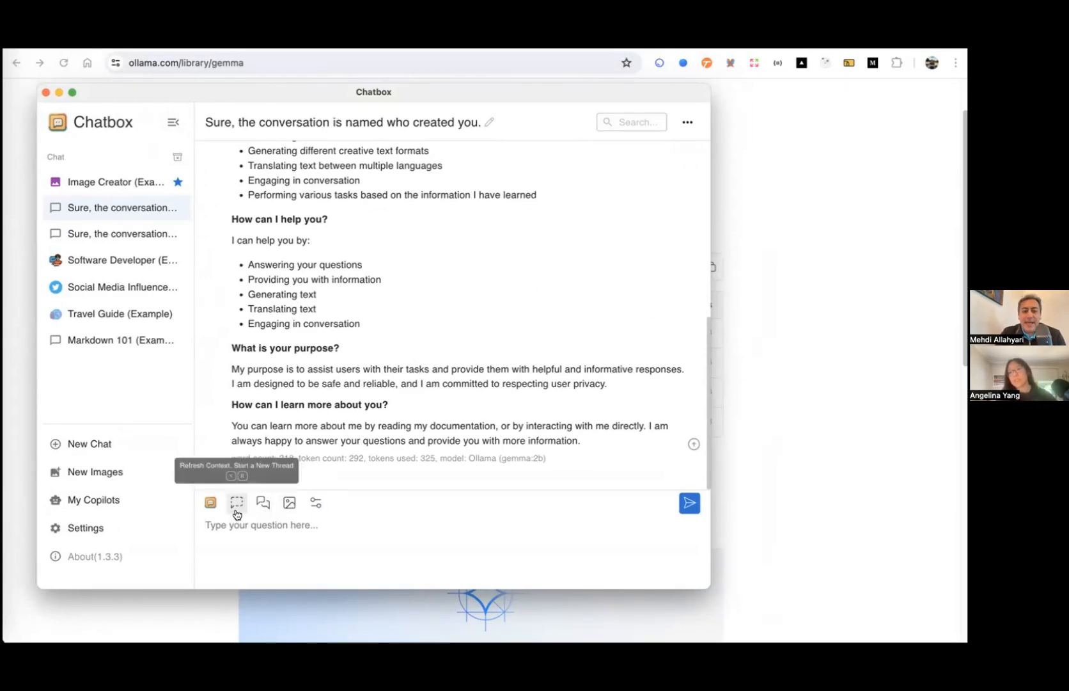
pyautogui.moveTo(289, 502)
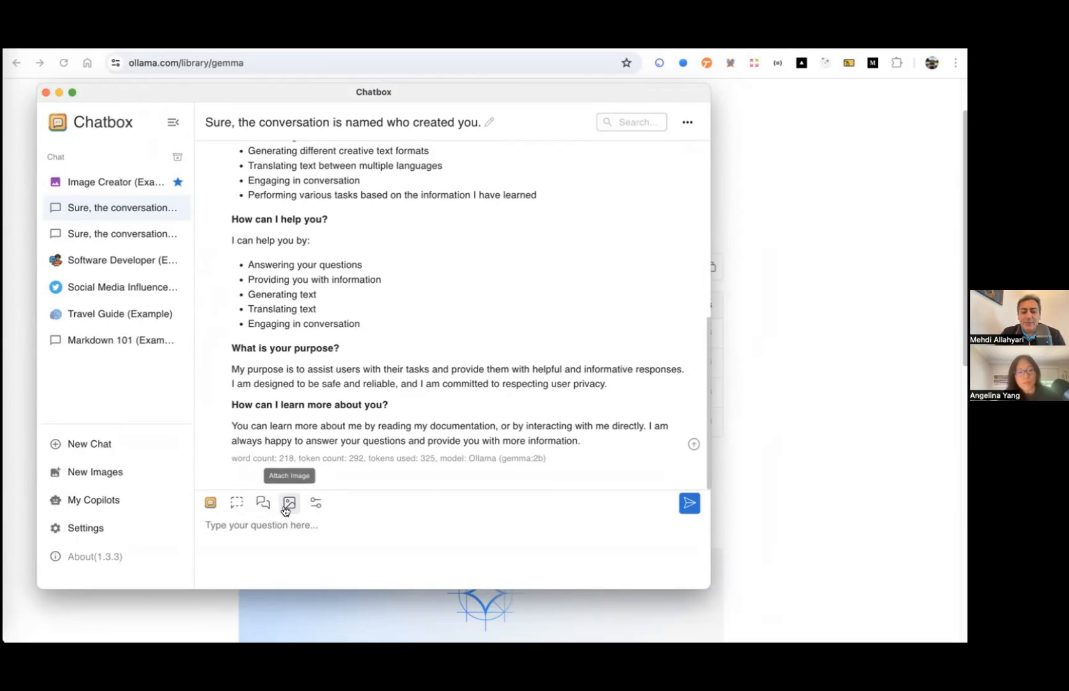
pyautogui.moveTo(314, 502)
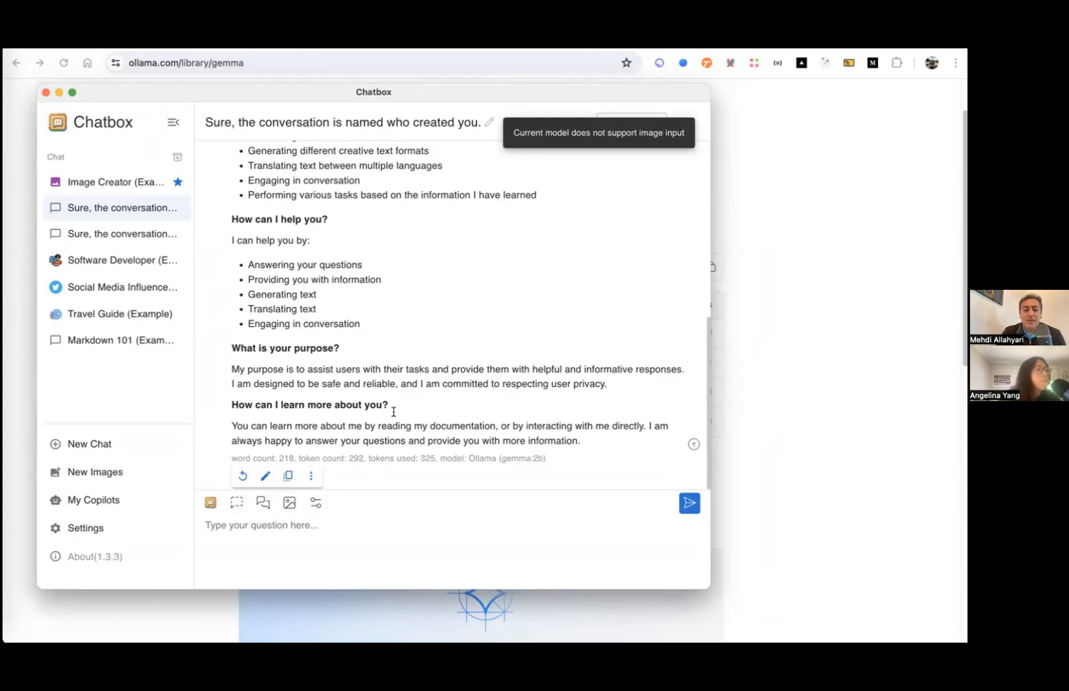
pyautogui.moveTo(414, 363)
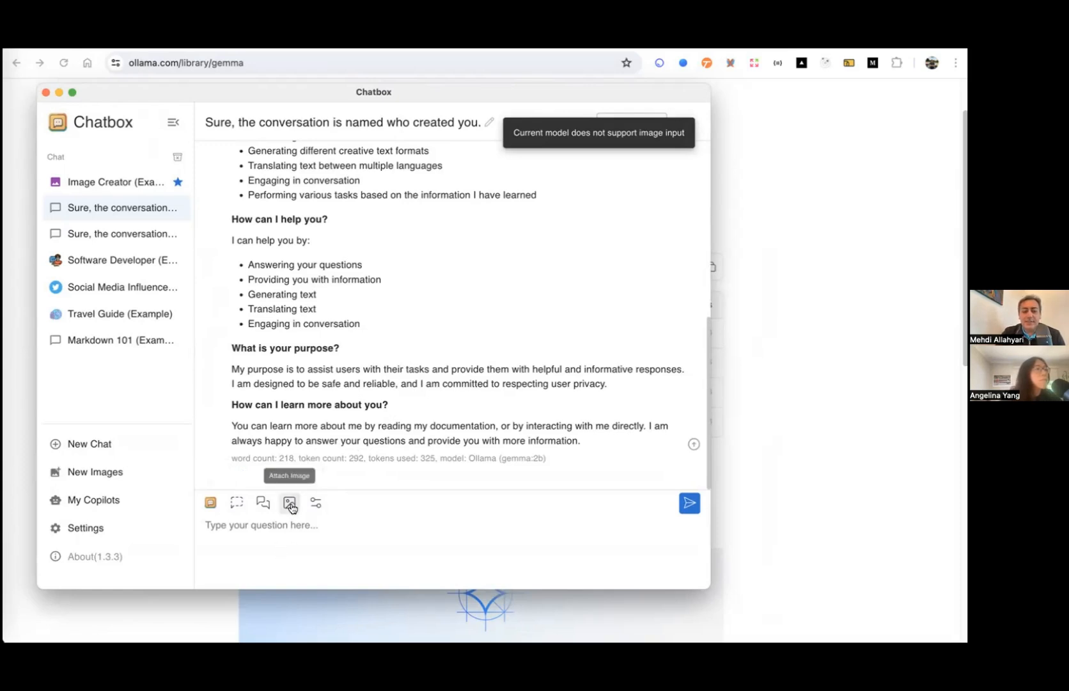
pyautogui.moveTo(273, 514)
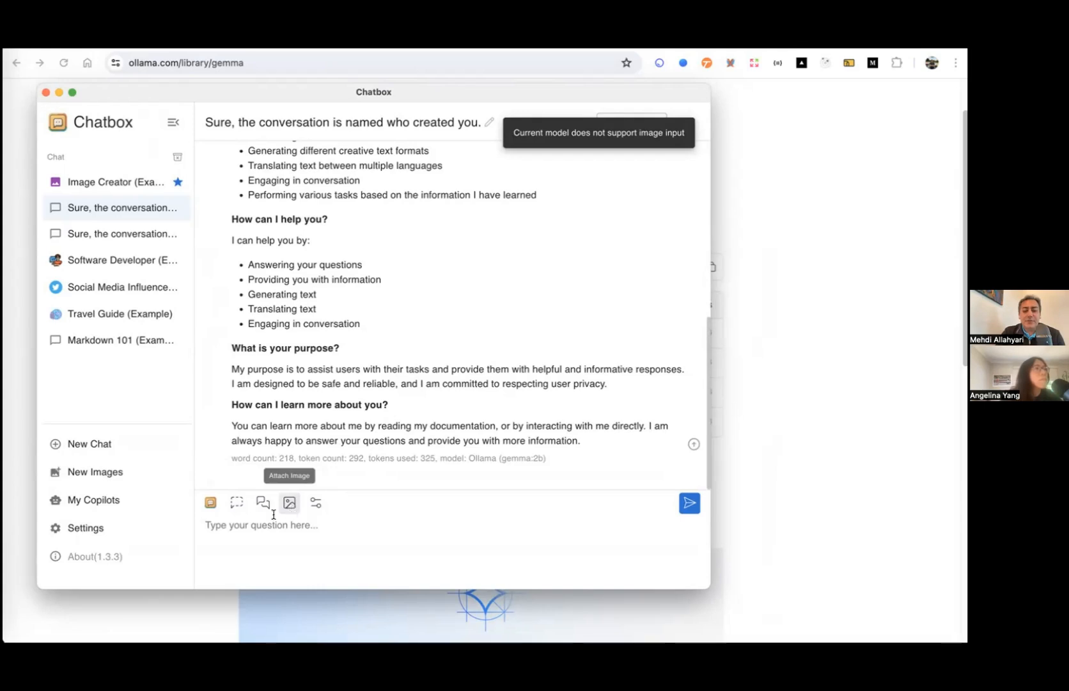
pyautogui.moveTo(289, 502)
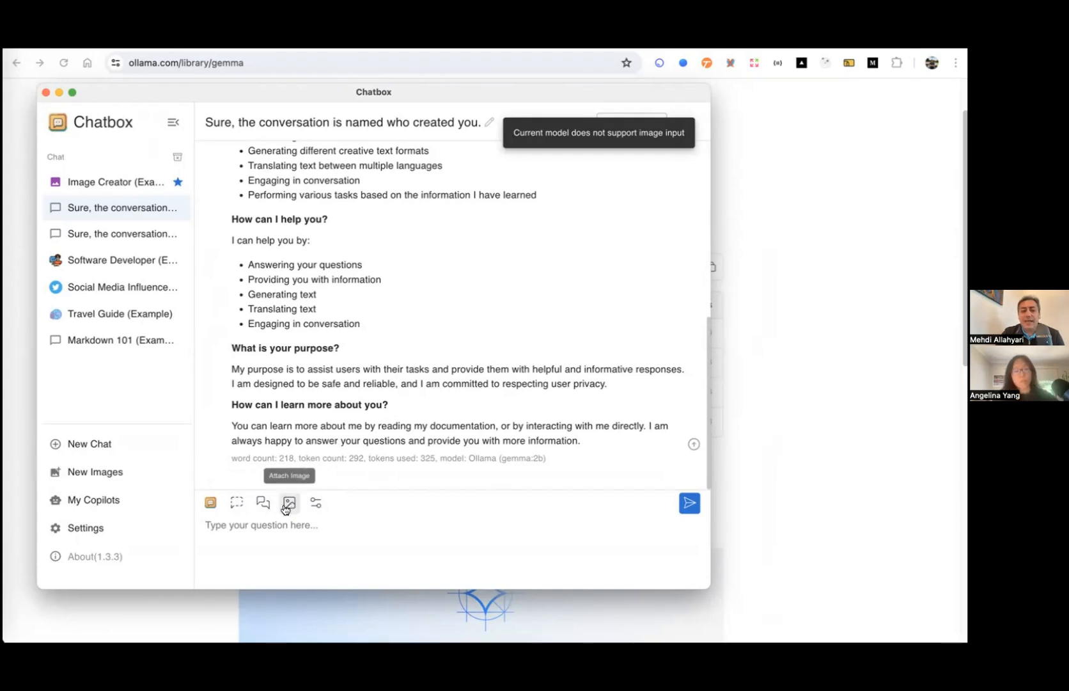
pyautogui.moveTo(210, 510)
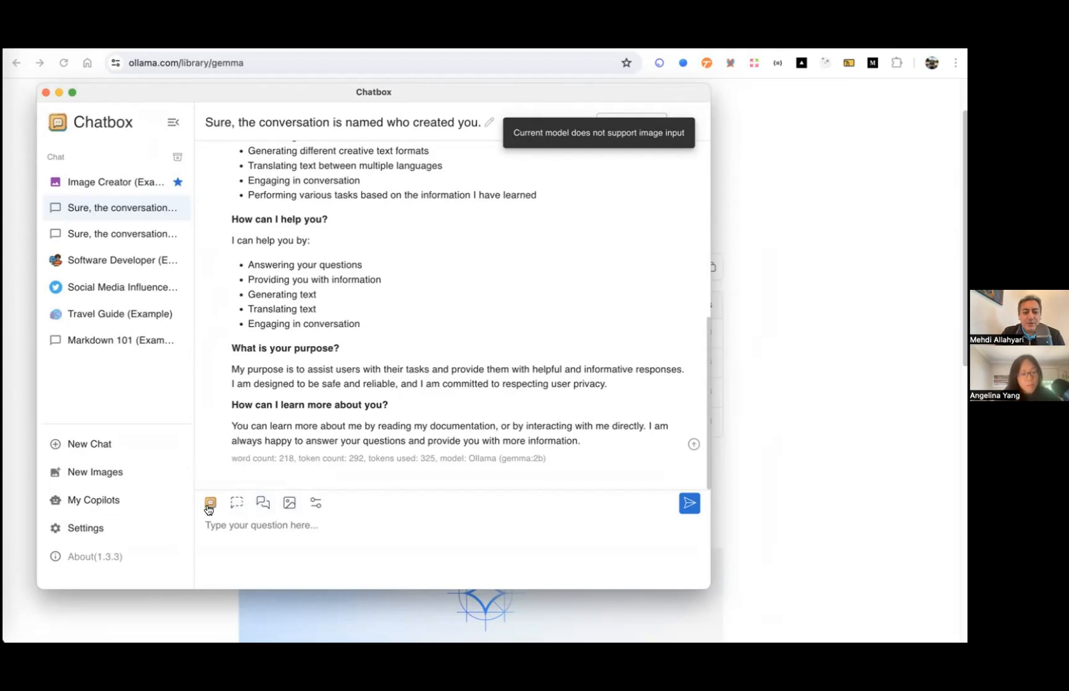
pyautogui.moveTo(316, 503)
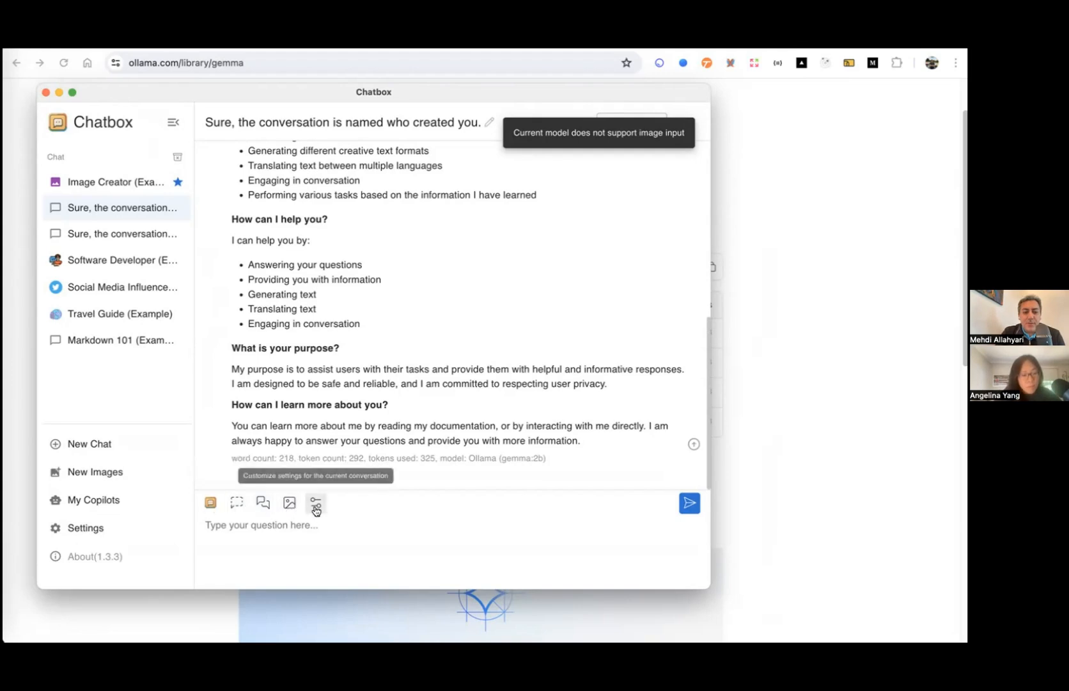
pyautogui.moveTo(300, 525)
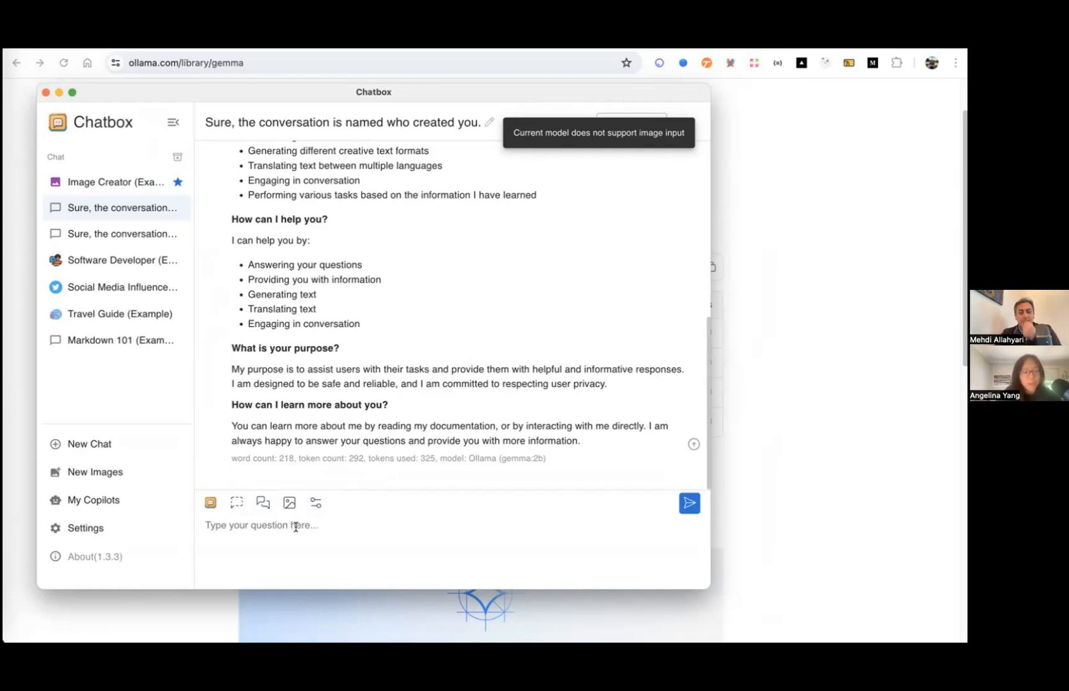
pyautogui.moveTo(314, 502)
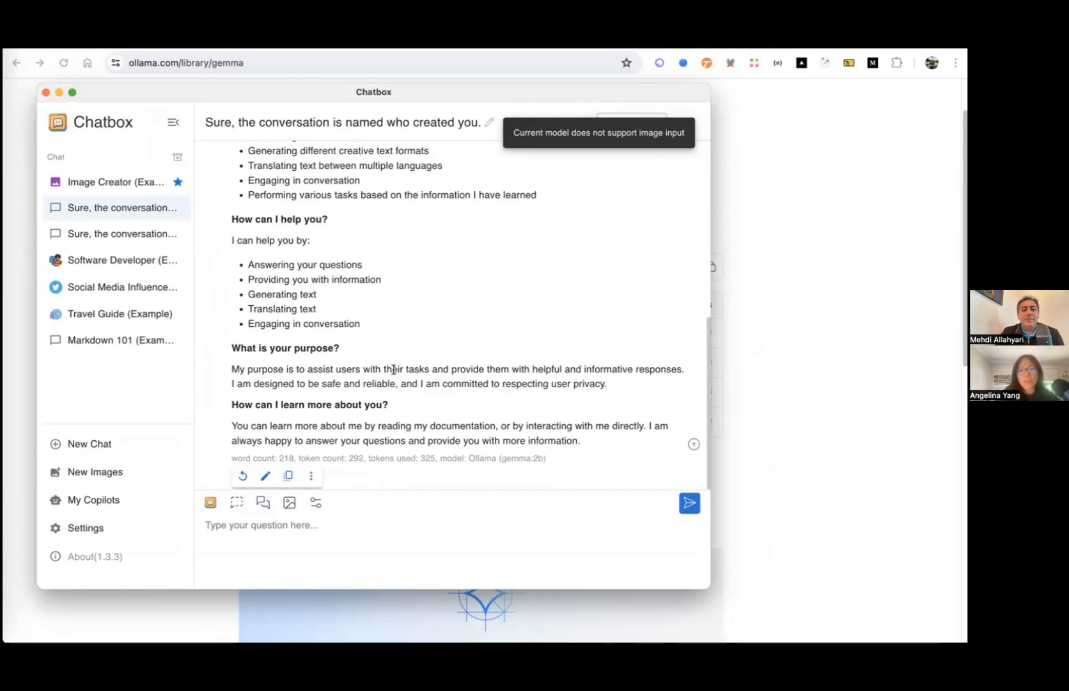
pyautogui.moveTo(386, 344)
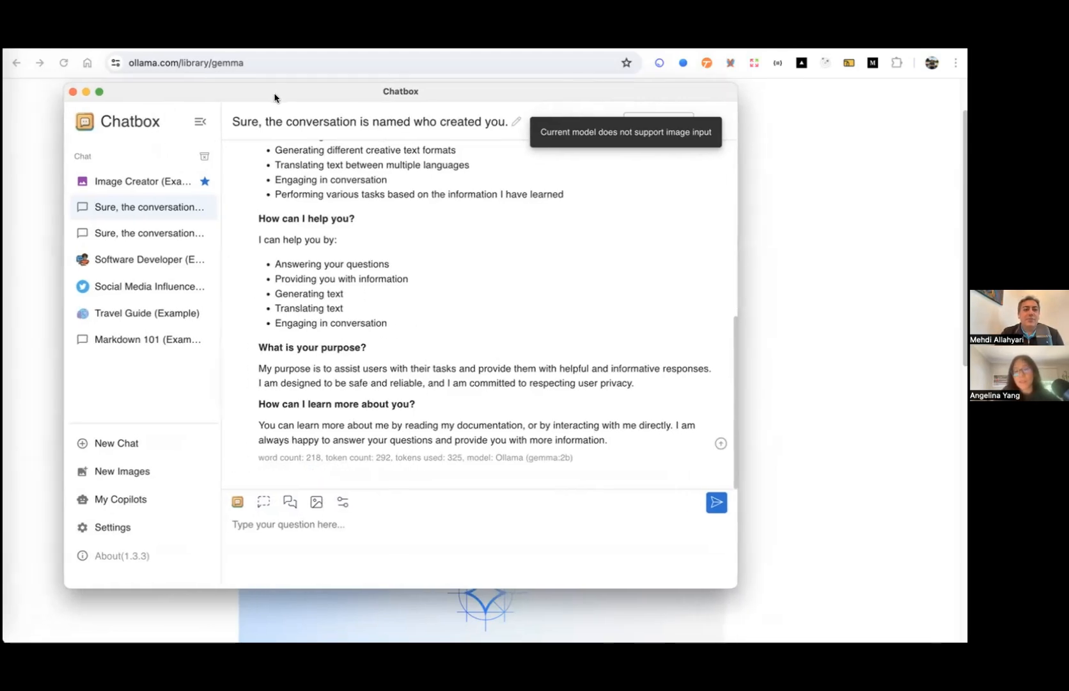
pyautogui.moveTo(325, 272)
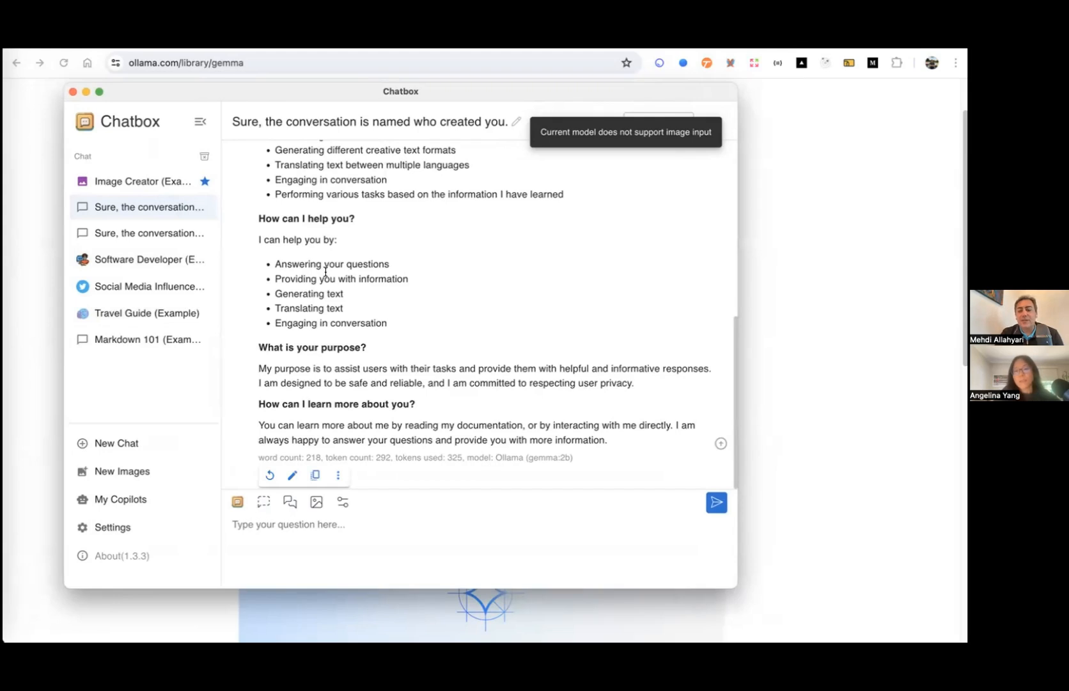
pyautogui.moveTo(167, 140)
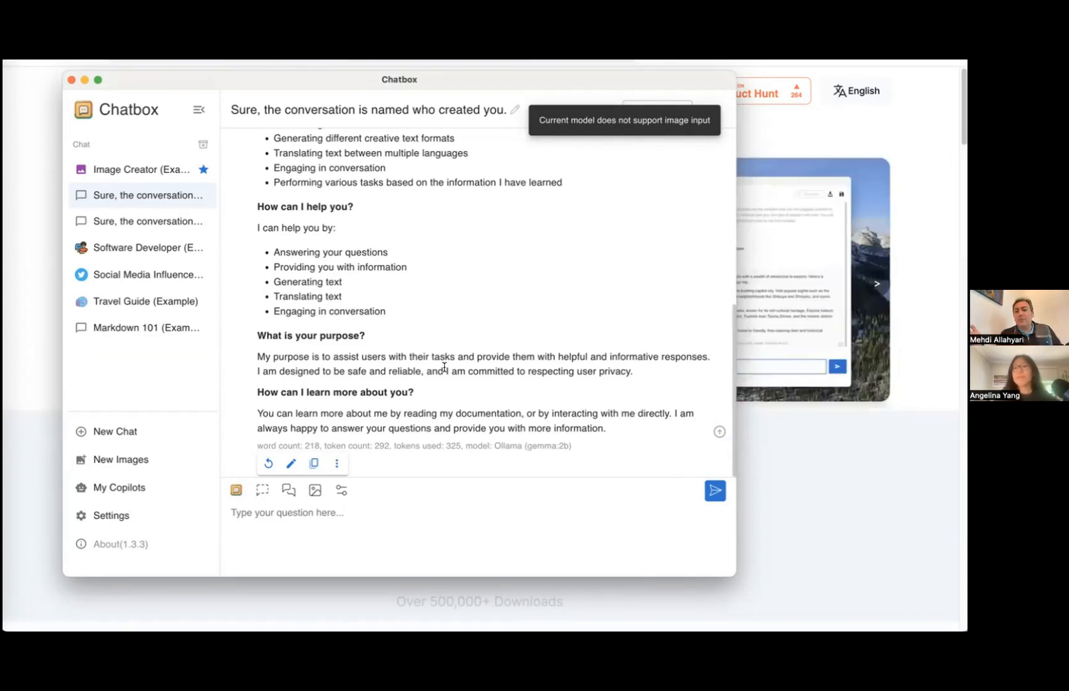
pyautogui.moveTo(244, 324)
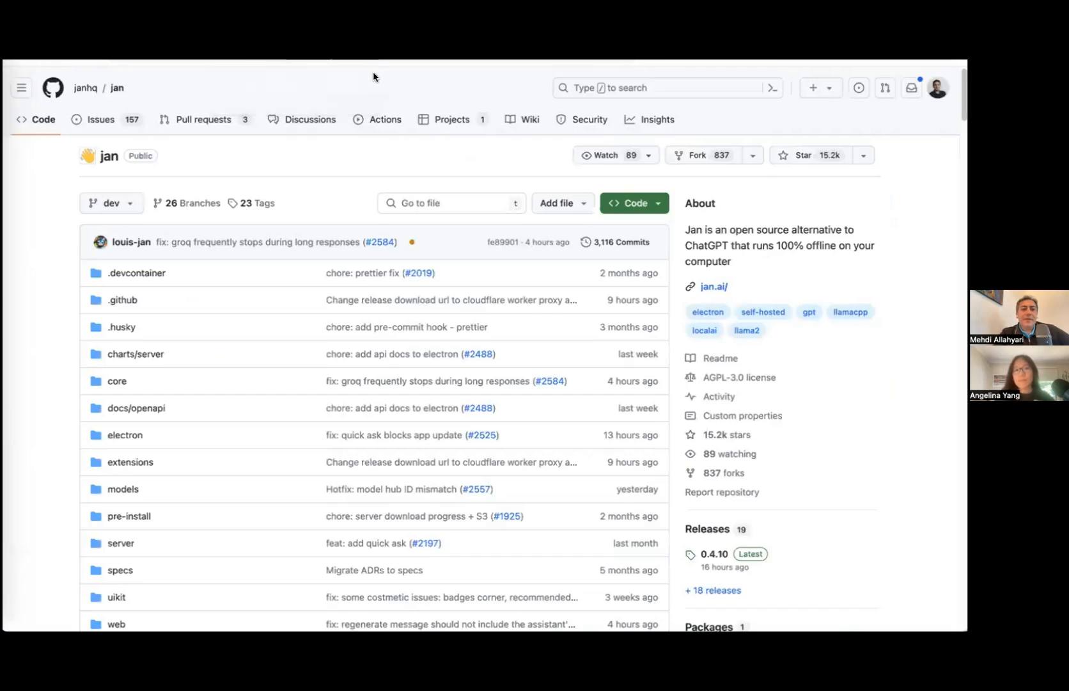
pyautogui.moveTo(345, 92)
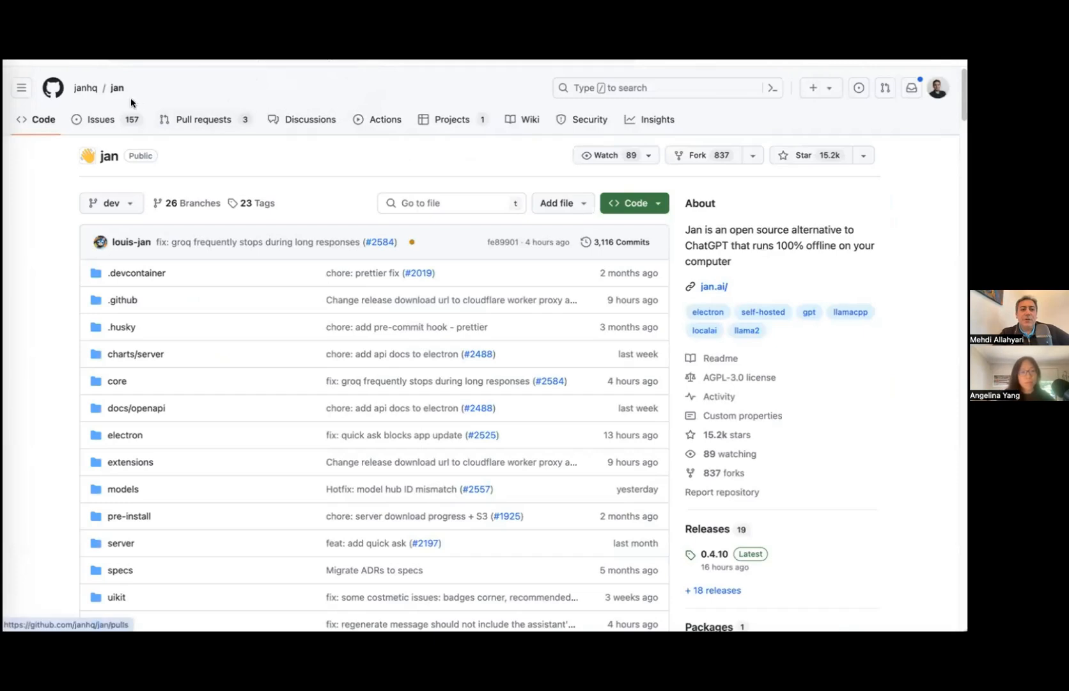
pyautogui.moveTo(117, 87)
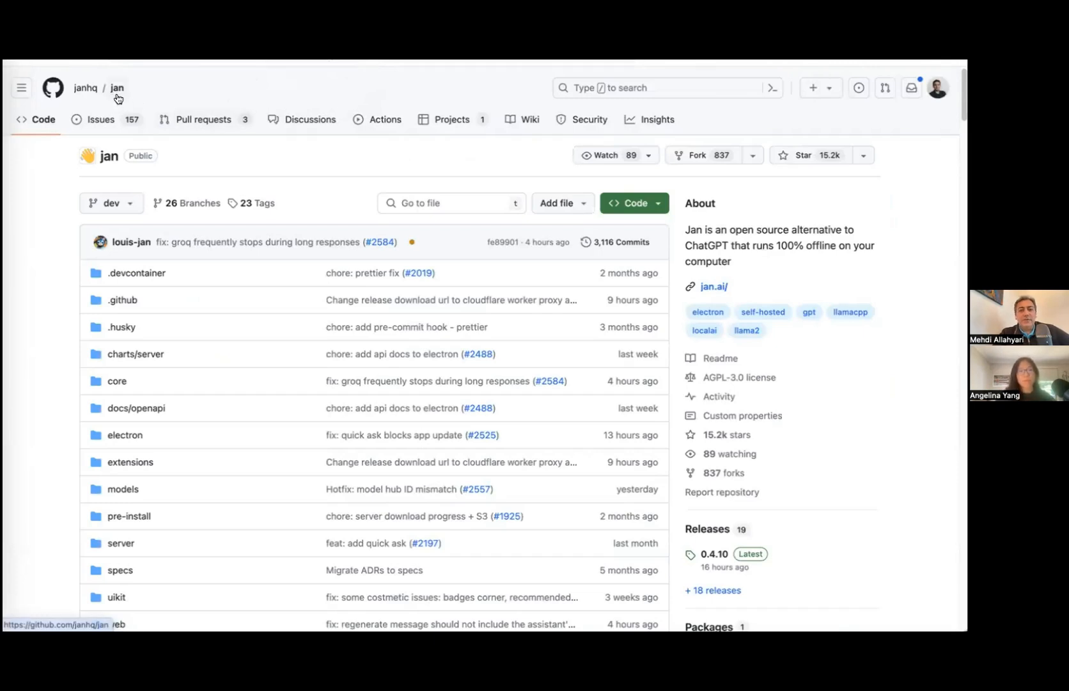
pyautogui.moveTo(911, 330)
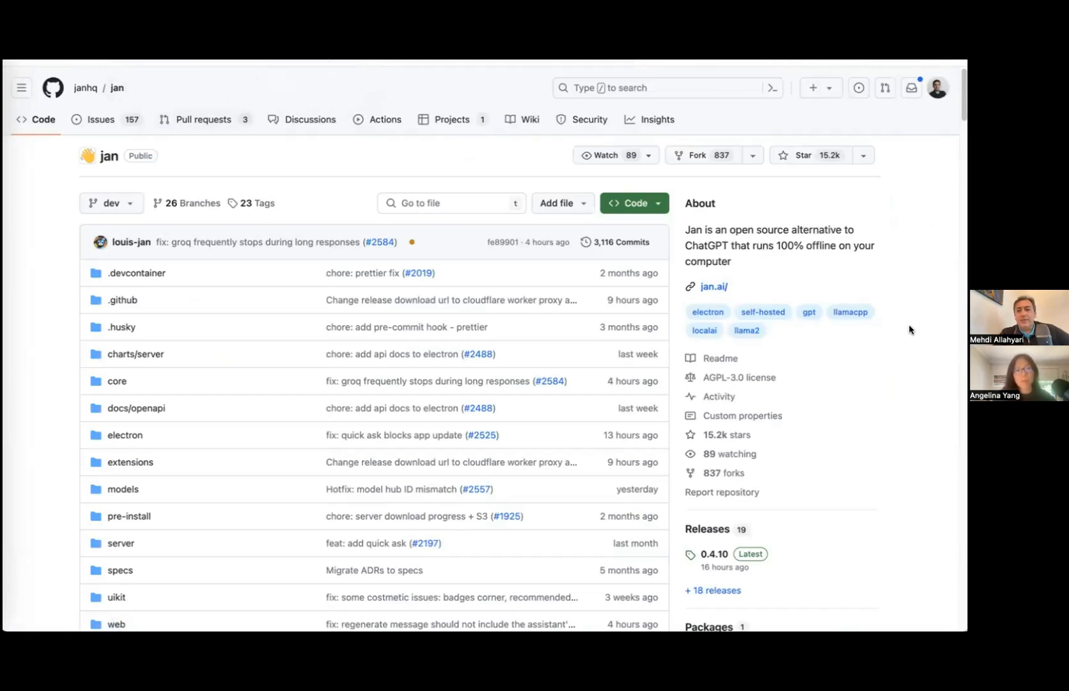
pyautogui.moveTo(689, 251)
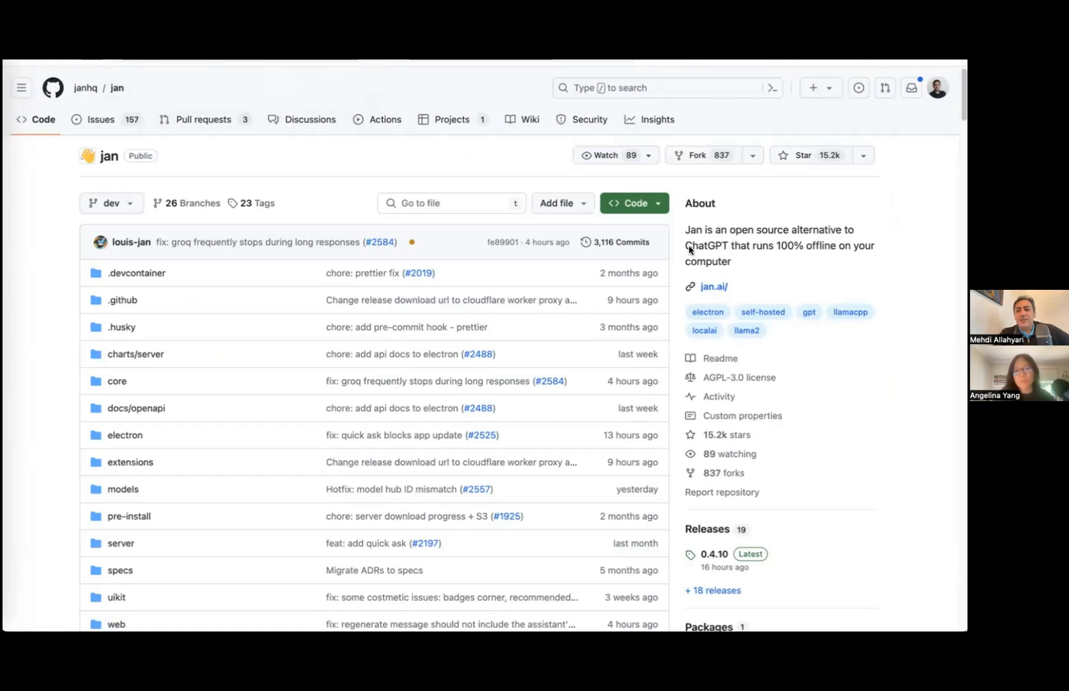
pyautogui.moveTo(791, 255)
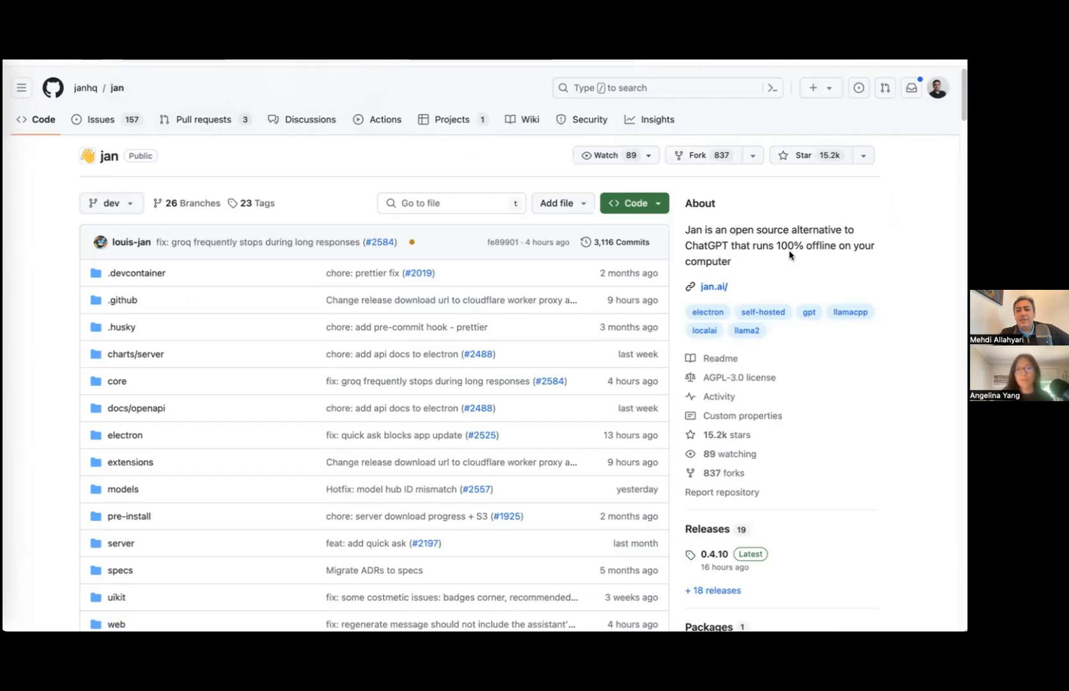
# Step: Scroll the janhq/jan repository page past the file list down to the README introducing Jan
pyautogui.scroll(-3)
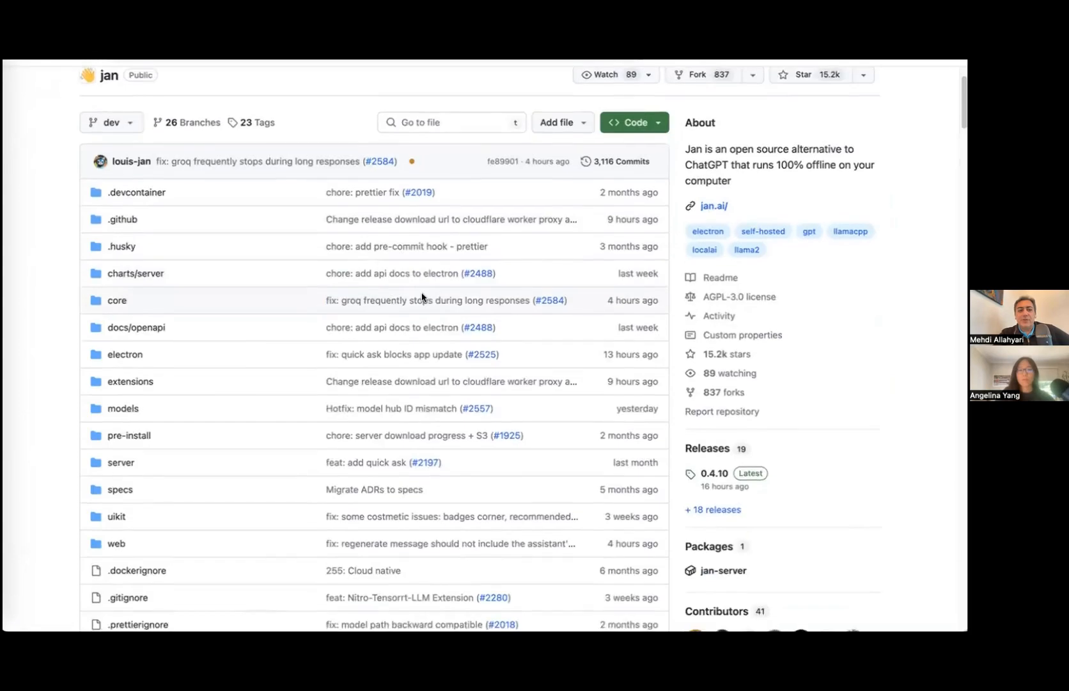
pyautogui.scroll(-3)
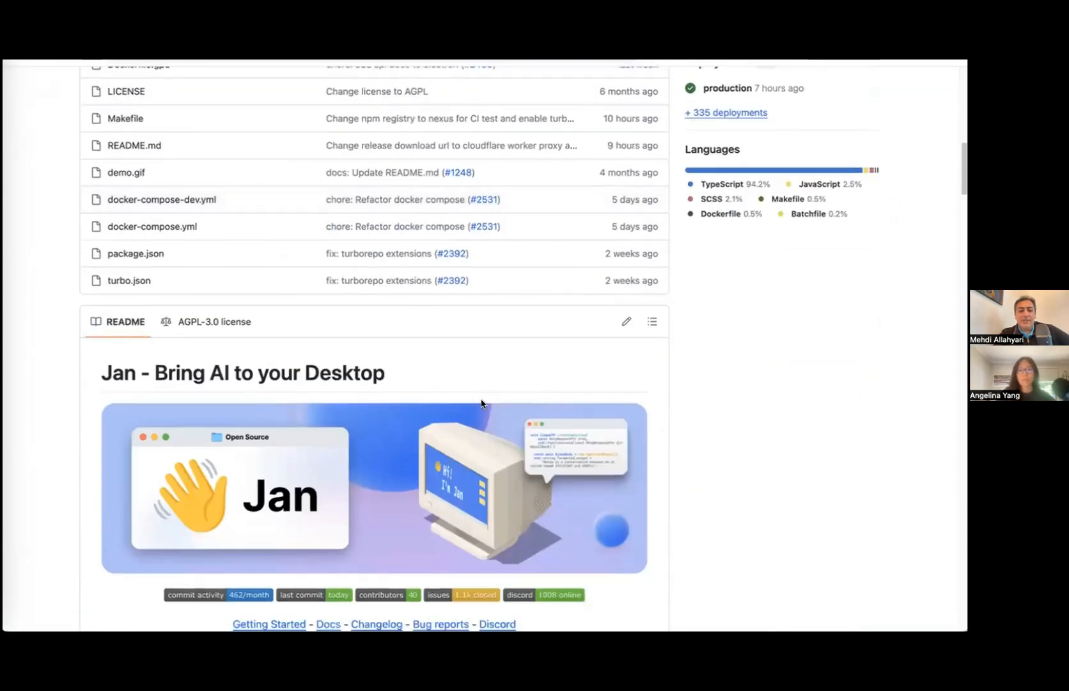
pyautogui.scroll(-3)
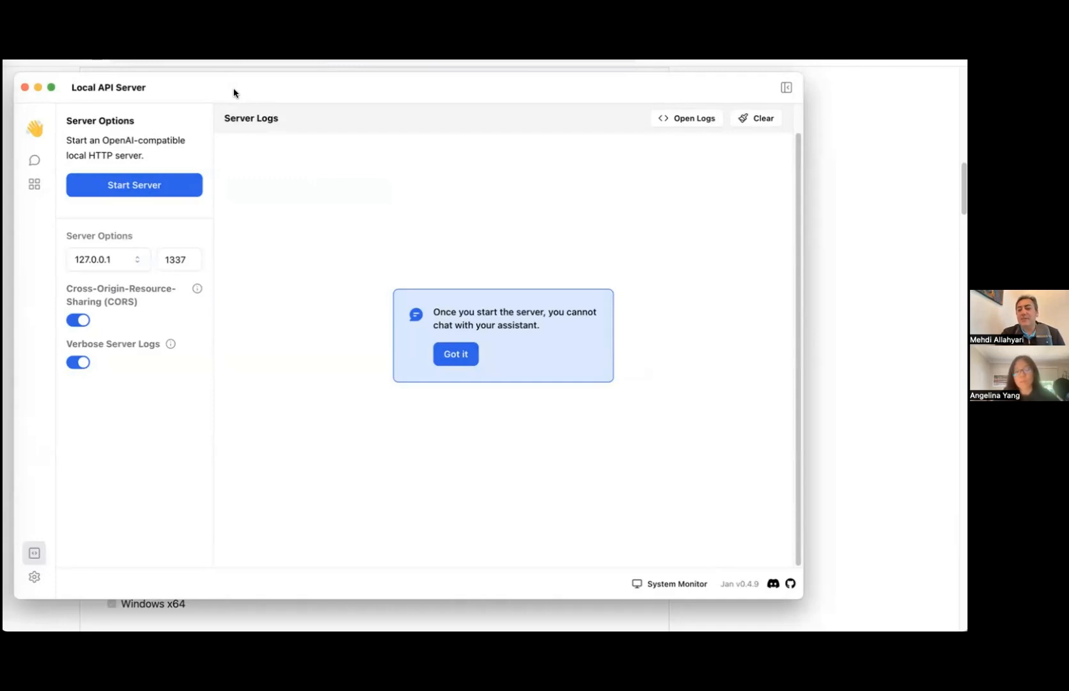
pyautogui.moveTo(144, 211)
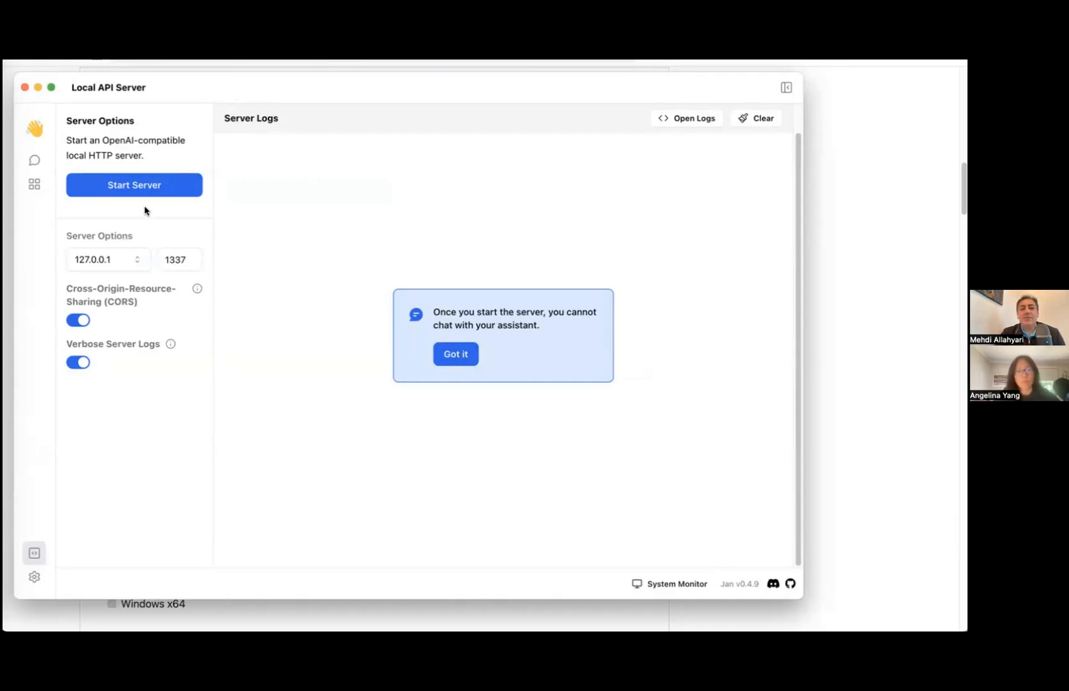
# Step: Browse Jan's model hub, scrolling through the list of downloadable models
pyautogui.click(33, 184)
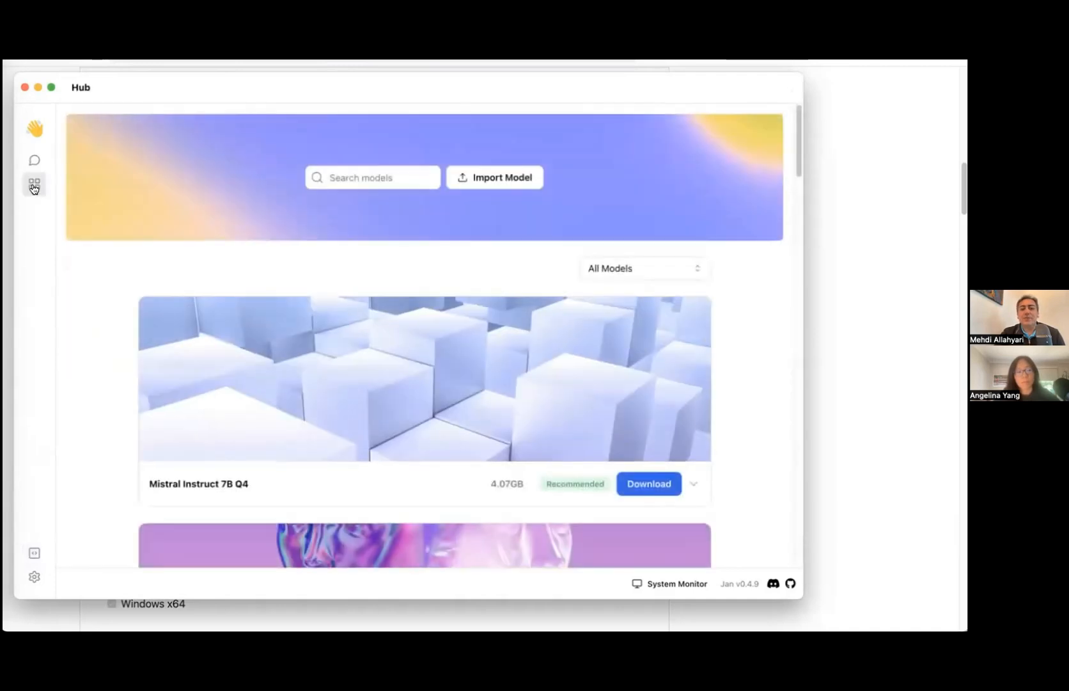
pyautogui.moveTo(651, 309)
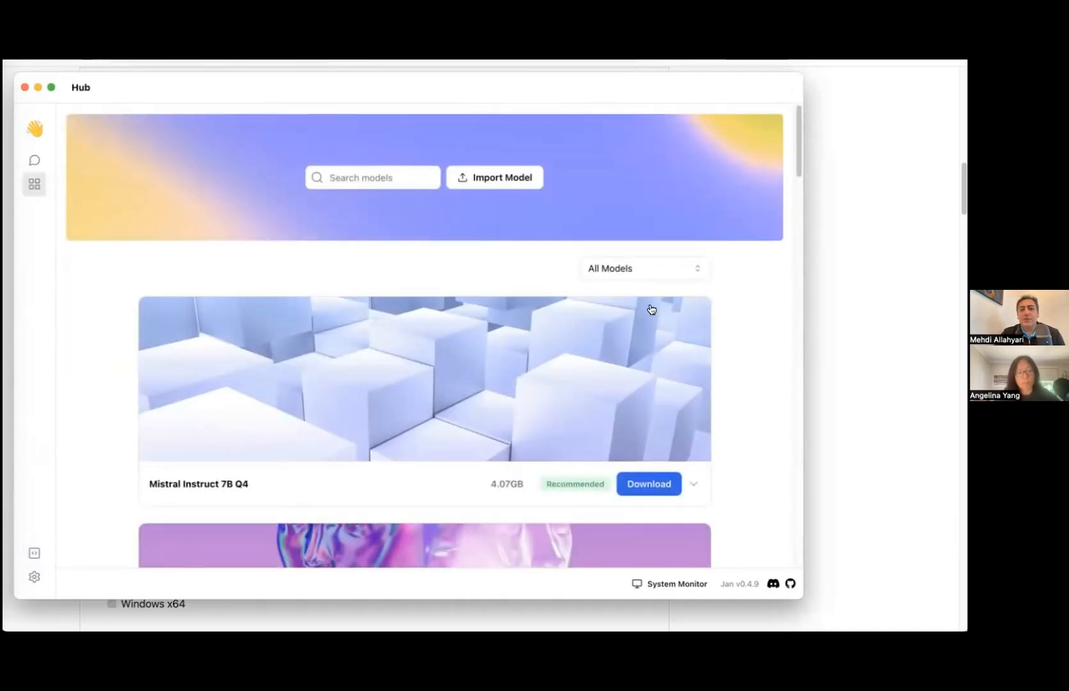
pyautogui.scroll(-3)
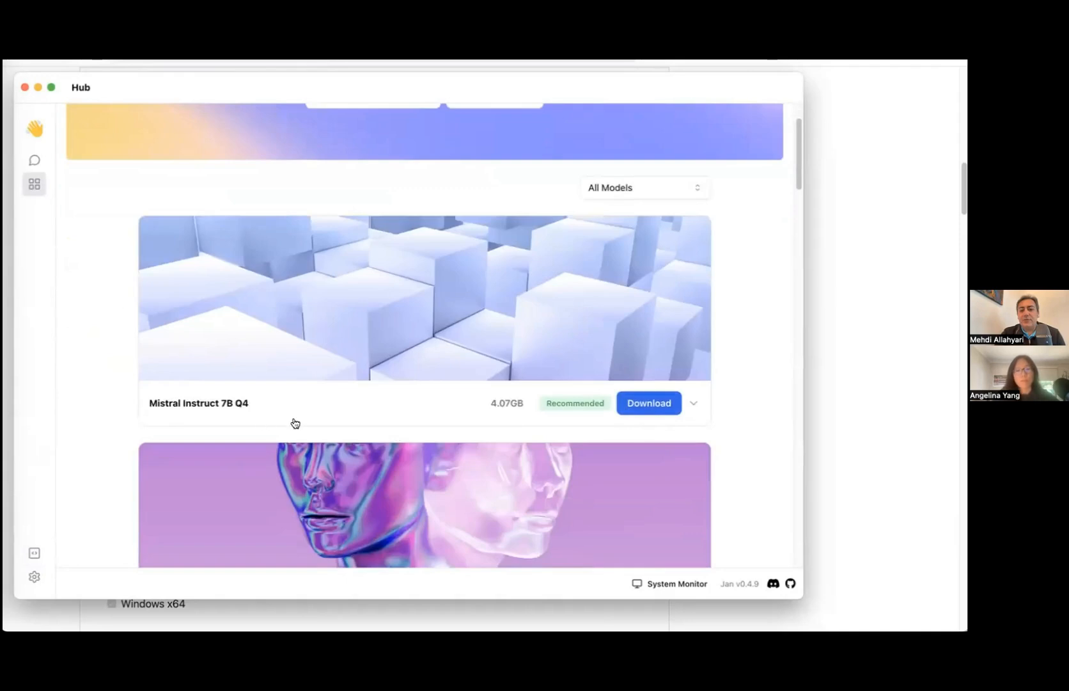
pyautogui.scroll(-3)
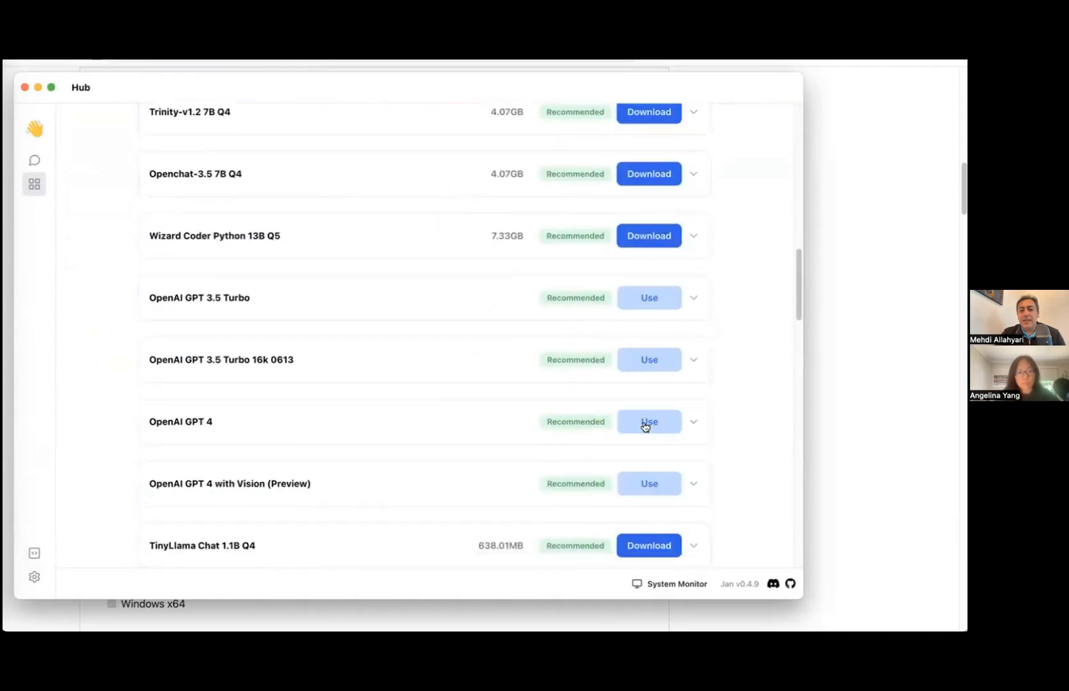
pyautogui.scroll(-3)
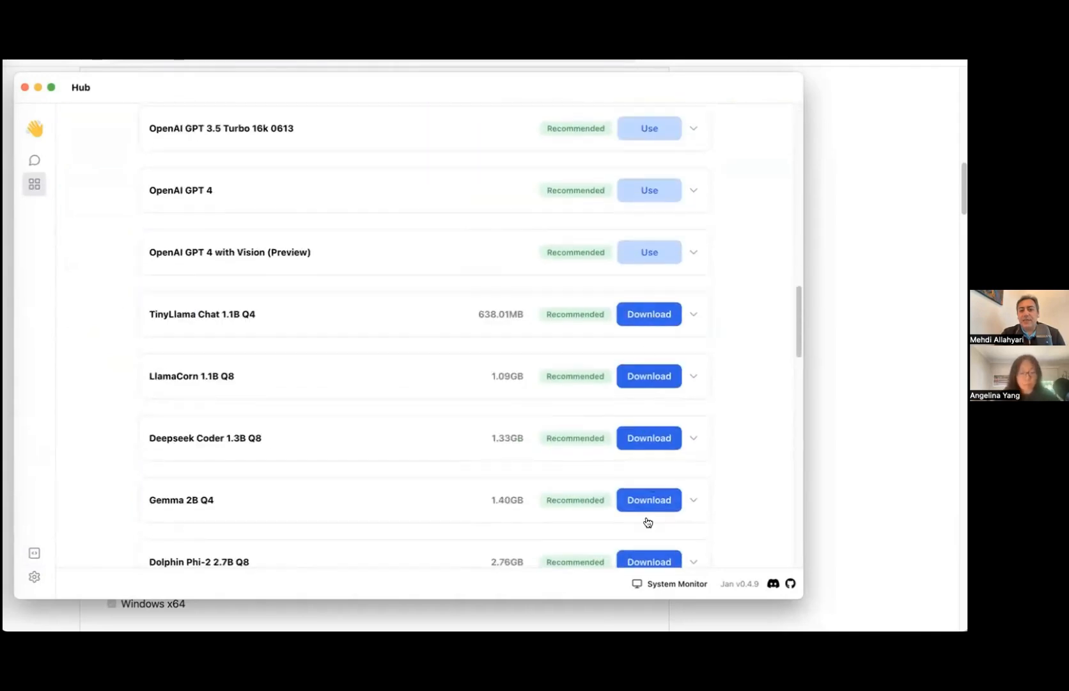
pyautogui.scroll(-3)
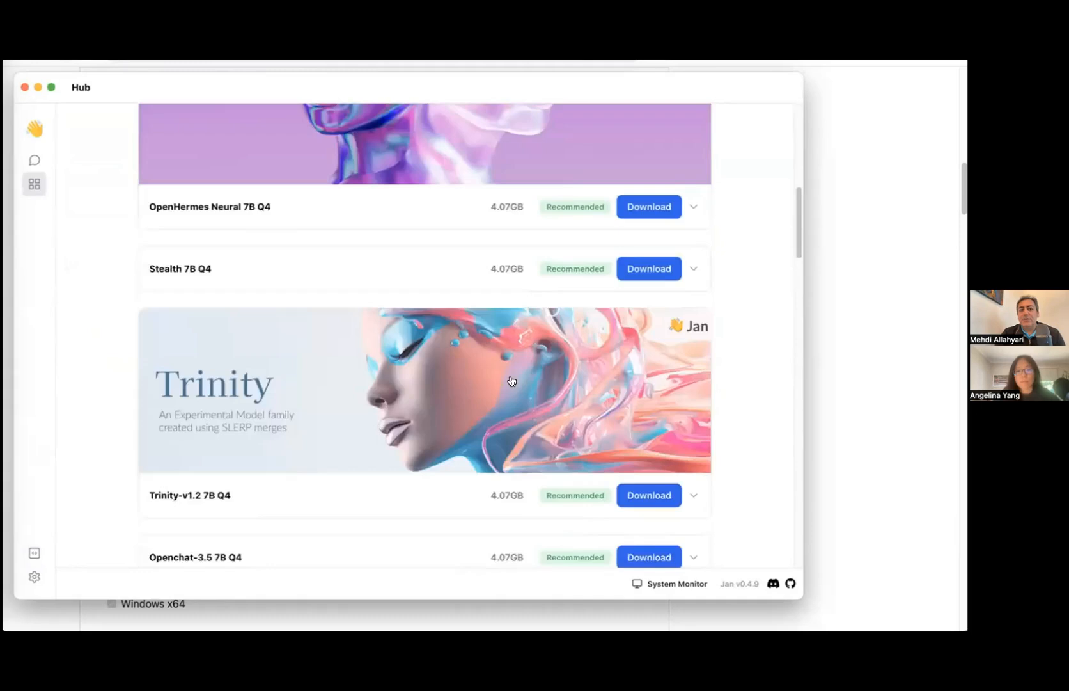
pyautogui.scroll(3)
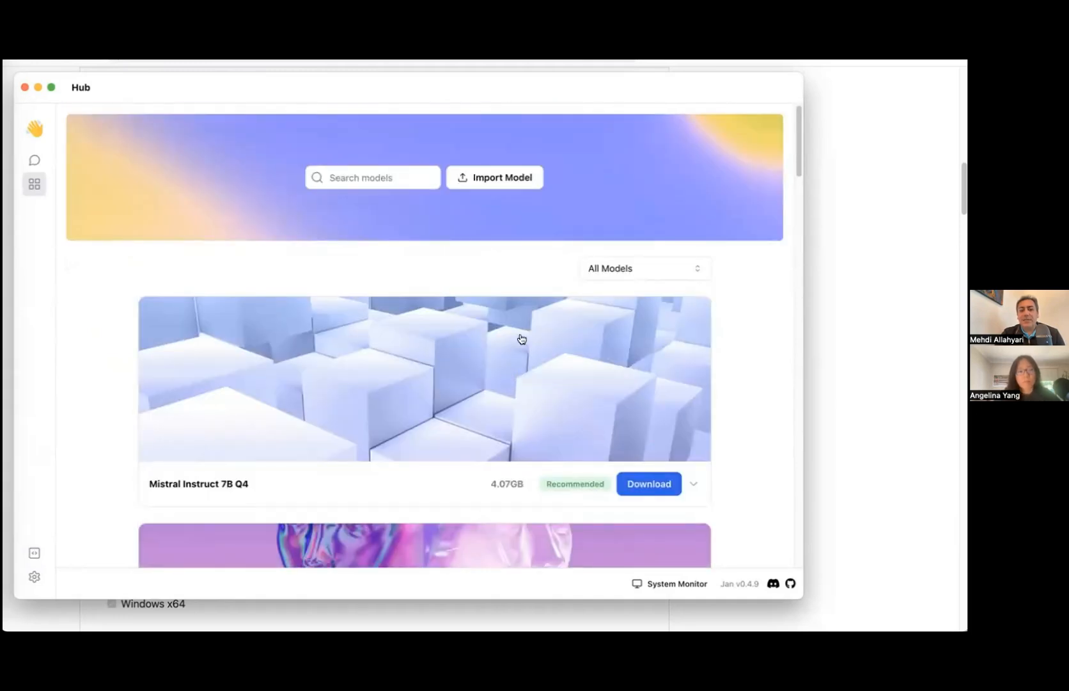
pyautogui.moveTo(509, 337)
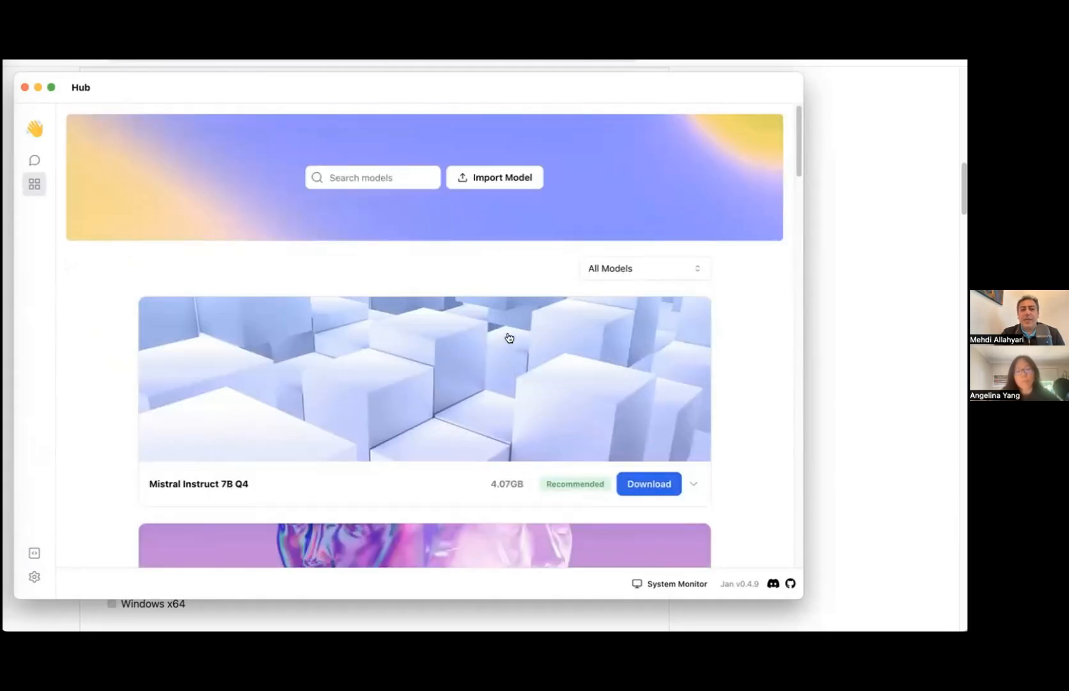
pyautogui.moveTo(330, 98)
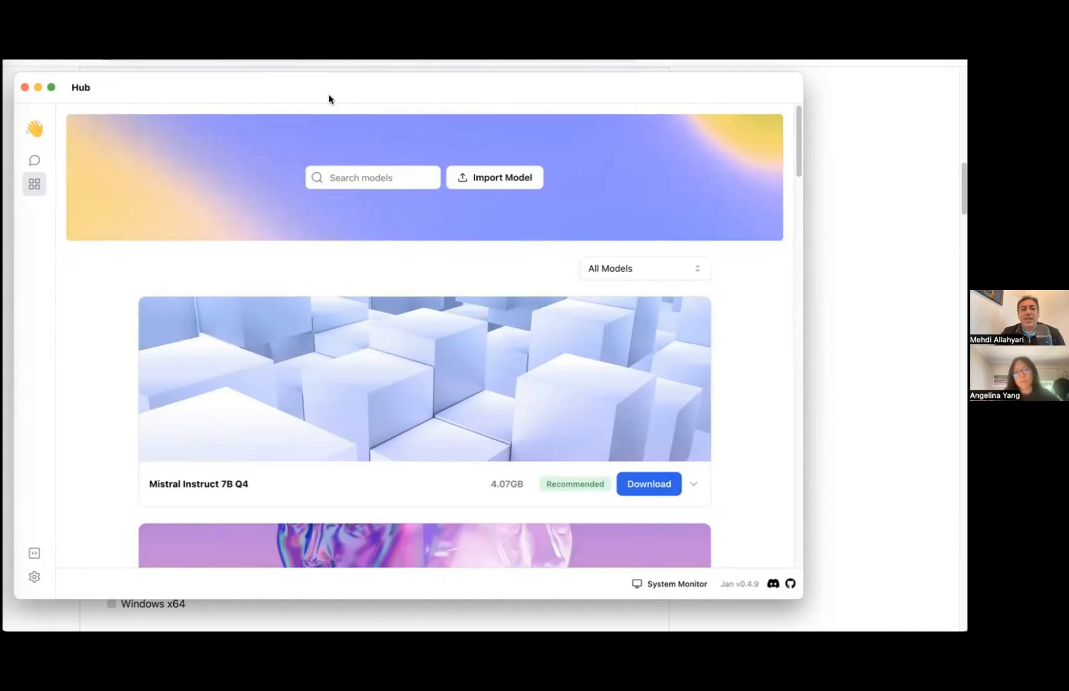
# Step: Switch to the Threads view showing the 'hey' message and invalid API key error
pyautogui.click(35, 160)
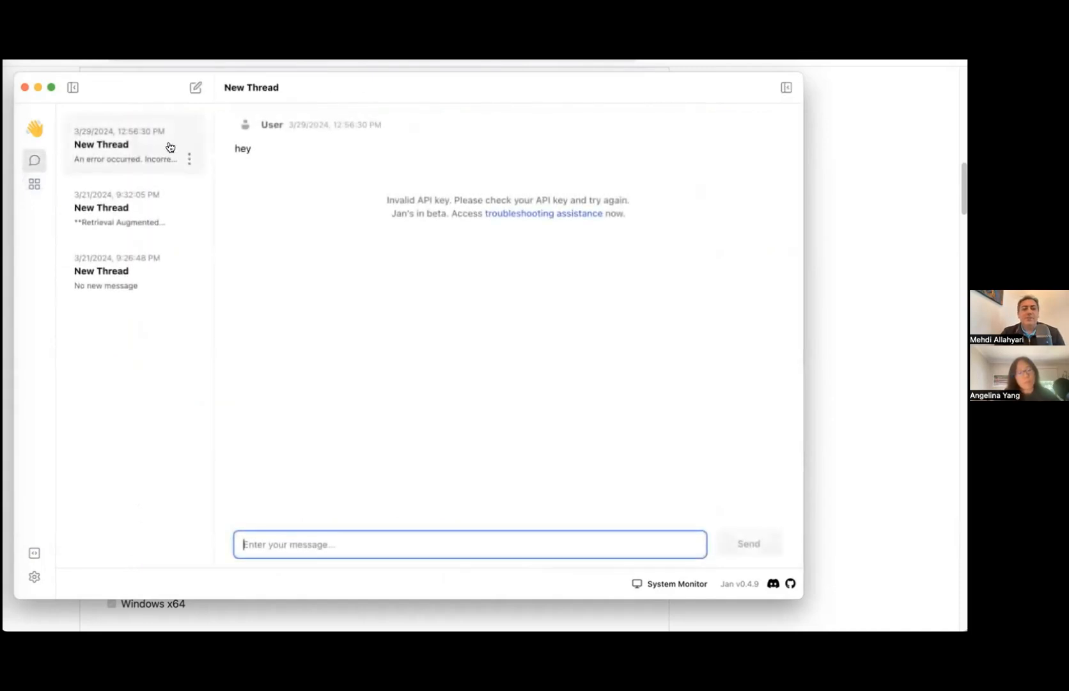
pyautogui.moveTo(119, 208)
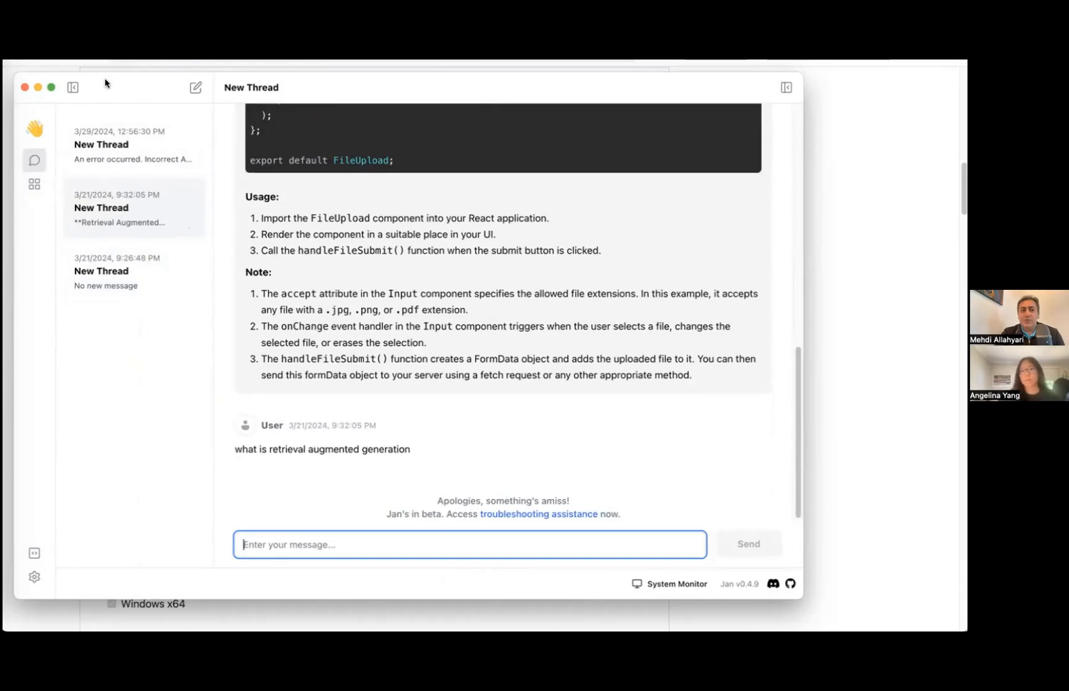
pyautogui.moveTo(35, 567)
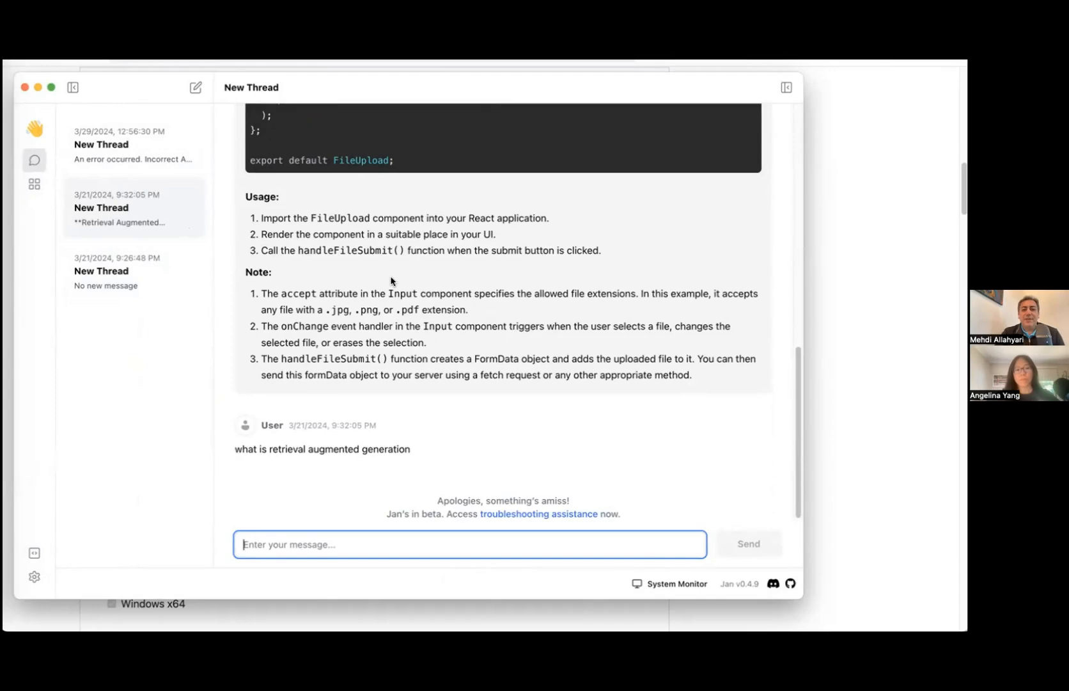
pyautogui.moveTo(385, 85)
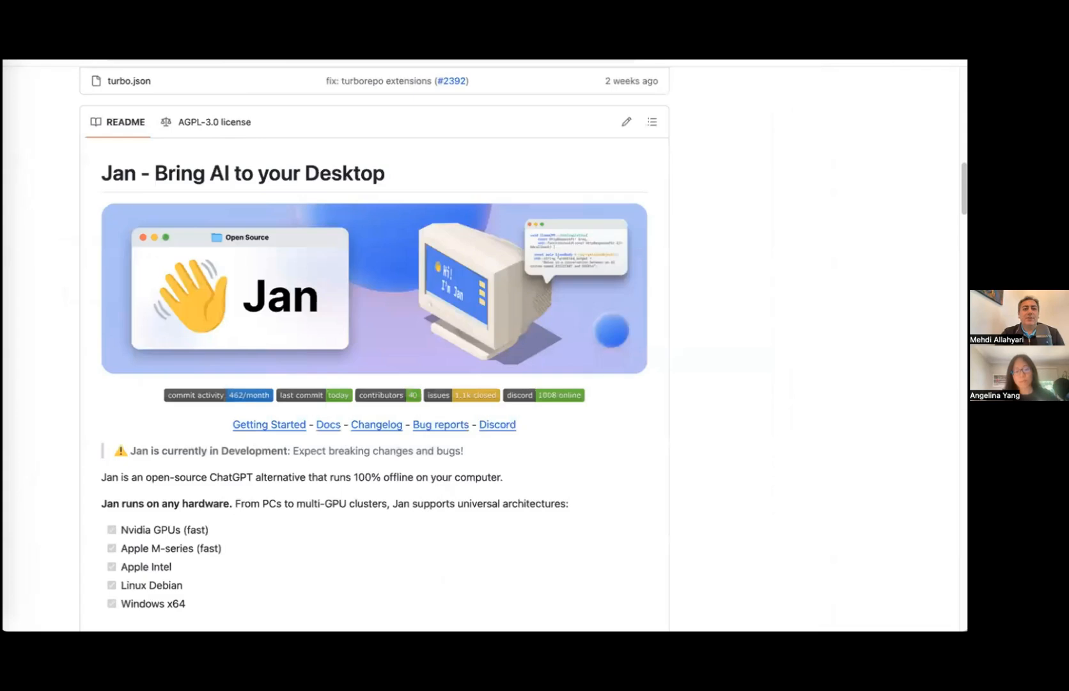
pyautogui.moveTo(607, 466)
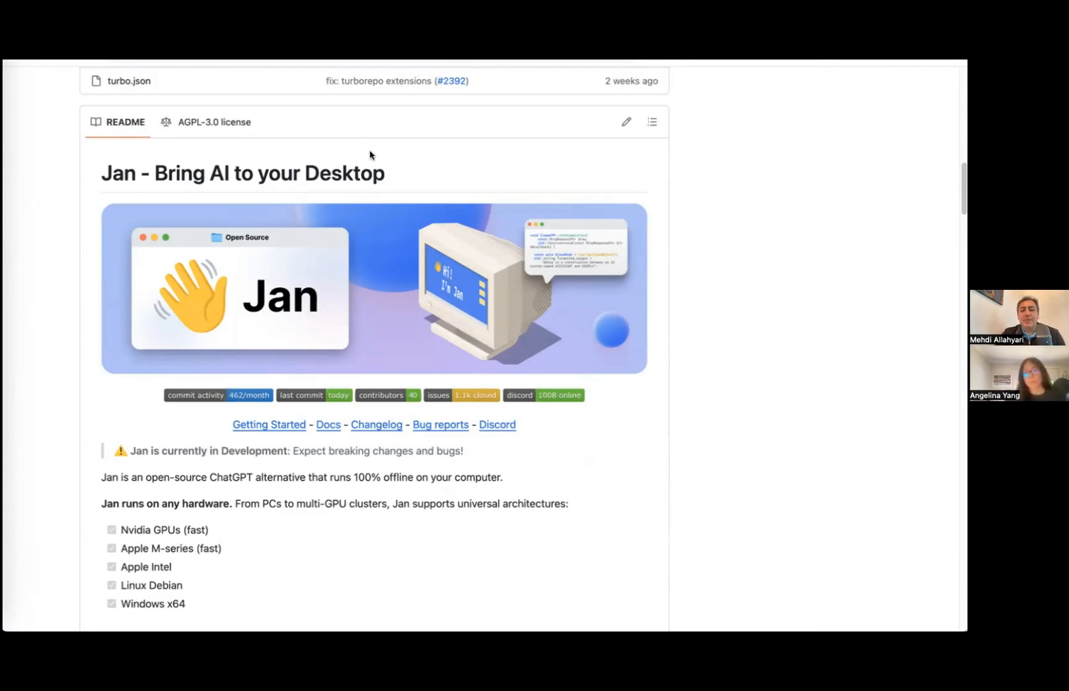
pyautogui.moveTo(374, 168)
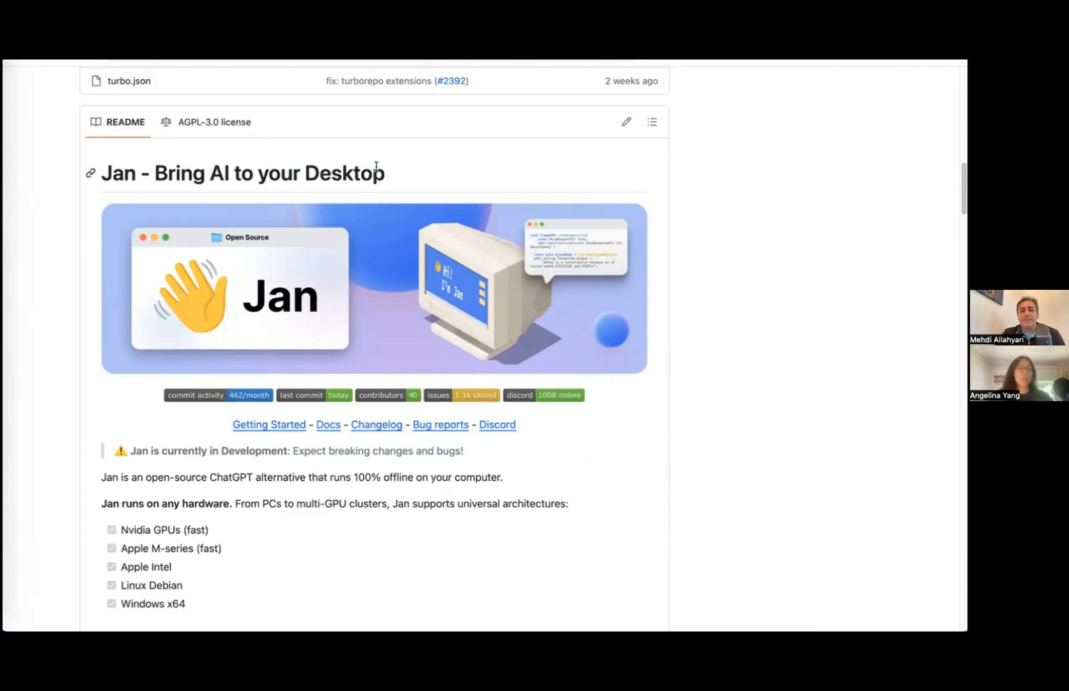
pyautogui.moveTo(622, 293)
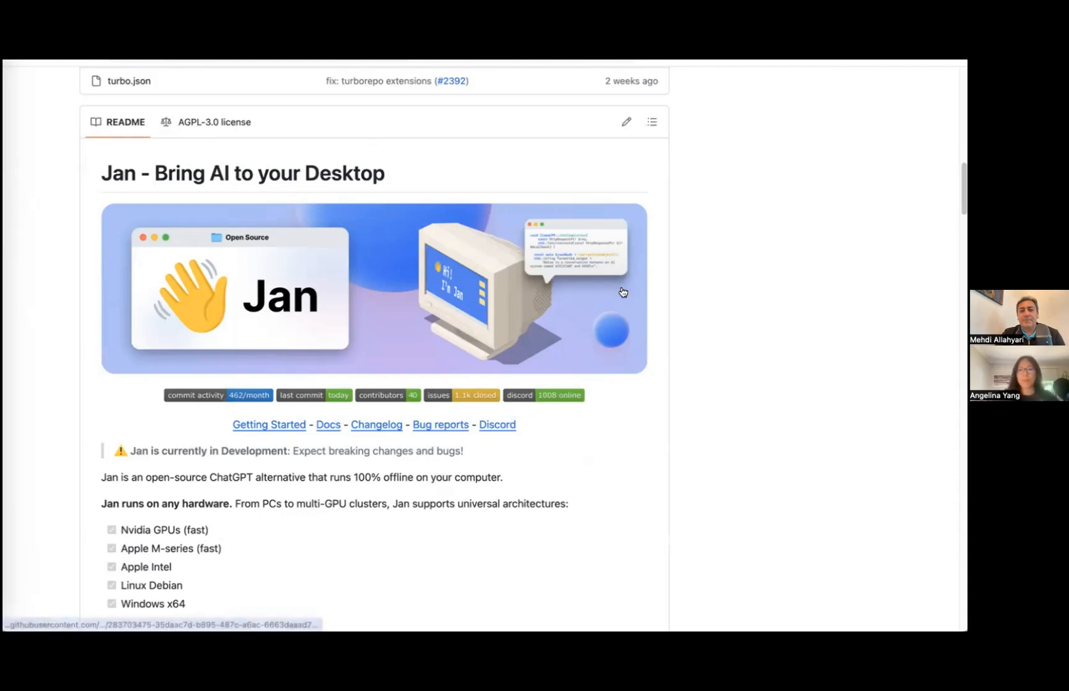
# Step: Scroll the jan GitHub README up to the list of hardware Jan runs on
pyautogui.scroll(3)
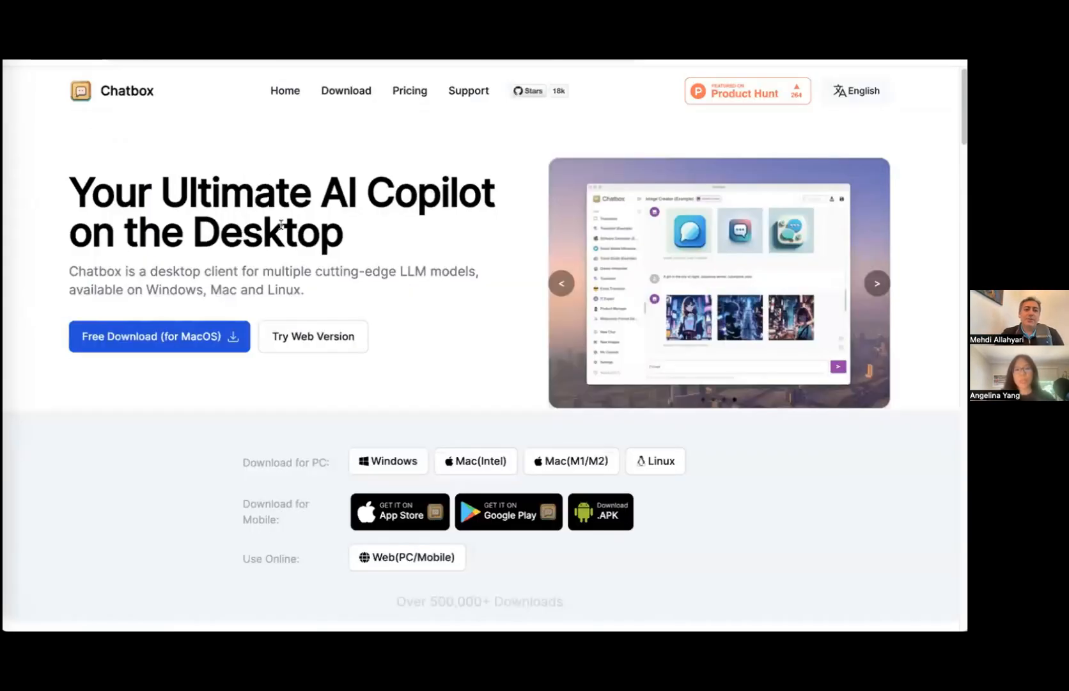
# Step: View the Chatbox homepage, then return to the jan repository's file listing on GitHub
pyautogui.click(876, 284)
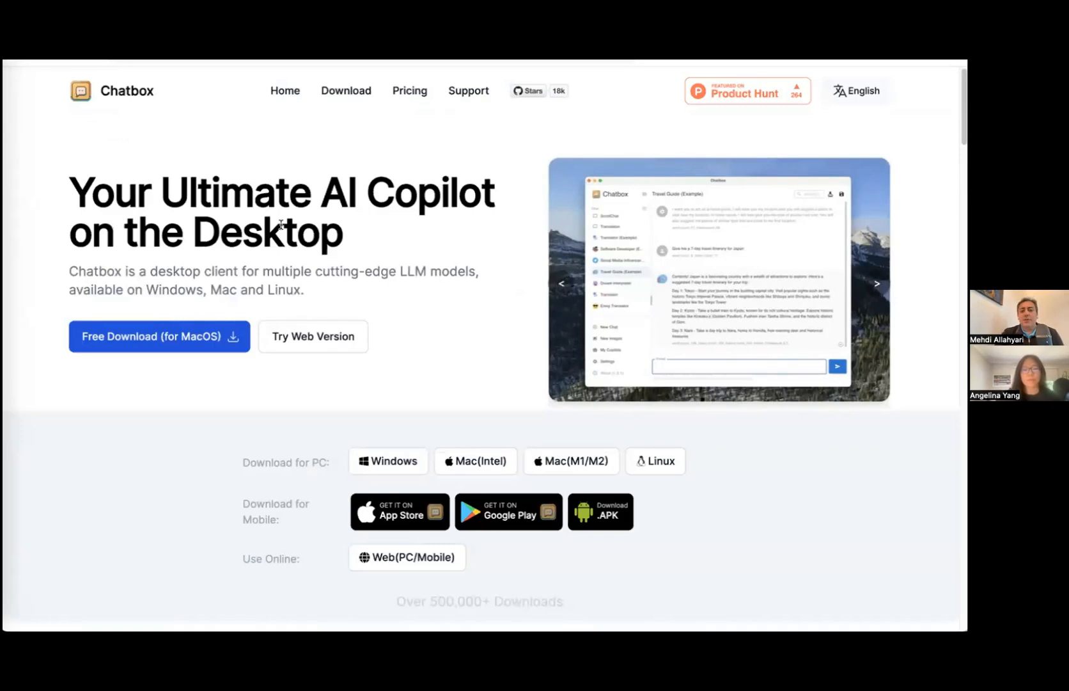
pyautogui.click(877, 283)
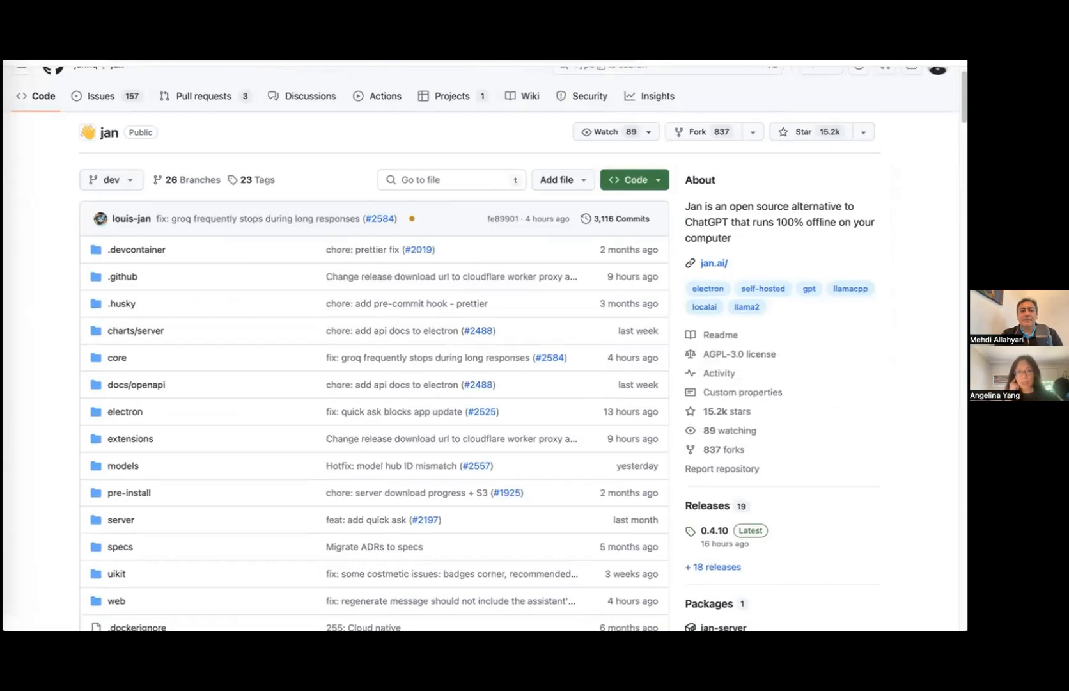
pyautogui.moveTo(312, 158)
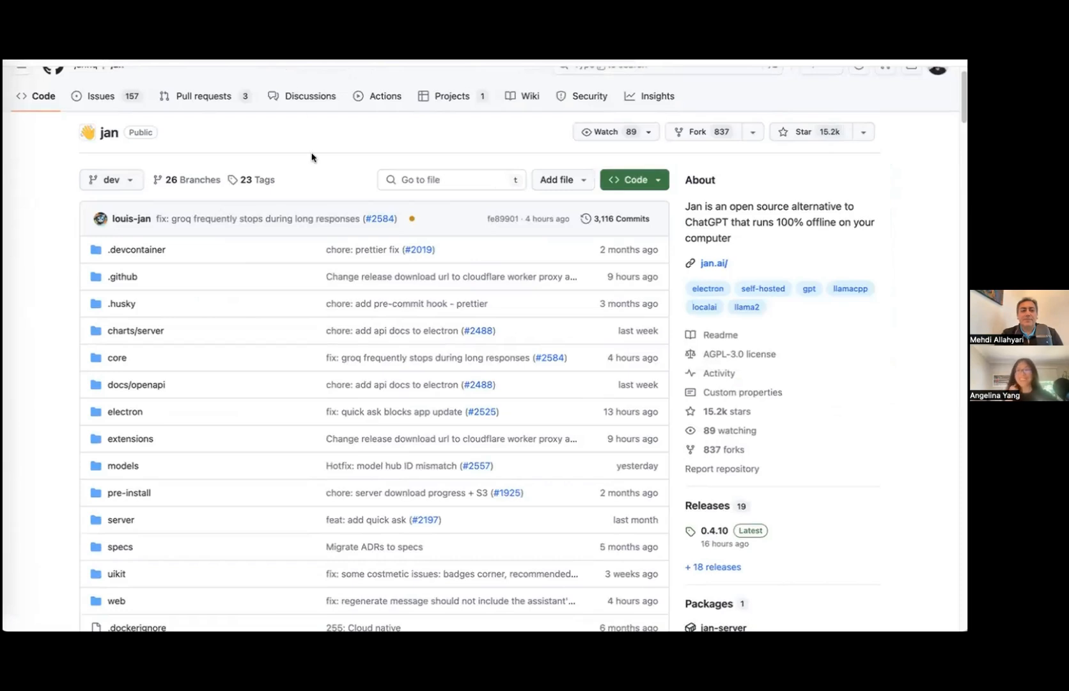